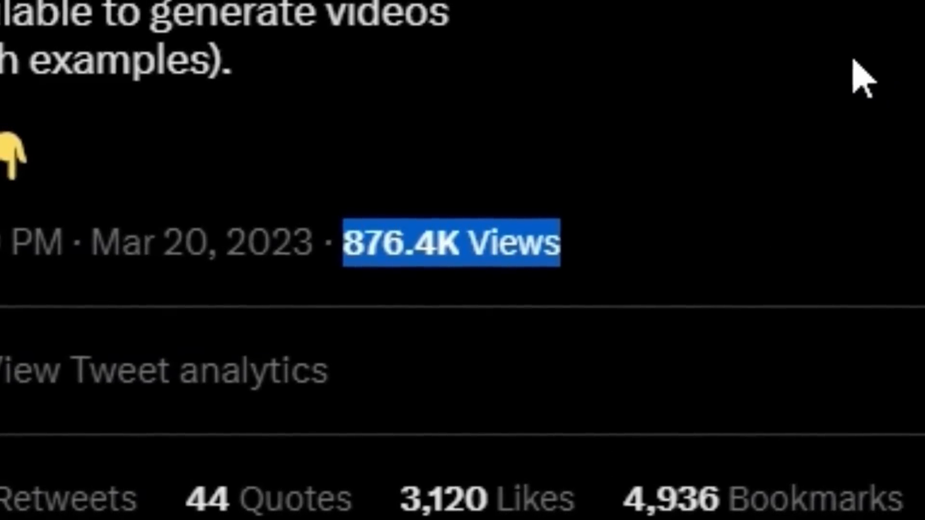
pyautogui.moveTo(354, 306)
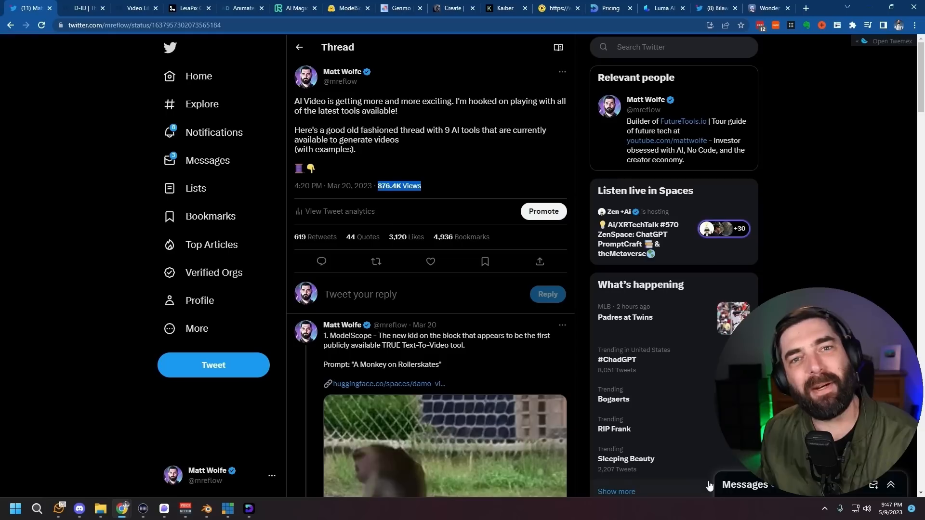
pyautogui.moveTo(727, 510)
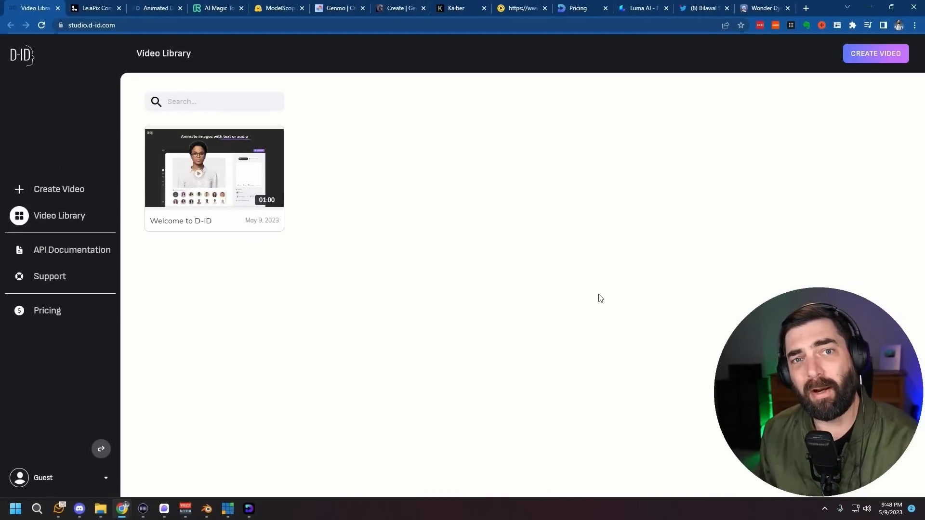
pyautogui.moveTo(307, 194)
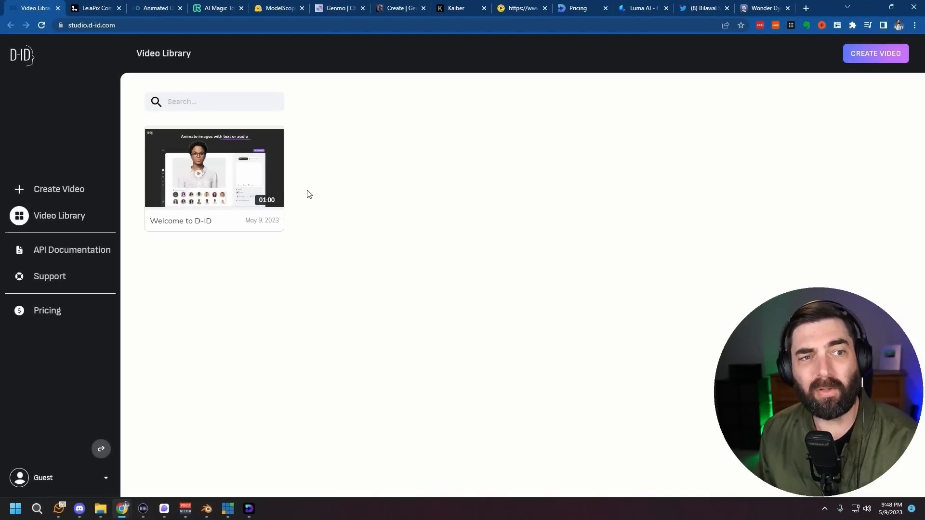
pyautogui.moveTo(439, 153)
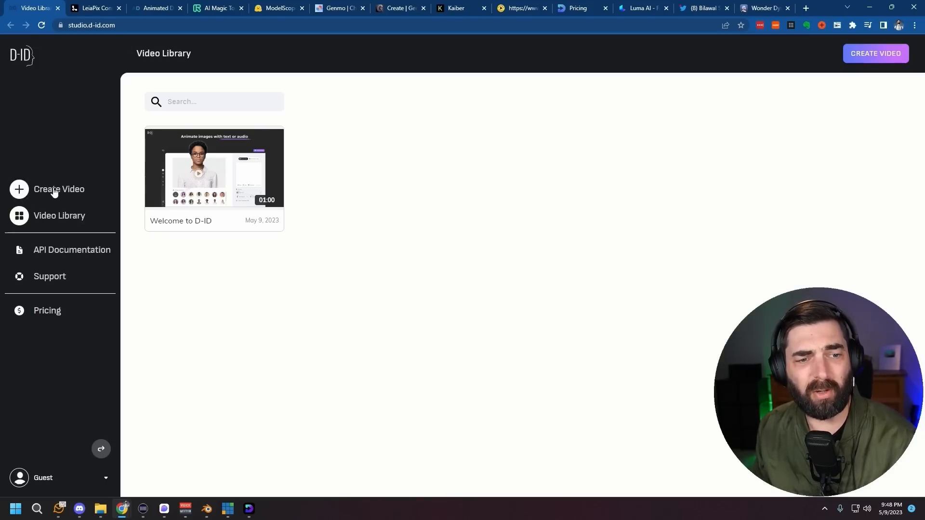
# Start a new D-ID video, browse stock and AI-generated presenters, then open the image upload picker.
pyautogui.click(58, 189)
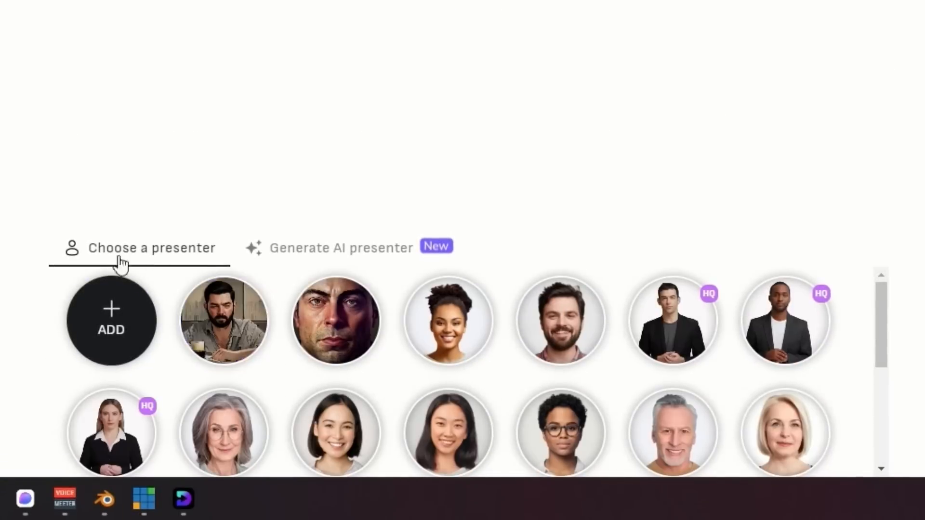
pyautogui.click(339, 247)
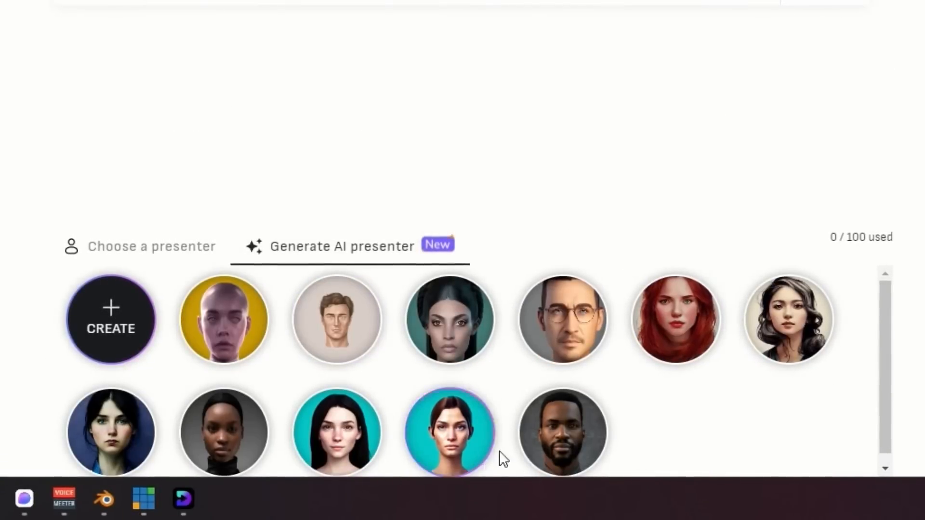
pyautogui.click(151, 246)
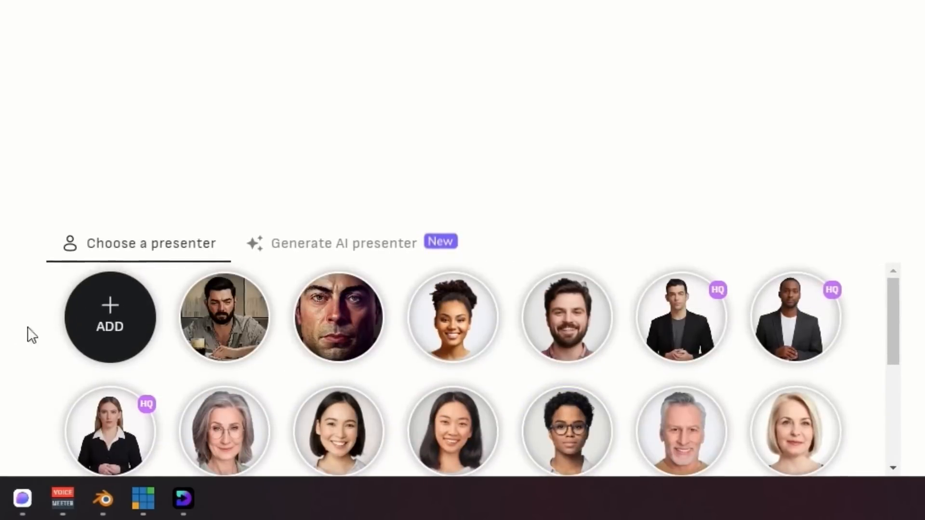
pyautogui.click(109, 304)
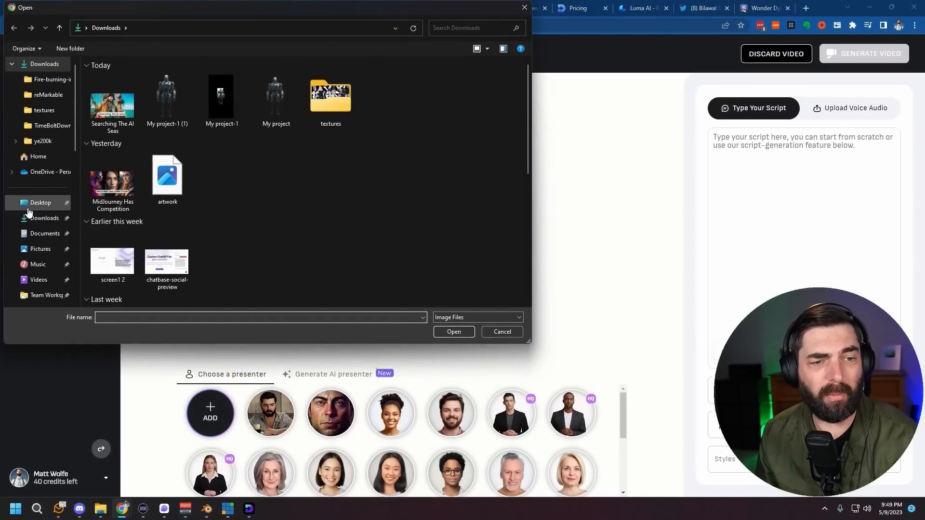
# Choose the painted man-amid-flying-papers portrait as presenter and type a script about papers spinning around.
pyautogui.click(40, 202)
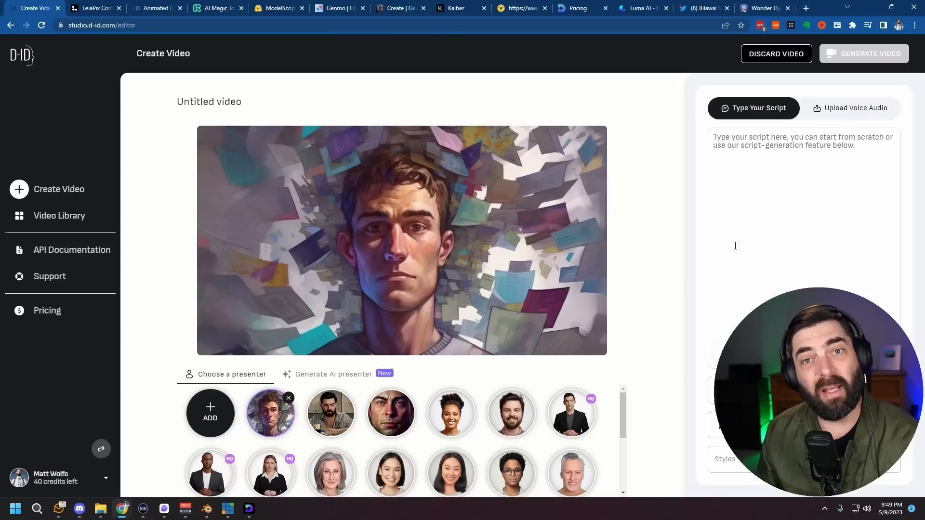
pyautogui.moveTo(544, 287)
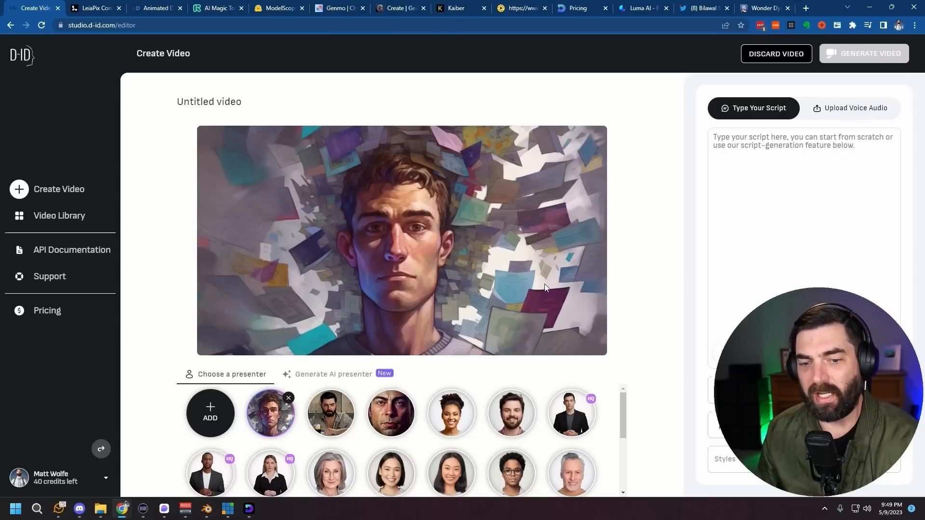
pyautogui.moveTo(840, 108)
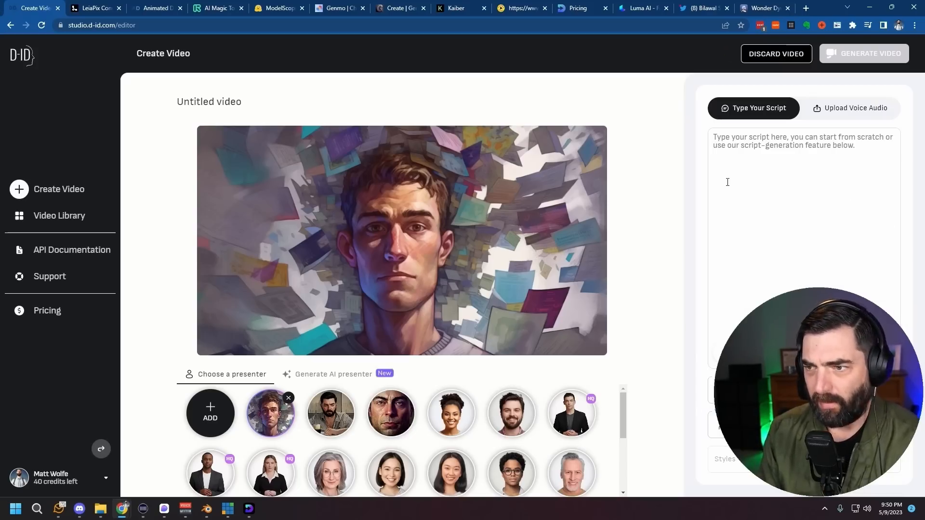
pyautogui.write('Hello my name is Brandon')
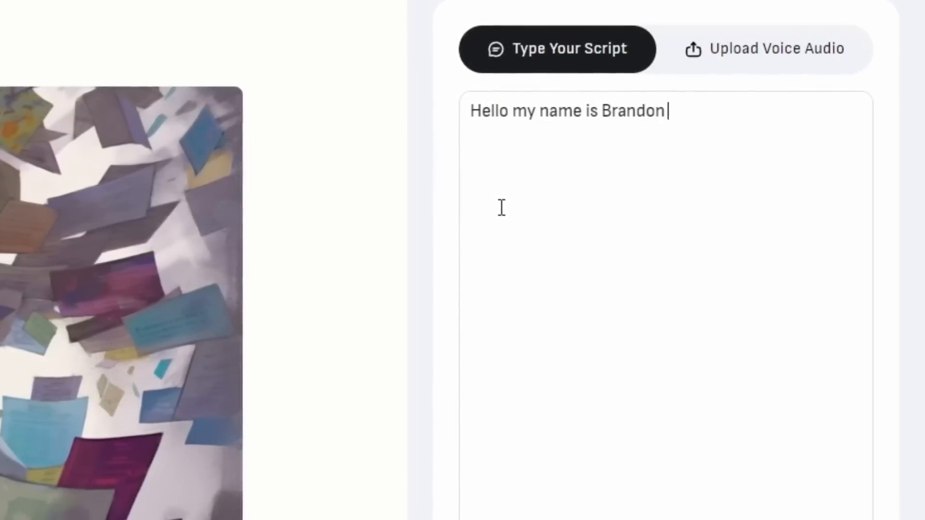
pyautogui.write('and there are a lot of')
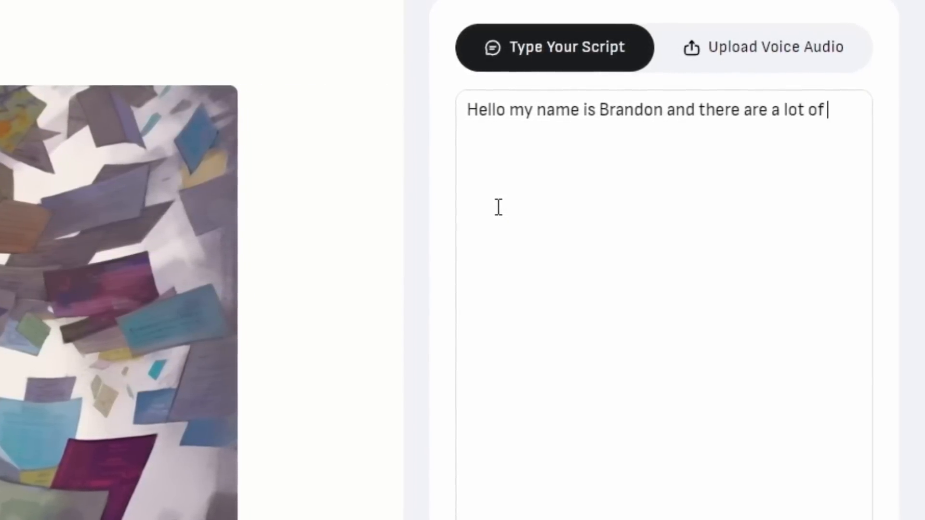
pyautogui.write('papers spinning around my head')
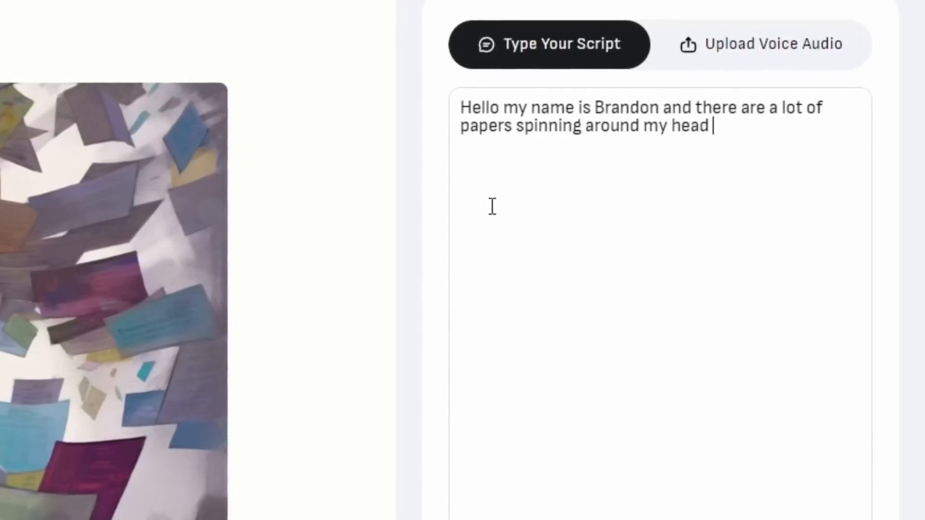
pyautogui.write('right now. This is real')
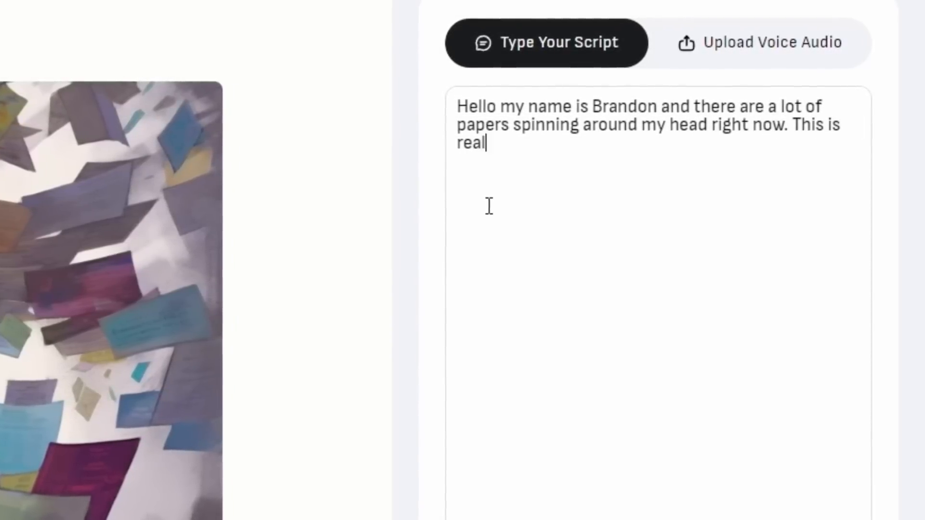
# Generate the 8-second talking video, then open and play it from the Video Library.
pyautogui.click(862, 53)
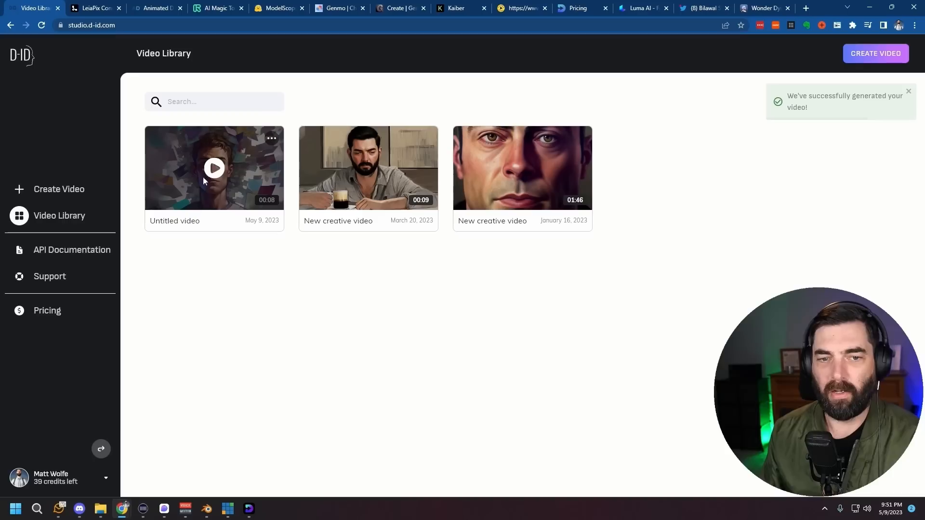
pyautogui.click(214, 169)
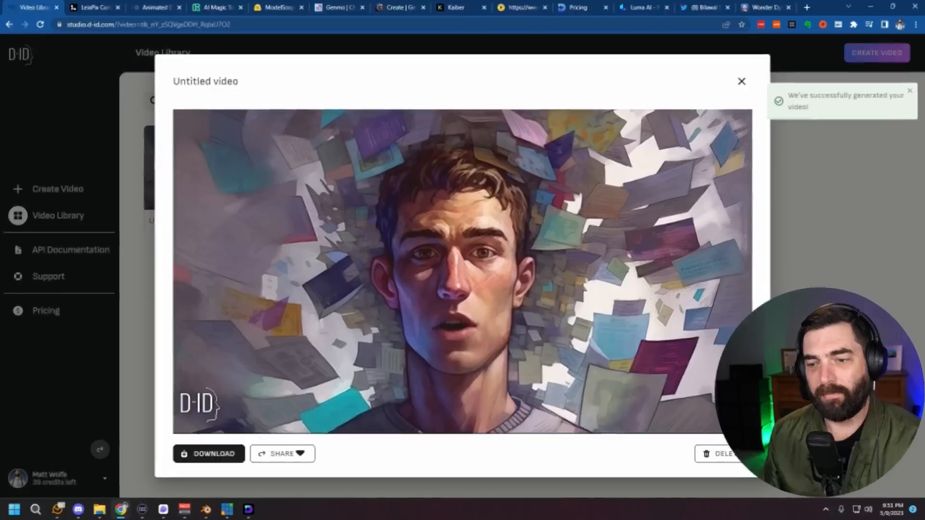
pyautogui.click(462, 268)
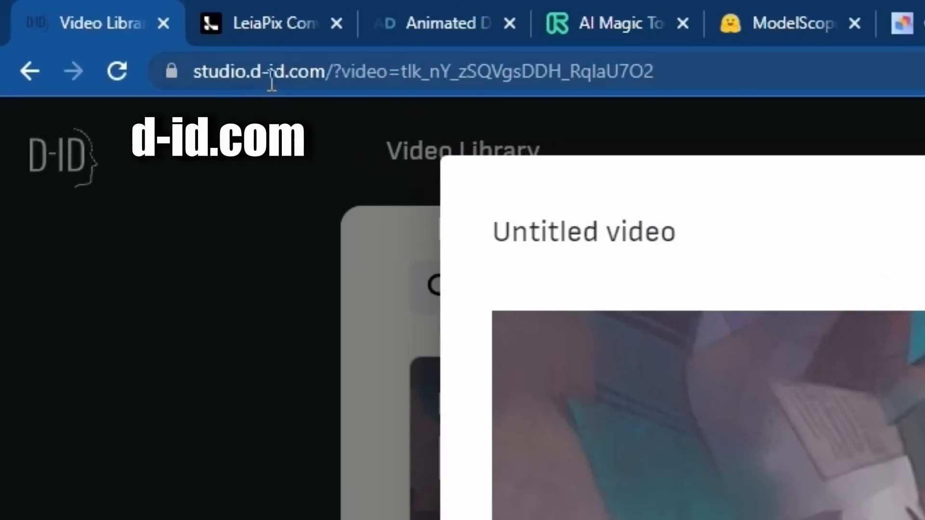
# Upload the tuxedo portrait to LeiaPix, shorten the animation to 3 seconds, and try motion styles.
pyautogui.click(33, 8)
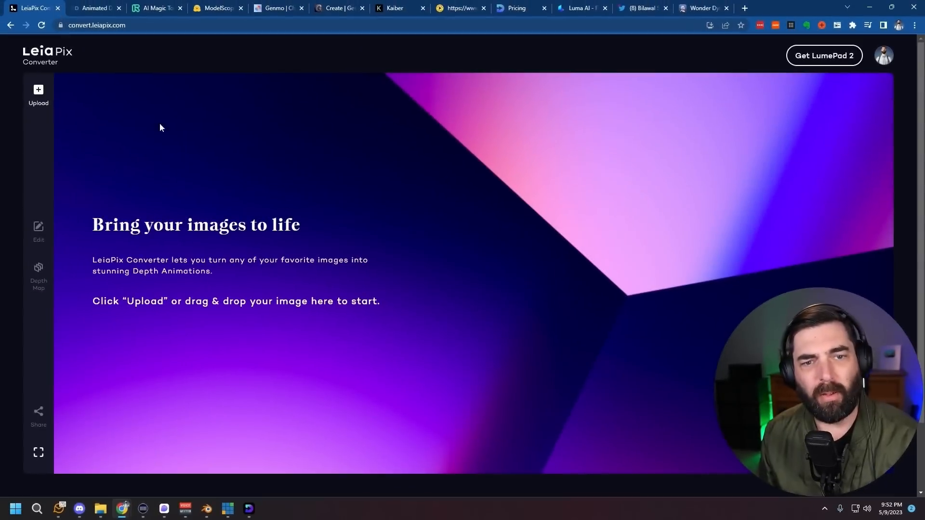
pyautogui.moveTo(211, 166)
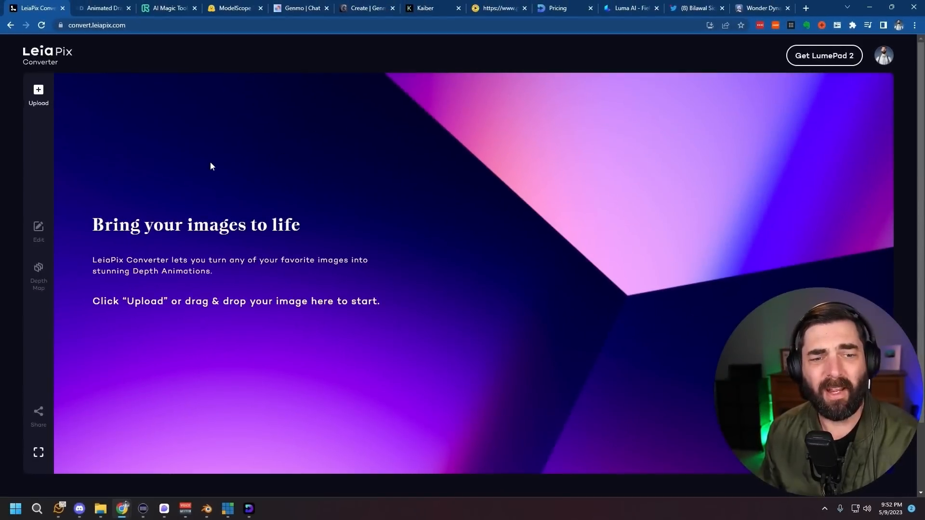
pyautogui.click(38, 95)
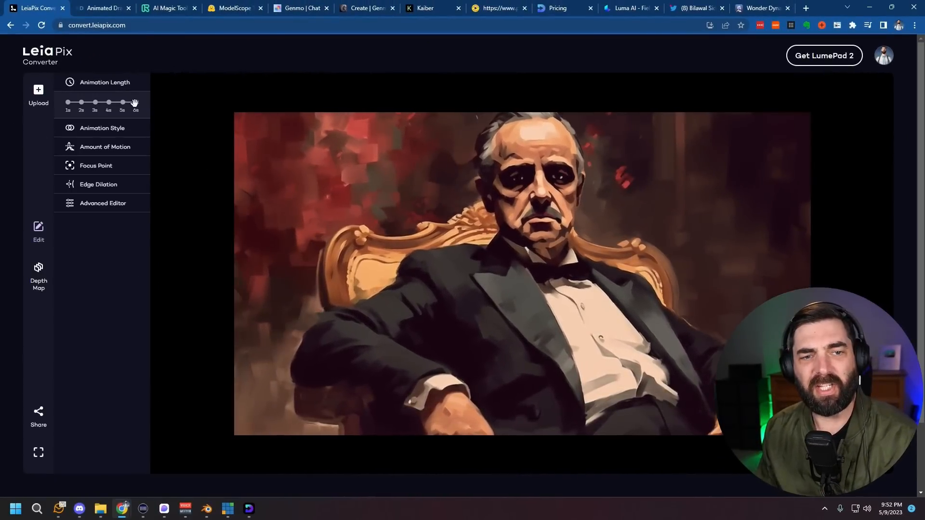
pyautogui.moveTo(134, 102); pyautogui.dragTo(67, 103)
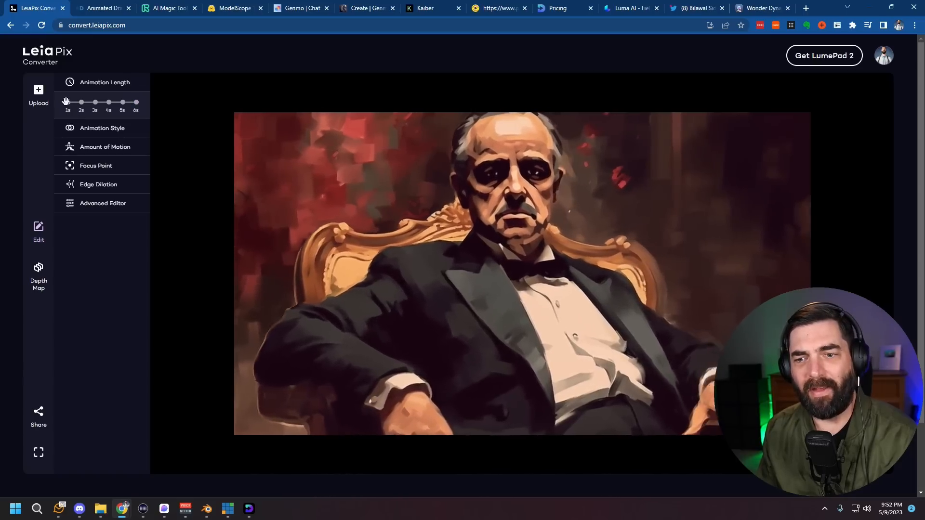
pyautogui.click(102, 128)
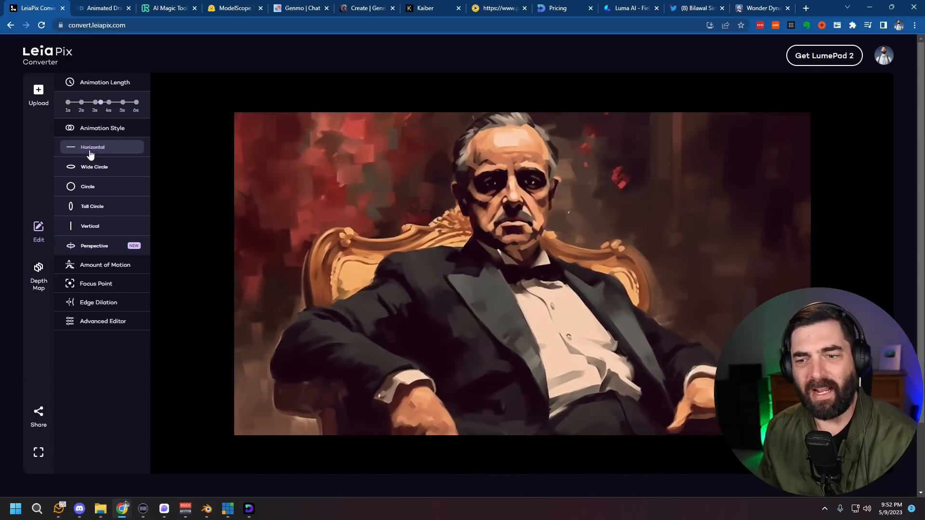
pyautogui.click(94, 166)
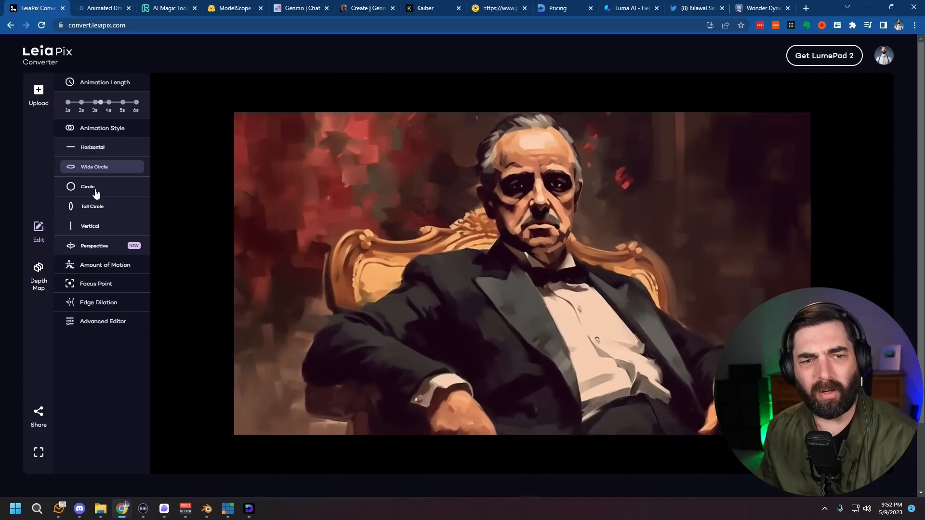
pyautogui.click(89, 226)
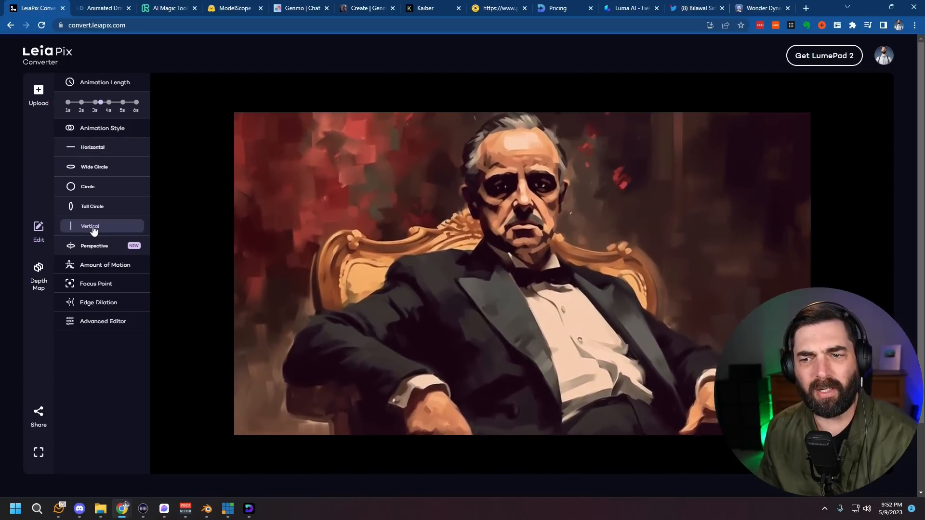
pyautogui.click(94, 245)
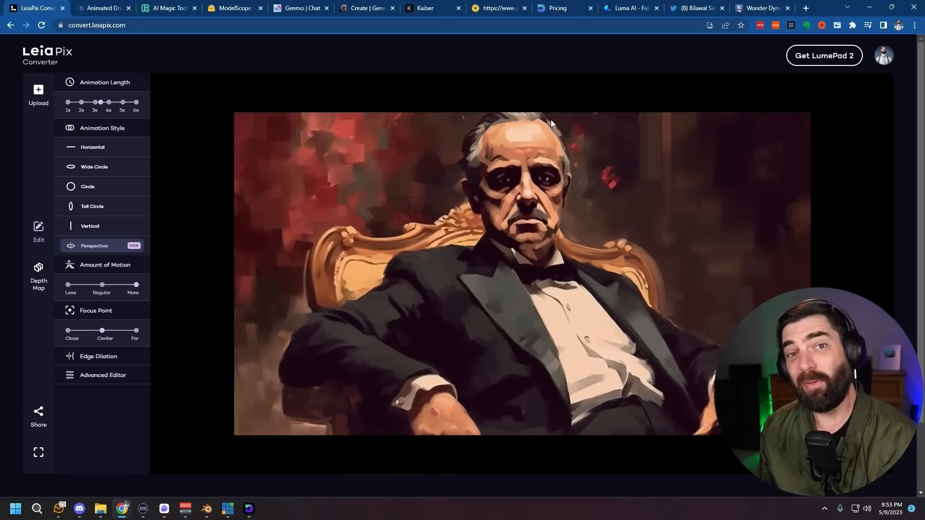
# Upload the female superhero PNG to Animated Drawings and continue to the research consent terms.
pyautogui.click(63, 7)
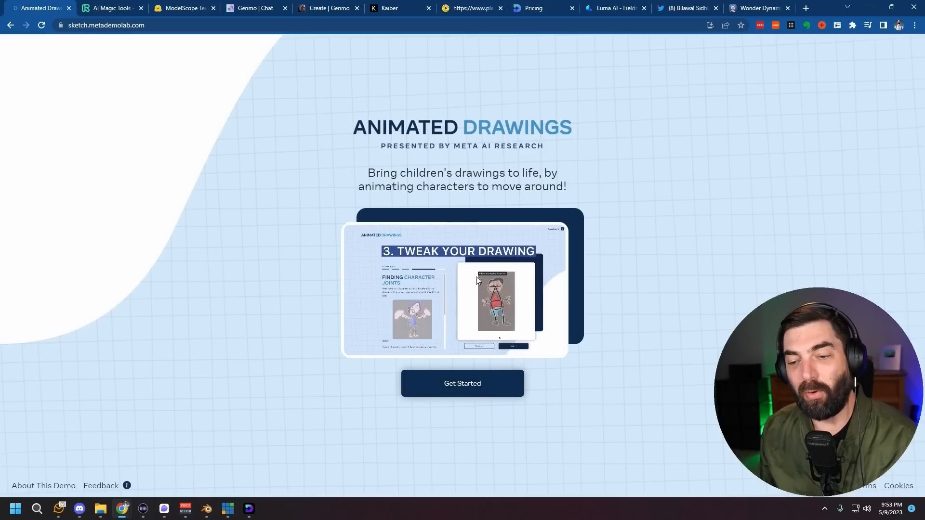
pyautogui.click(462, 383)
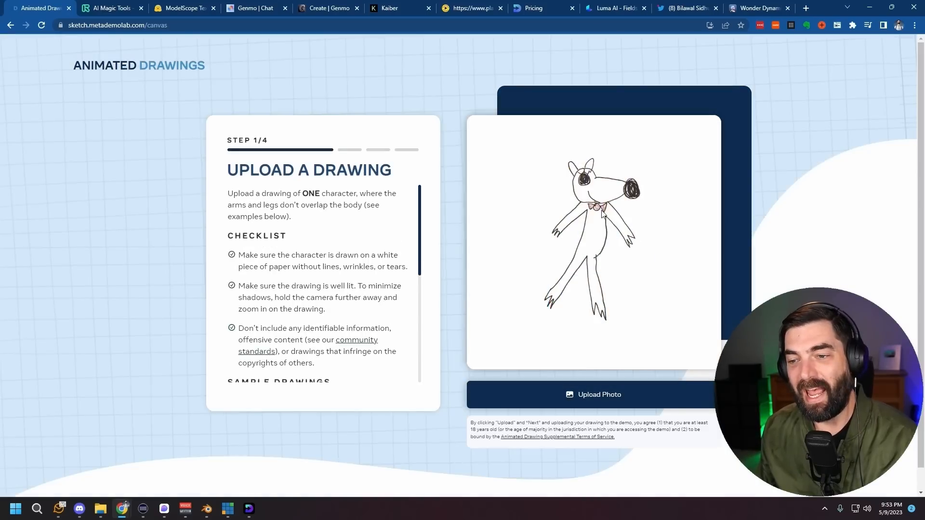
pyautogui.click(593, 394)
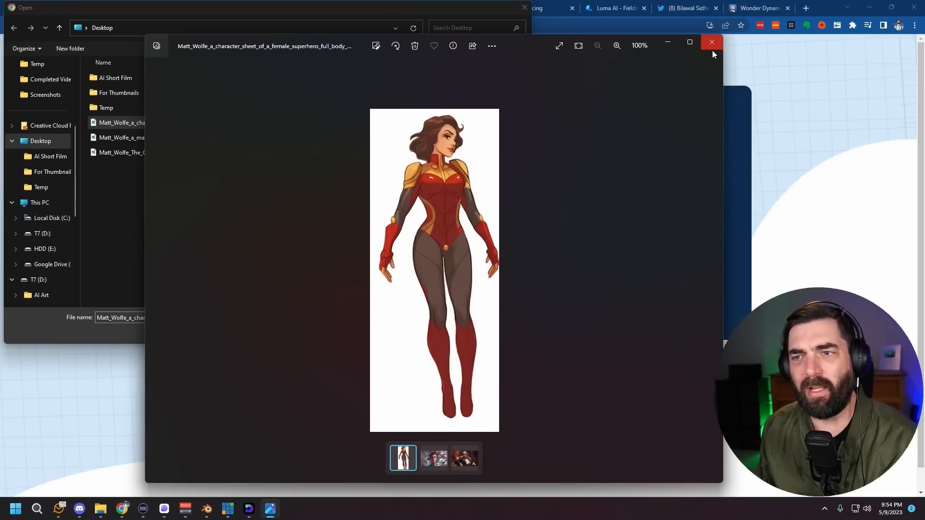
pyautogui.click(711, 42)
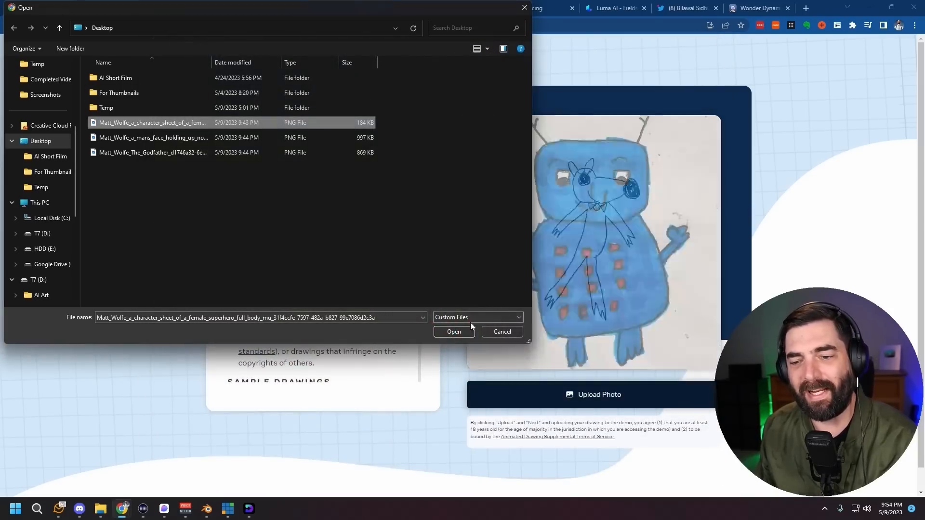
pyautogui.click(454, 332)
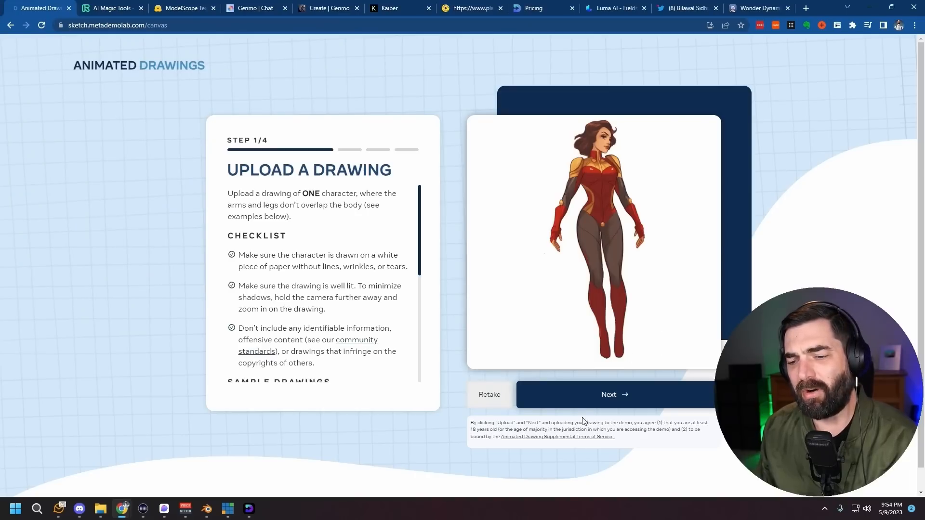
pyautogui.click(607, 394)
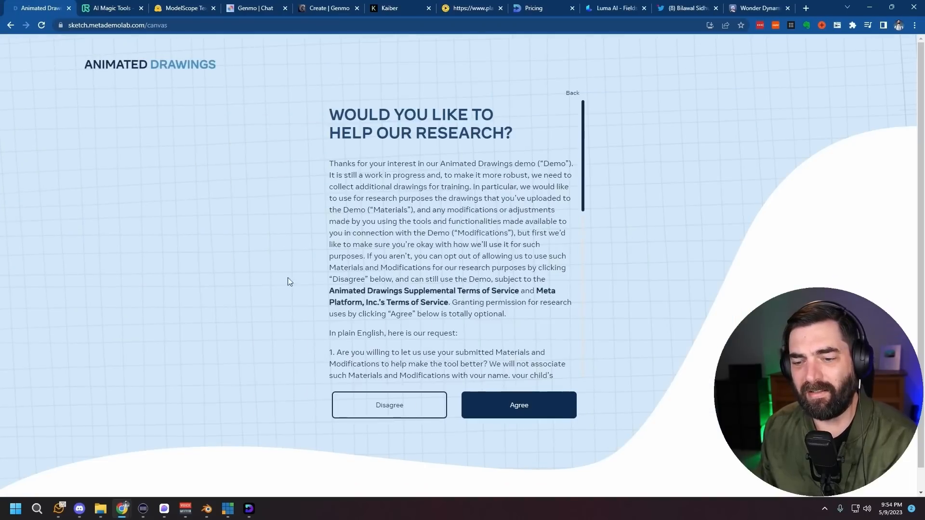
pyautogui.scroll(-3)
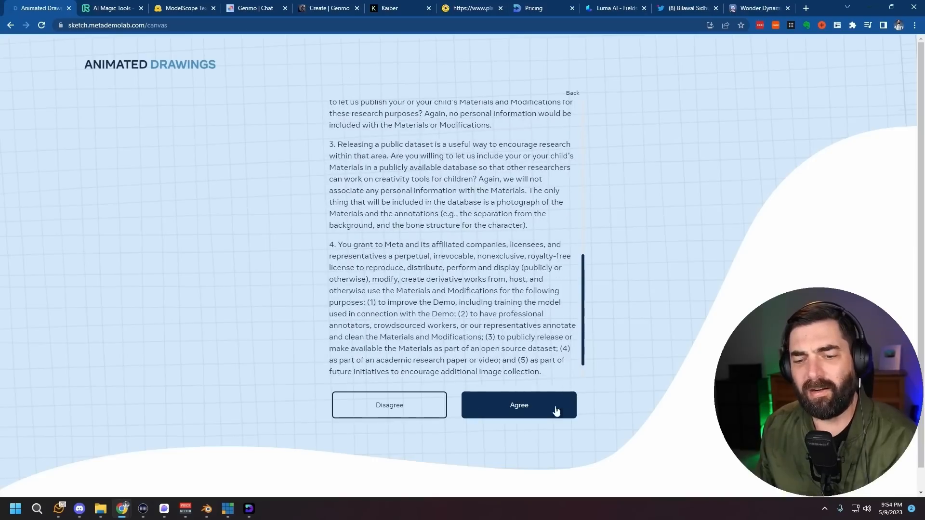
pyautogui.moveTo(560, 309)
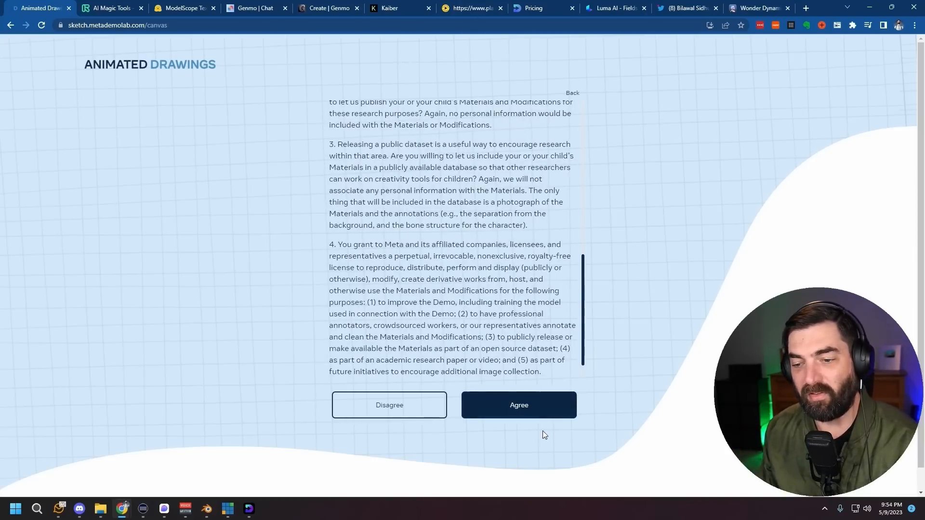
# Agree to research use, accept the bounding box and mask, and reposition a foot joint.
pyautogui.click(518, 405)
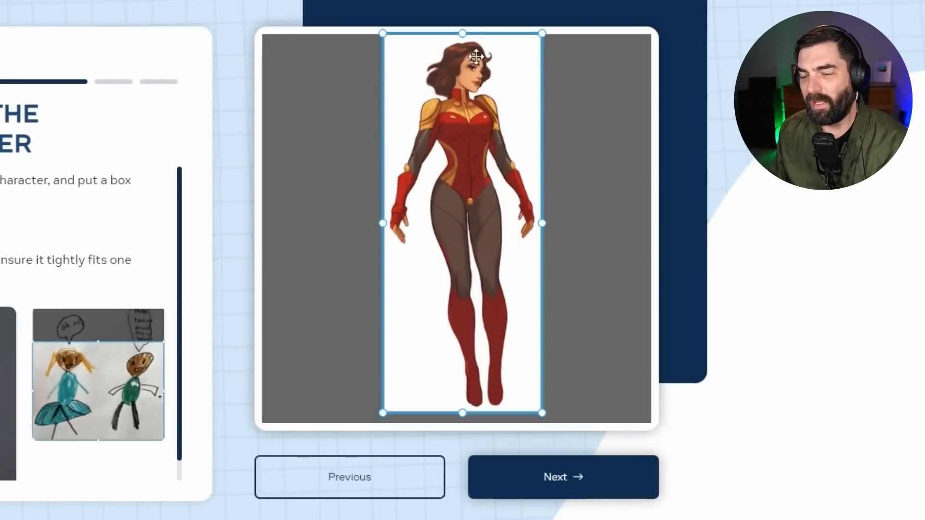
pyautogui.click(562, 476)
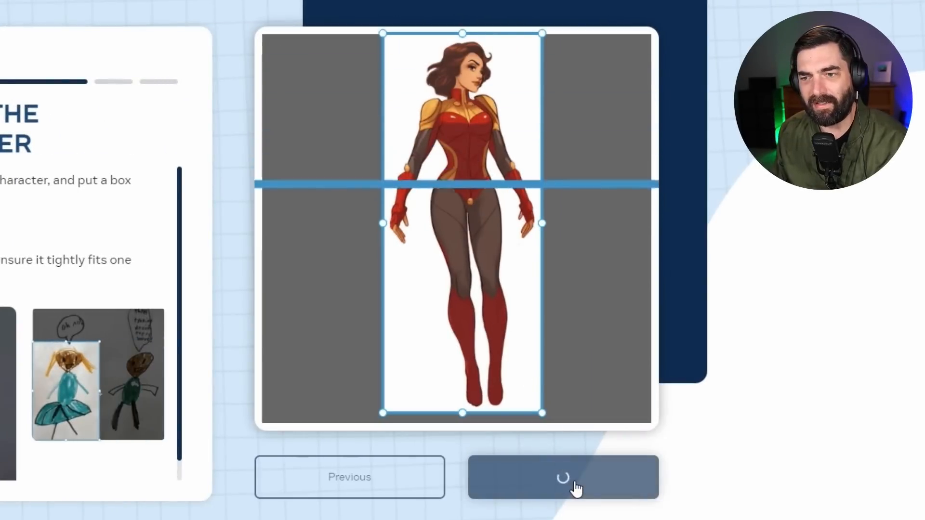
pyautogui.click(562, 476)
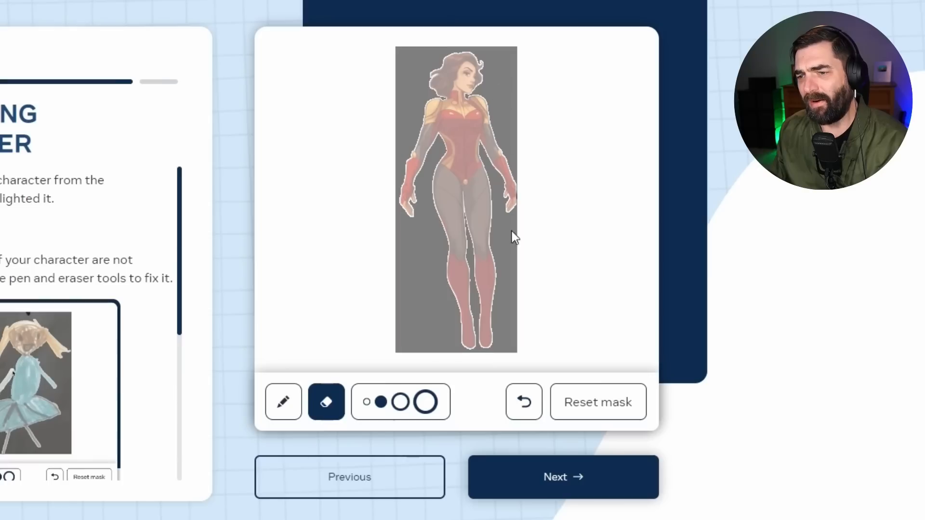
pyautogui.moveTo(627, 304)
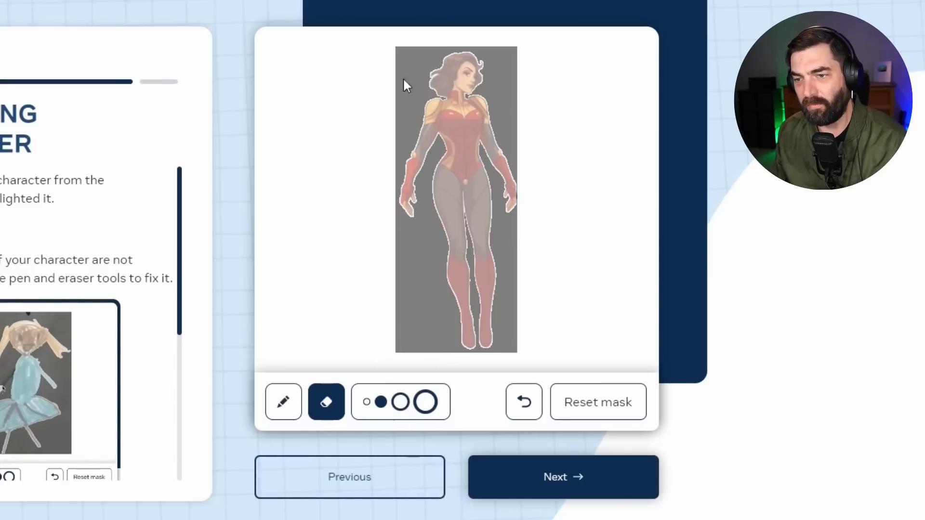
pyautogui.click(562, 476)
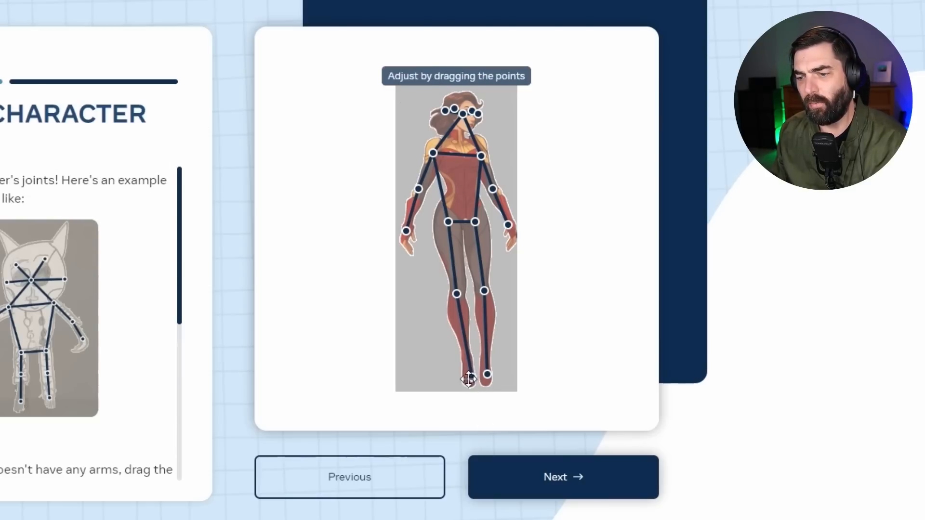
pyautogui.moveTo(487, 375); pyautogui.dragTo(468, 363)
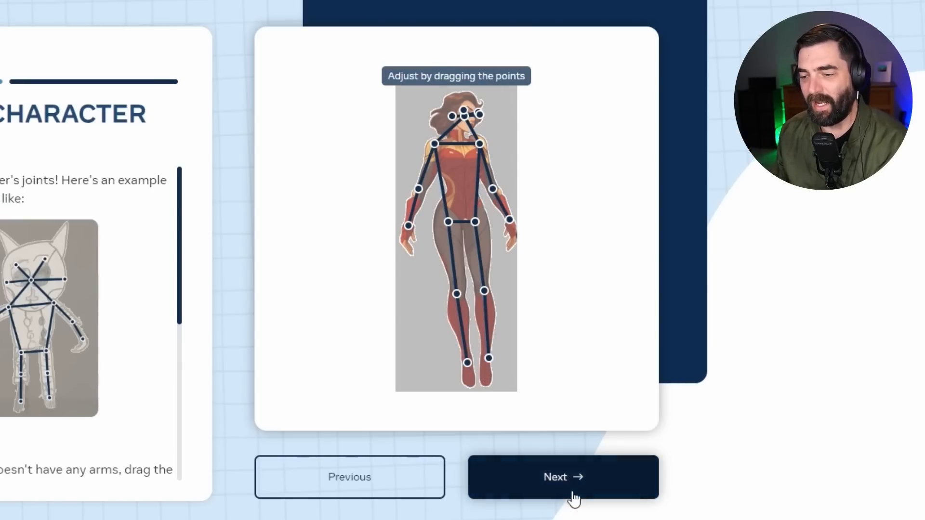
pyautogui.click(563, 477)
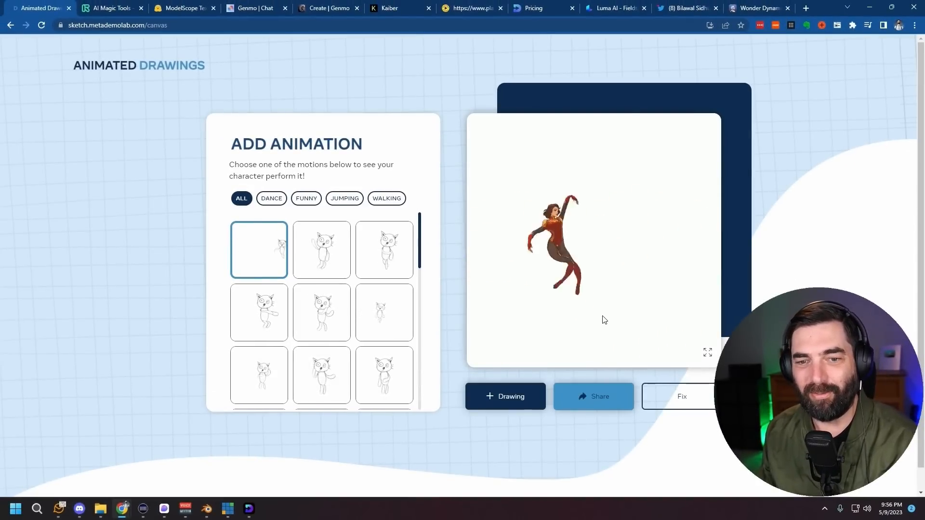
# Preview the rigged superhero performing several different motions.
pyautogui.click(321, 249)
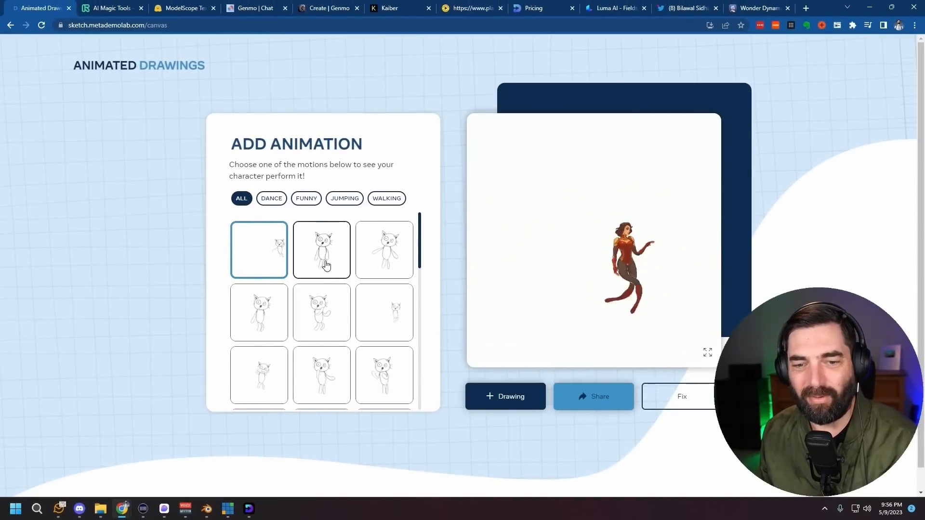
pyautogui.click(321, 250)
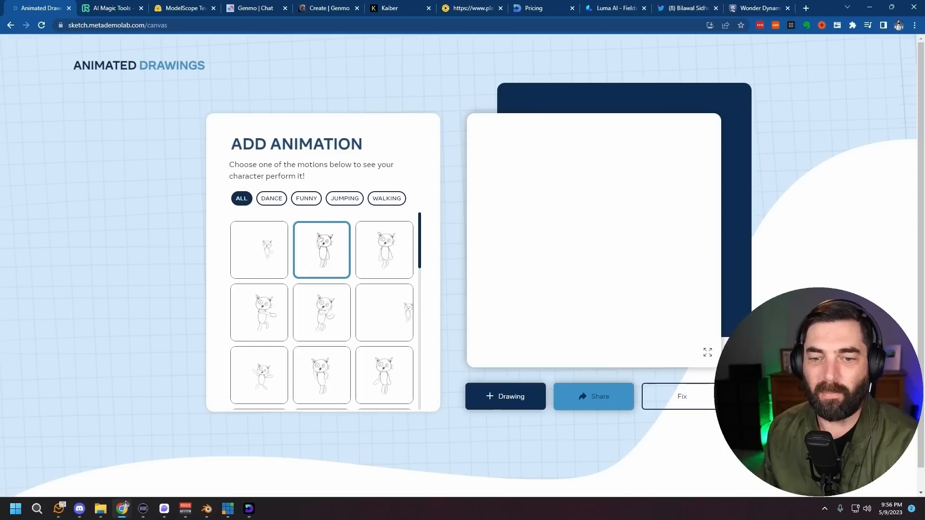
pyautogui.click(707, 352)
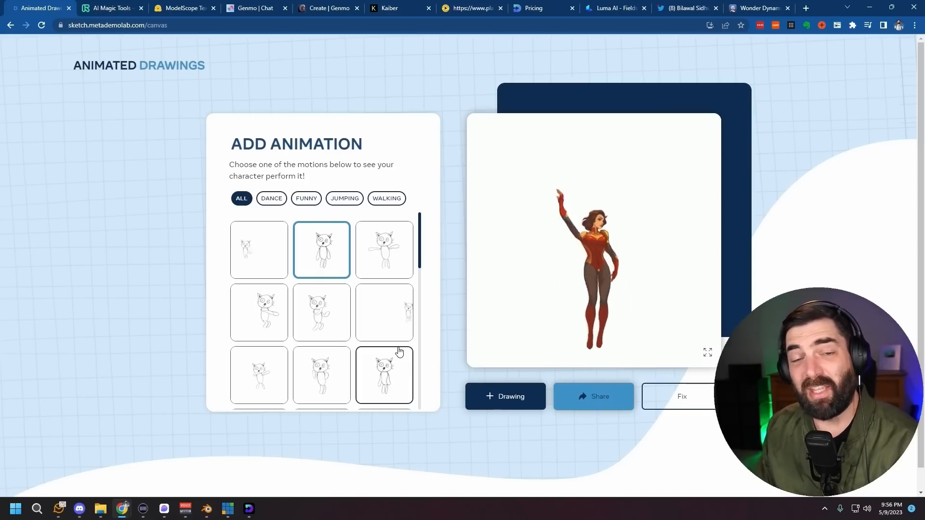
pyautogui.click(384, 250)
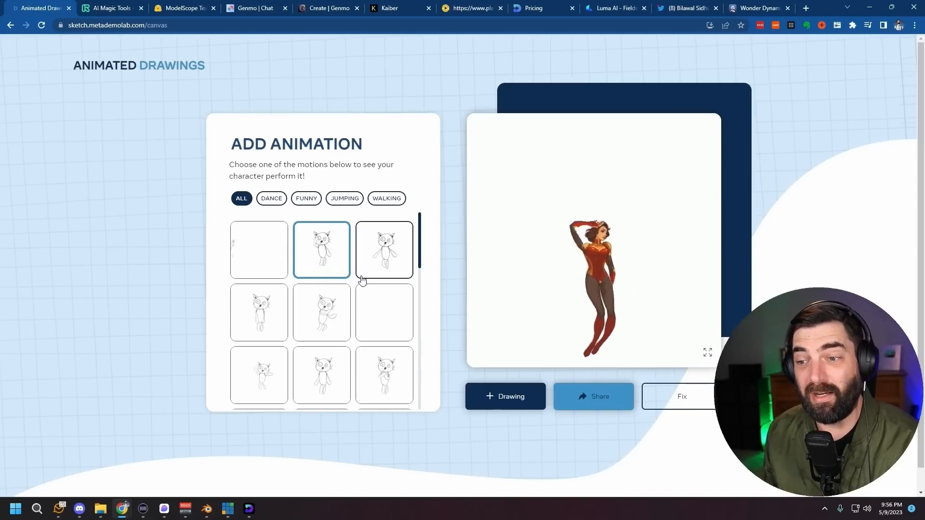
pyautogui.click(321, 375)
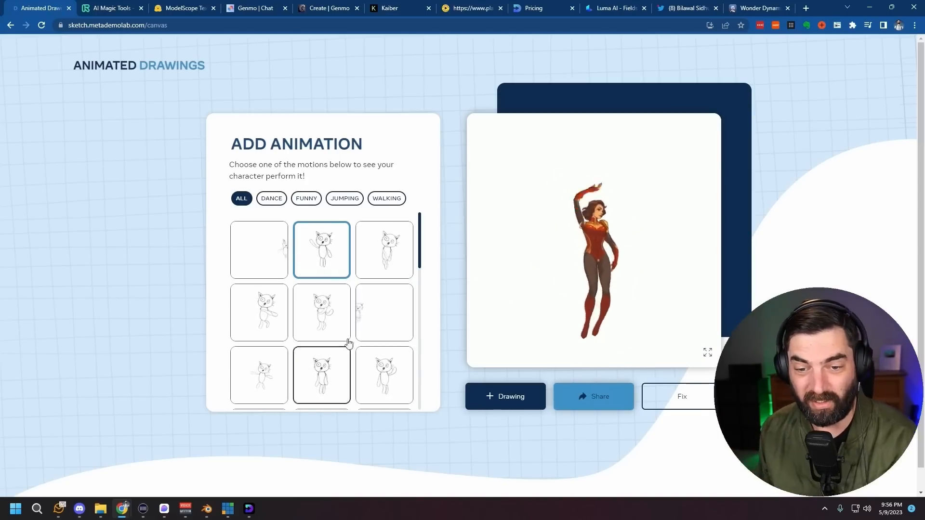
pyautogui.click(321, 312)
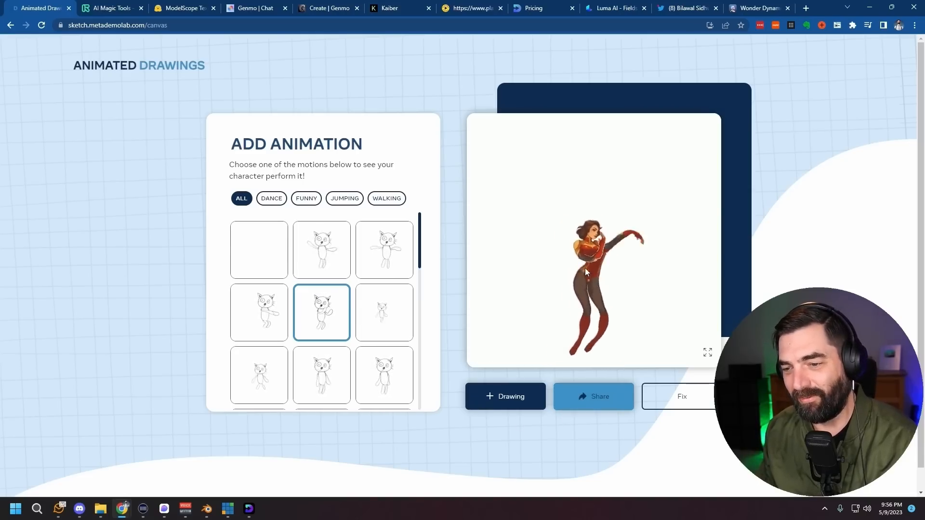
pyautogui.click(258, 376)
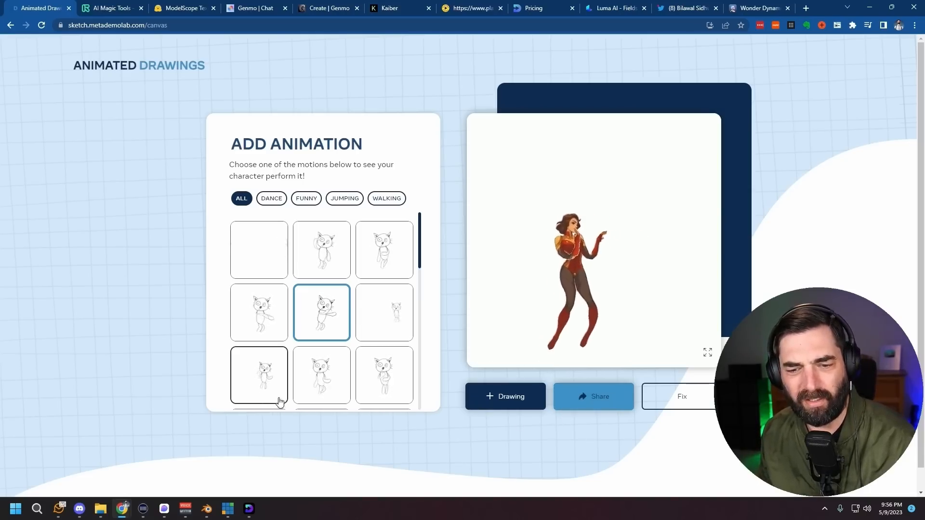
# Filter the motion list to dance moves and preview them on the character.
pyautogui.click(271, 198)
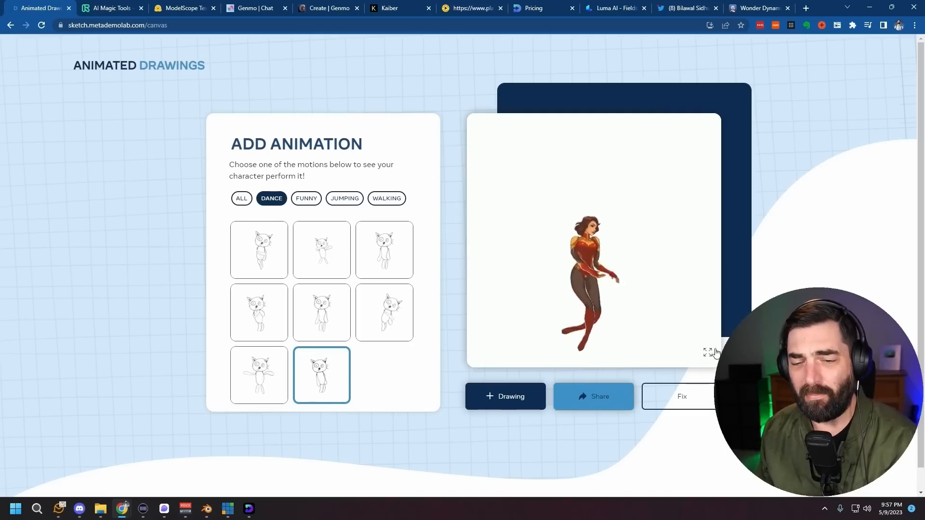
pyautogui.click(321, 376)
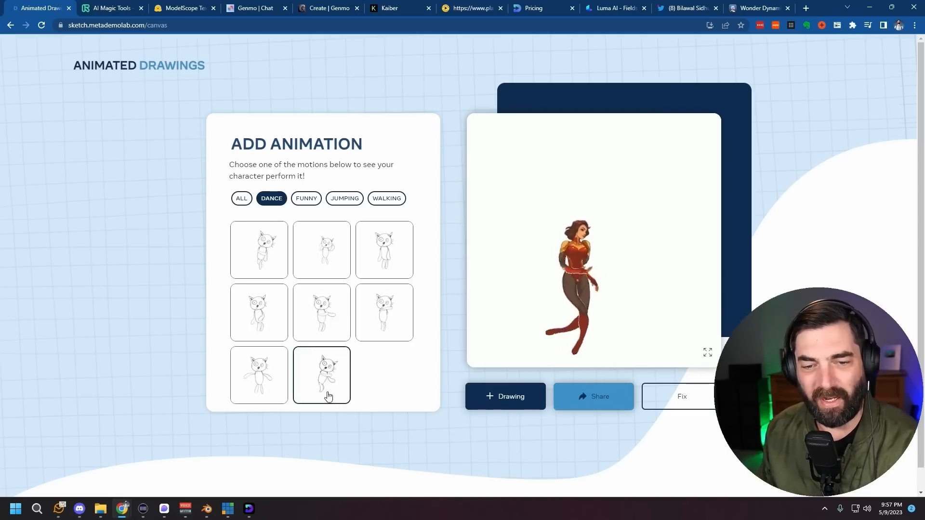
pyautogui.click(321, 375)
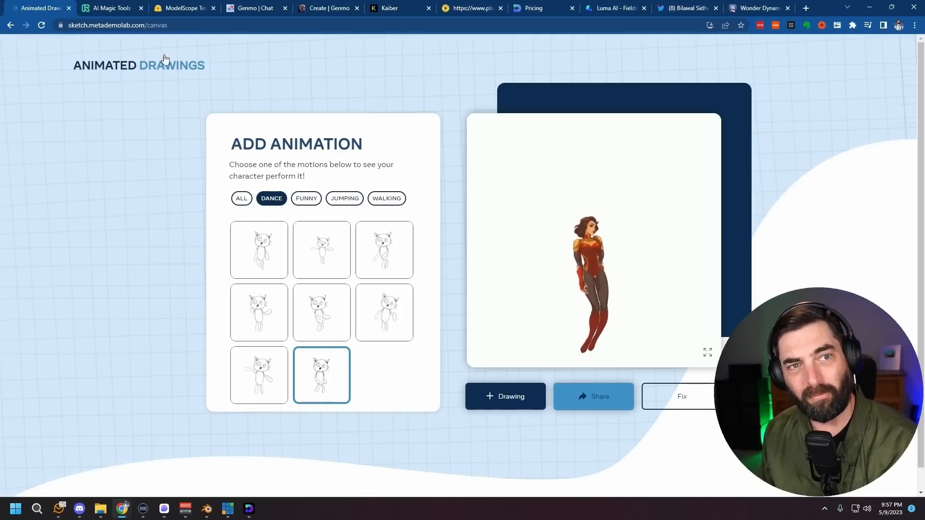
pyautogui.click(109, 7)
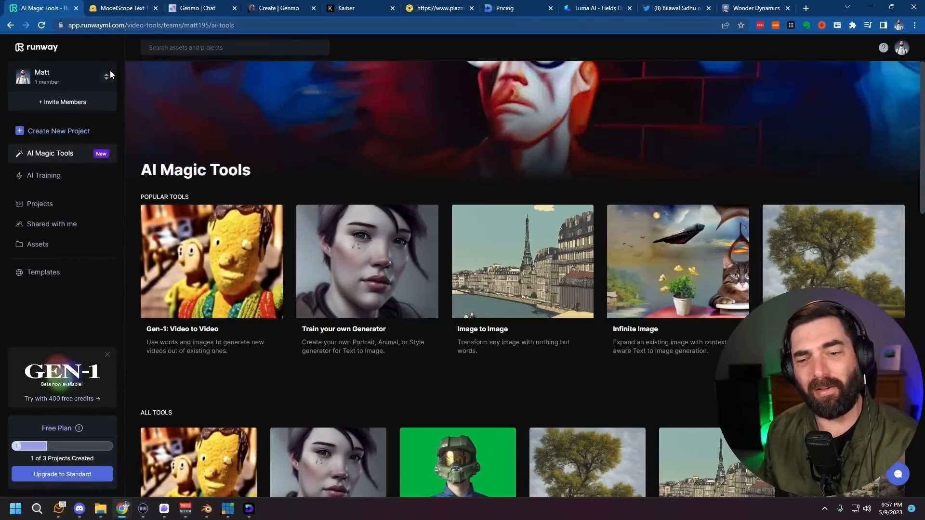
pyautogui.scroll(-3)
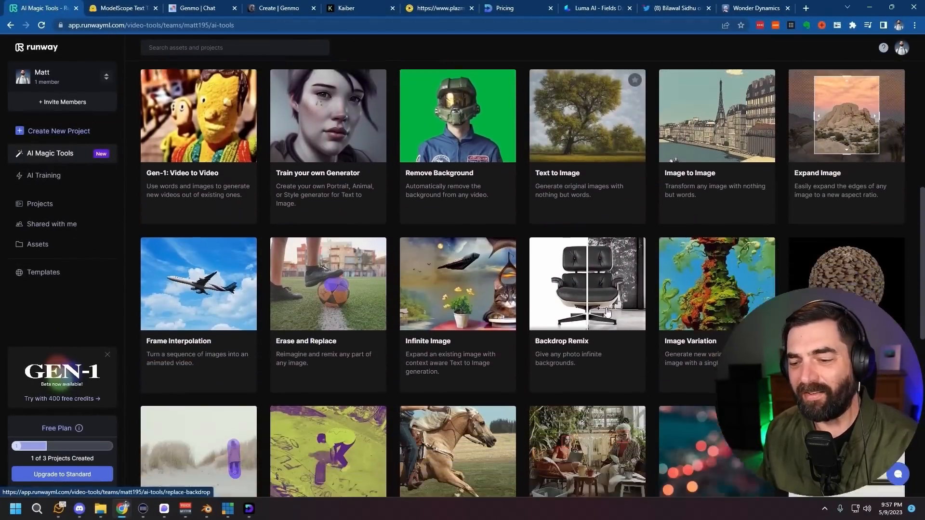
pyautogui.scroll(-3)
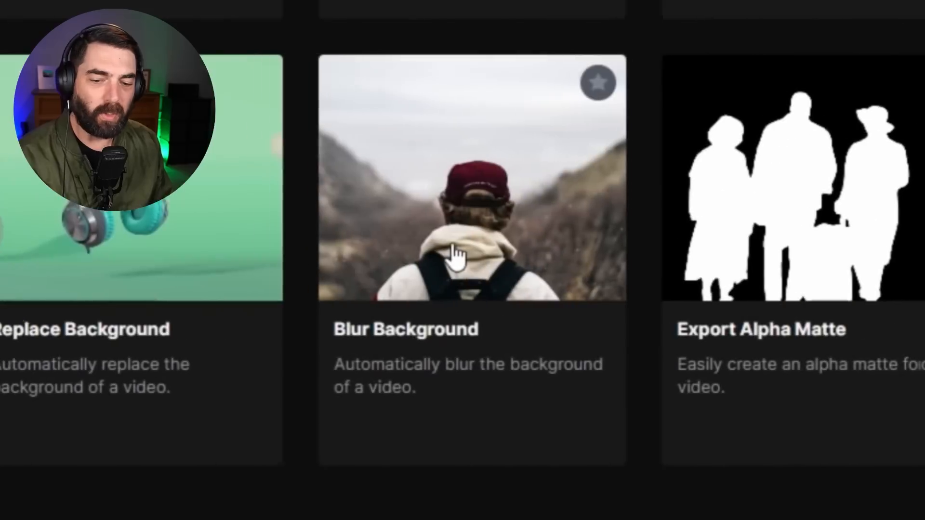
pyautogui.hscroll(-3)
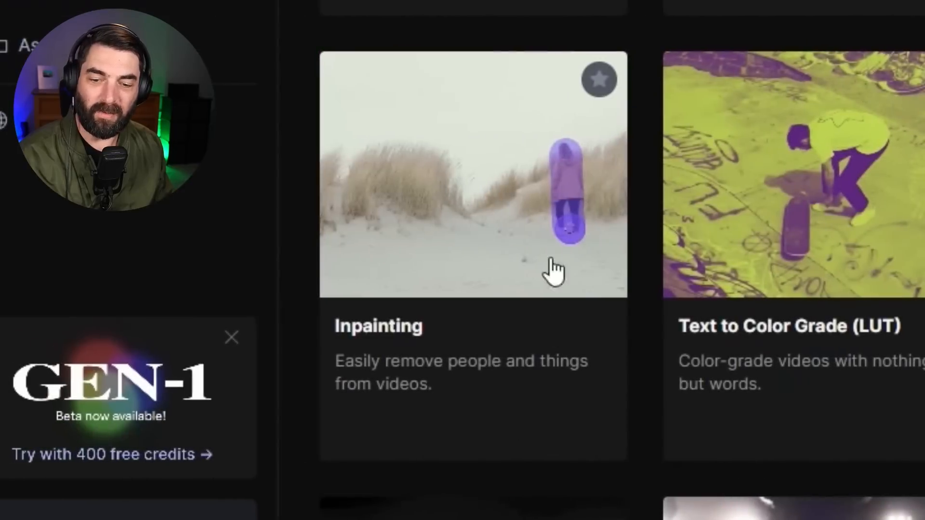
pyautogui.moveTo(454, 231)
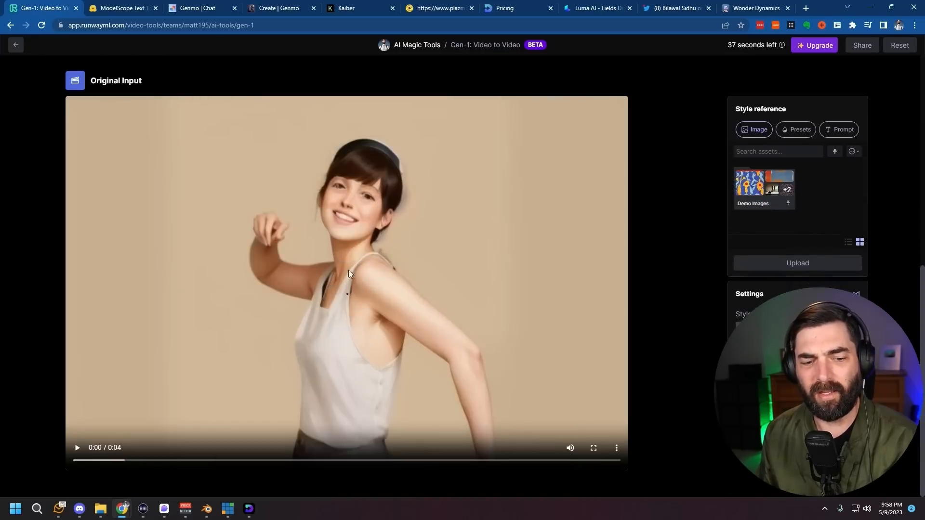
# Apply the blue-and-orange Vibrant pattern demo image as the Gen-1 style reference.
pyautogui.click(76, 447)
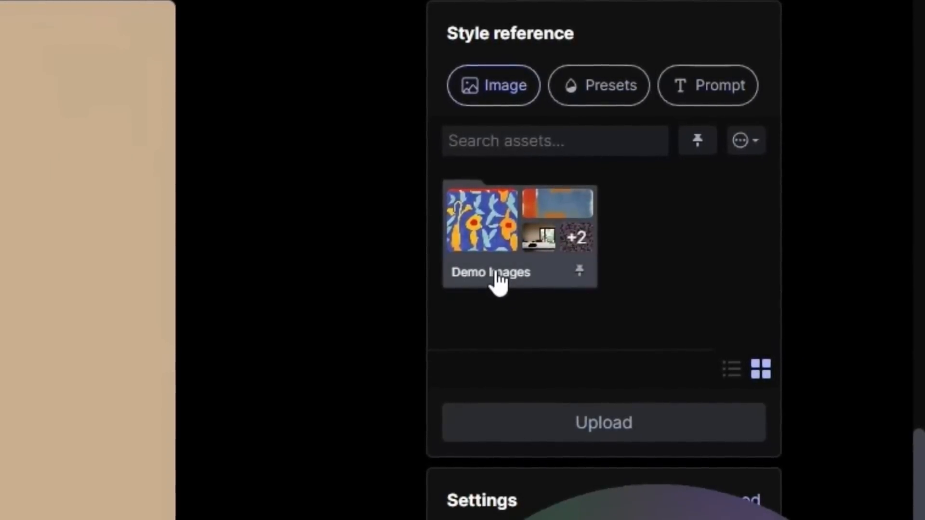
pyautogui.click(489, 236)
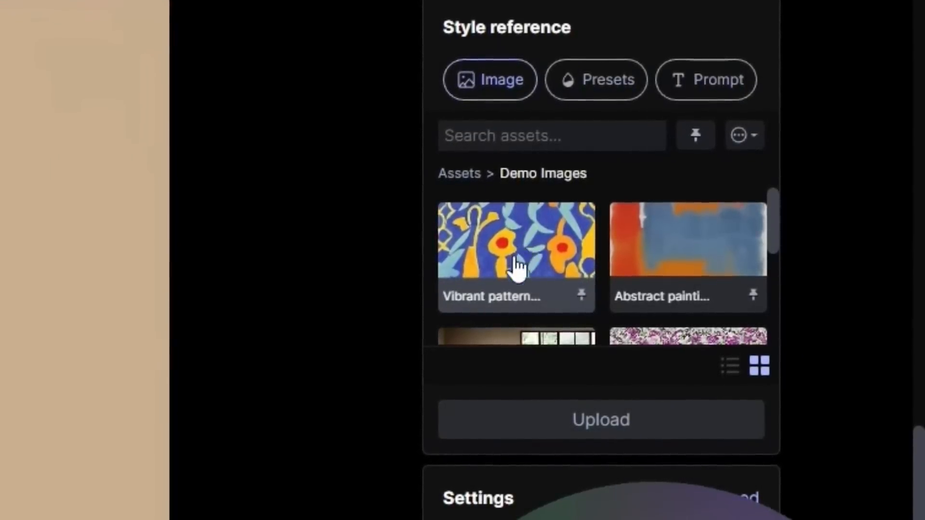
pyautogui.click(515, 239)
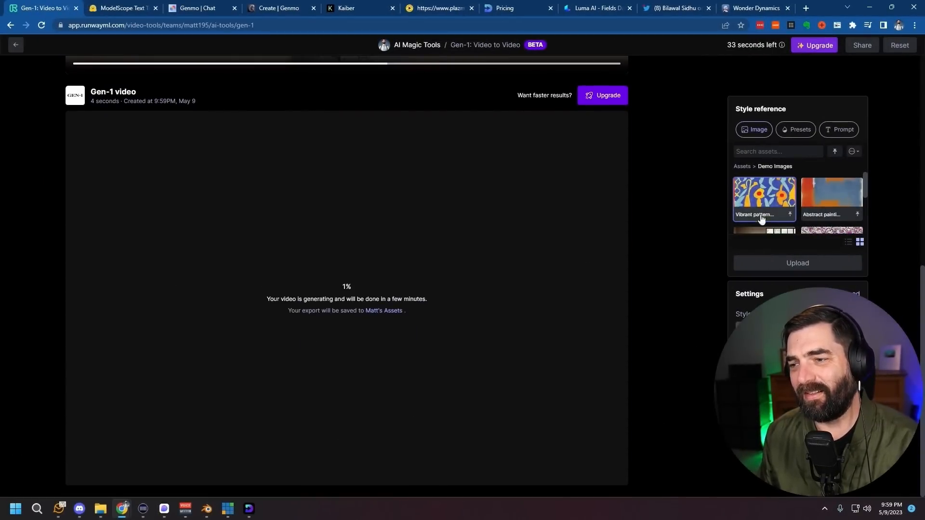
pyautogui.moveTo(631, 250)
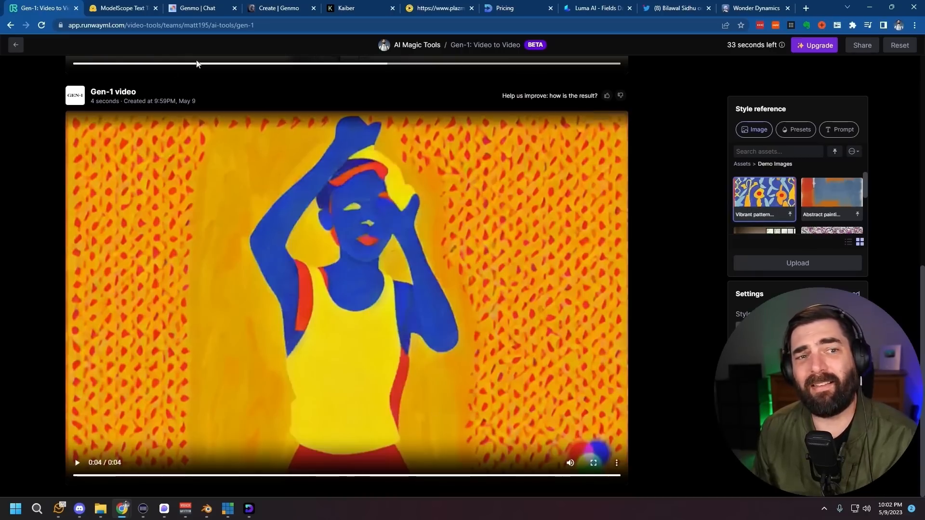
pyautogui.moveTo(256, 176)
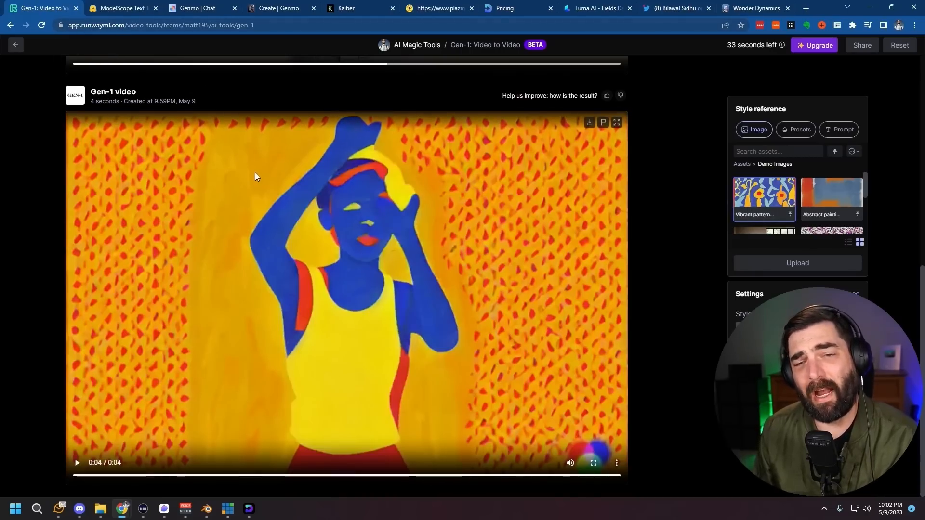
pyautogui.moveTo(331, 176)
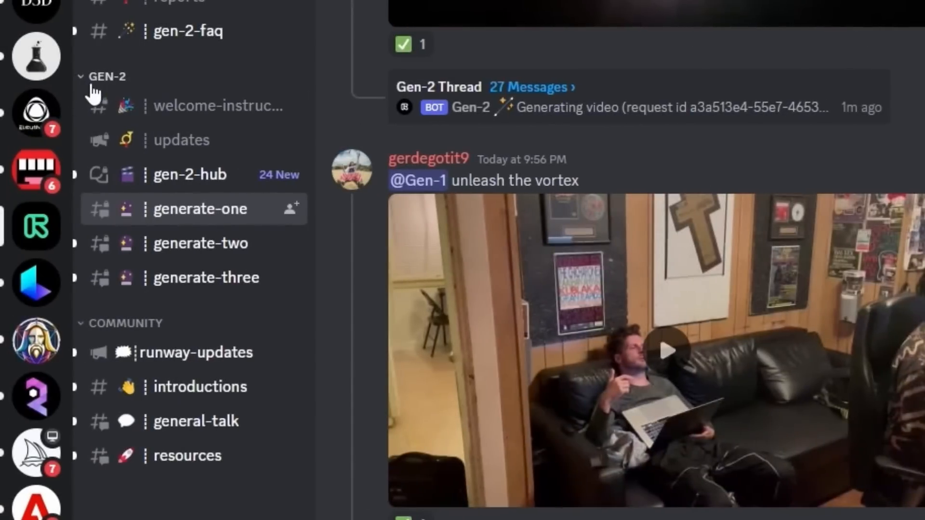
# Prompt the Gen-2 bot with 'A wolf walking through a forest' and replay the result.
pyautogui.scroll(-3)
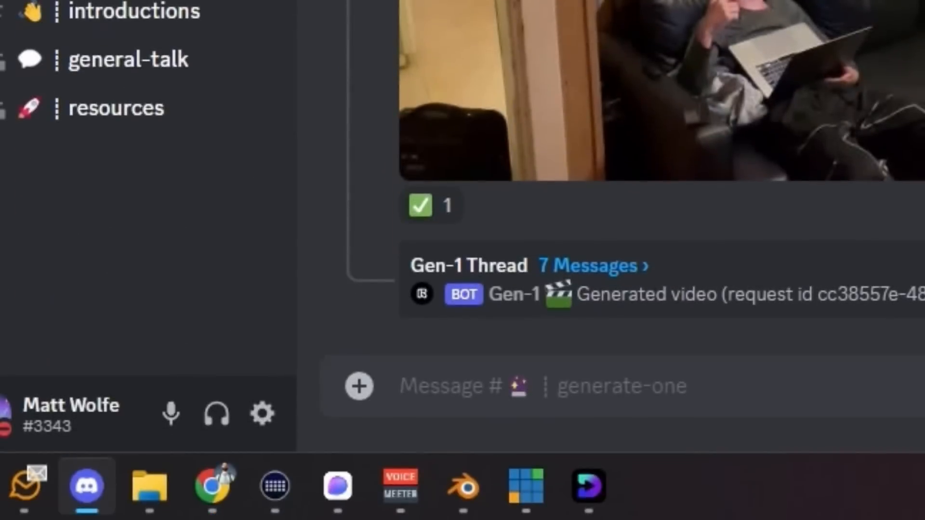
pyautogui.write('@gen-2 A wo')
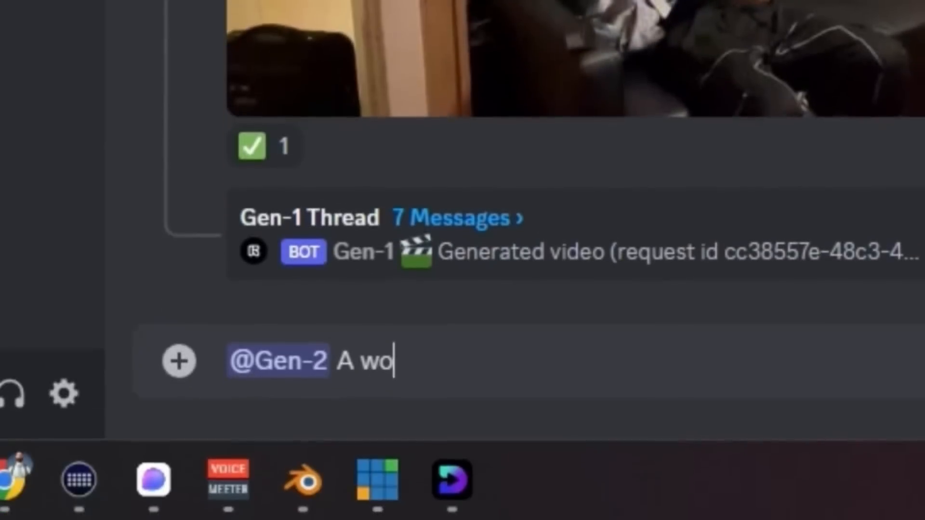
pyautogui.write('lf walking through a fore')
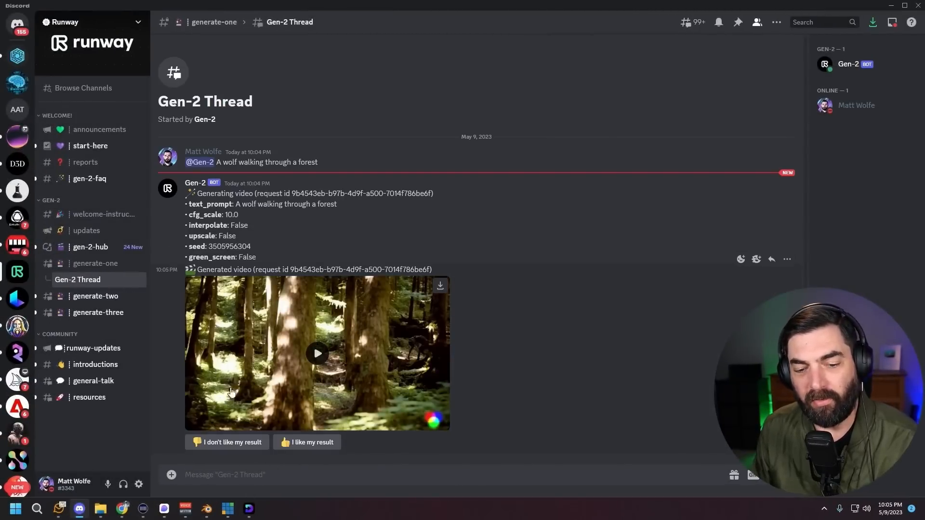
pyautogui.moveTo(373, 407)
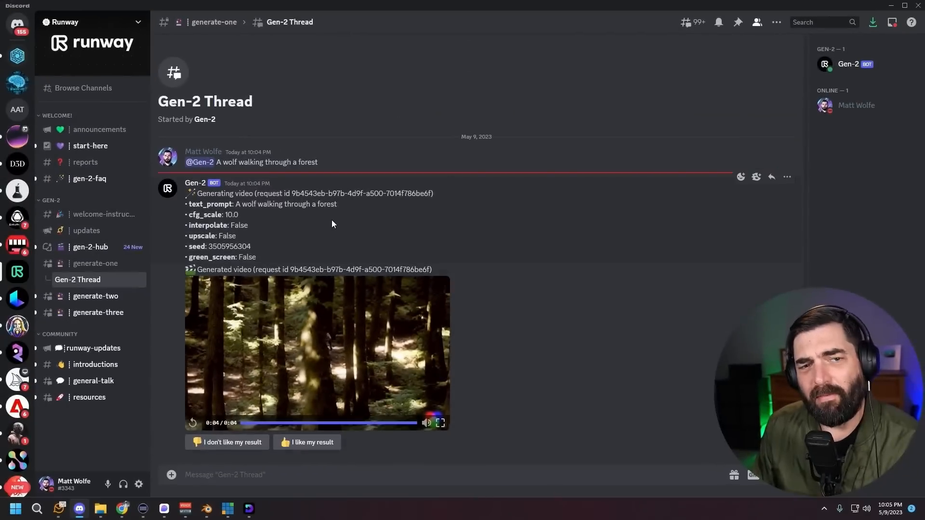
pyautogui.moveTo(548, 263)
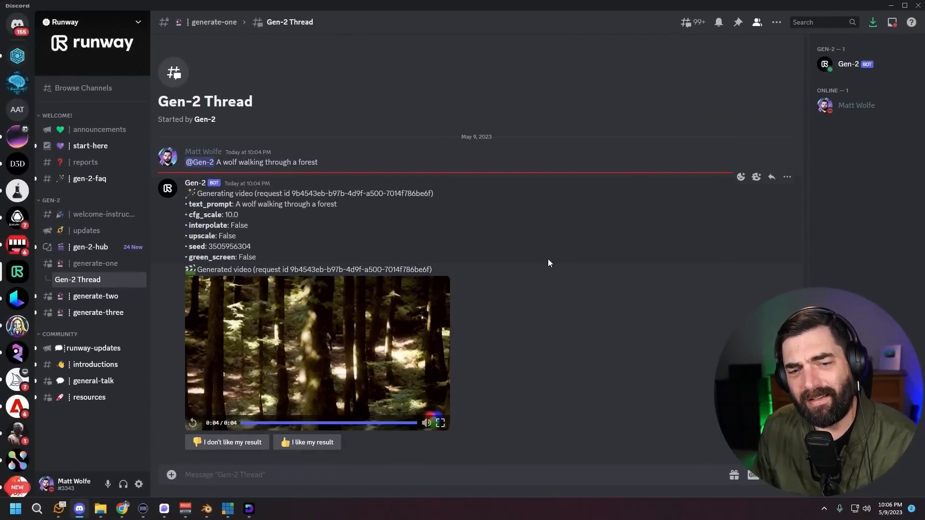
pyautogui.moveTo(338, 367)
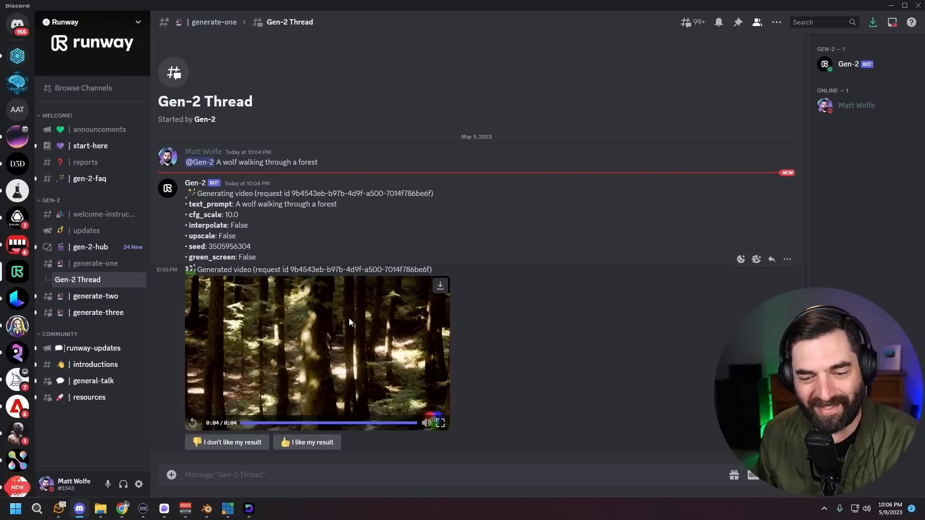
pyautogui.click(227, 442)
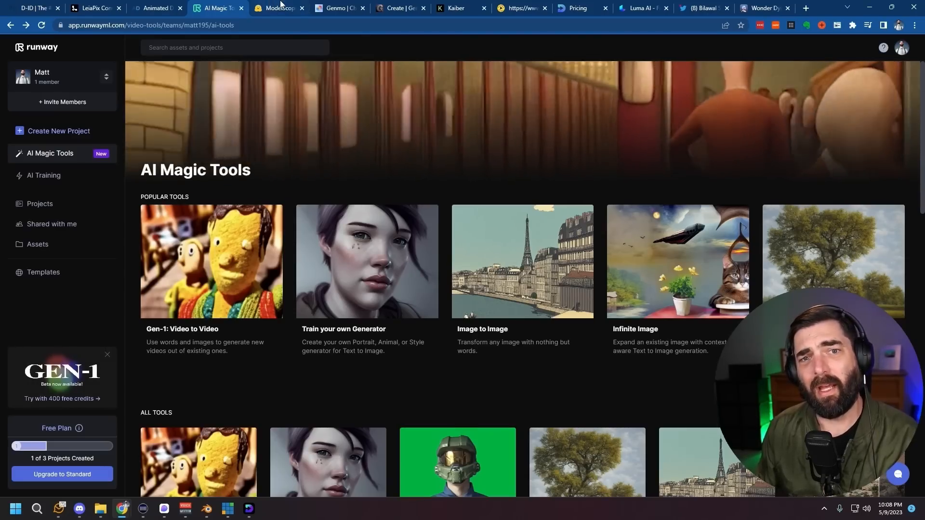
# Switch to ModelScope's Hugging Face demo and play example clips, including the horse-riding astronaut.
pyautogui.click(274, 7)
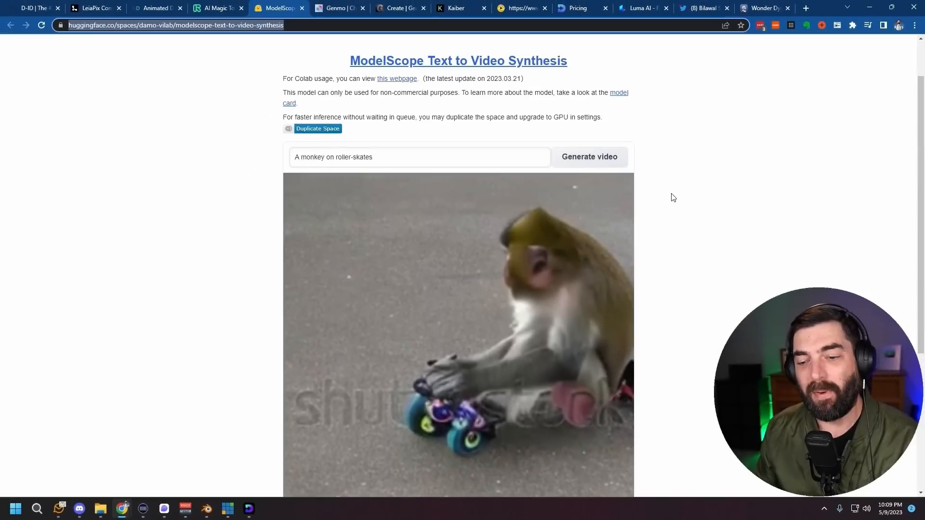
pyautogui.scroll(-3)
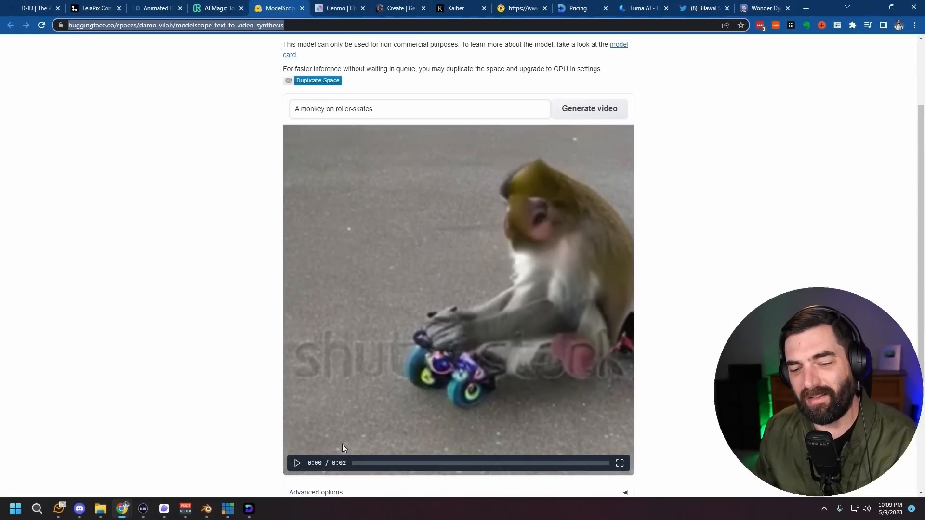
pyautogui.moveTo(453, 349)
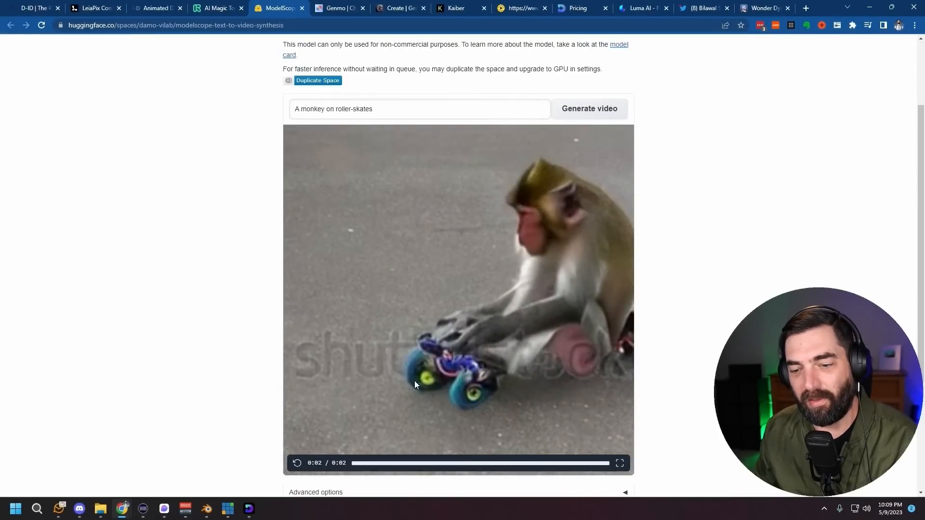
pyautogui.scroll(-3)
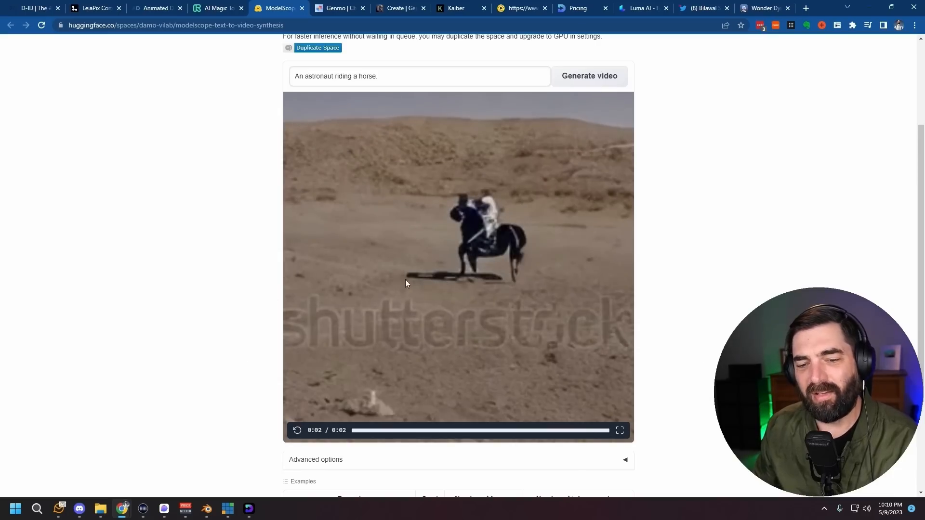
pyautogui.moveTo(563, 432)
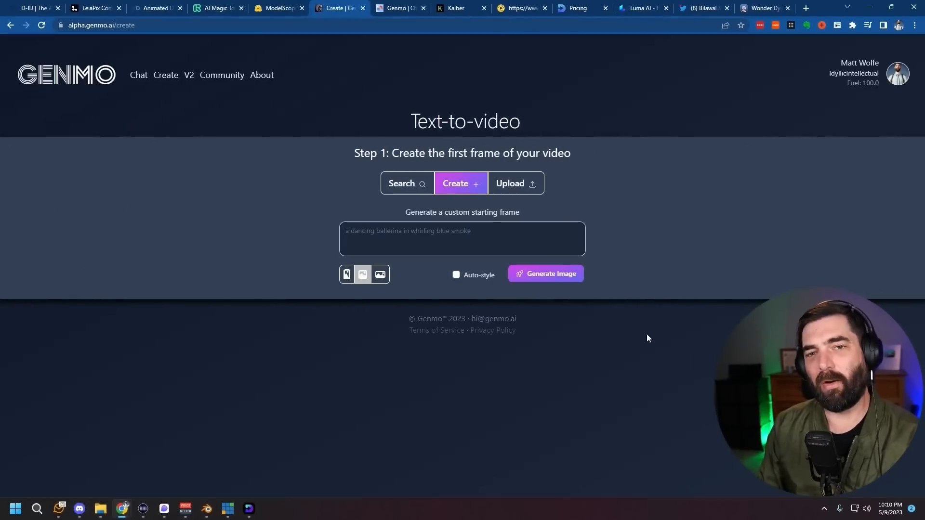
# Upload the man's face PNG as the first frame on Genmo's create page.
pyautogui.click(398, 8)
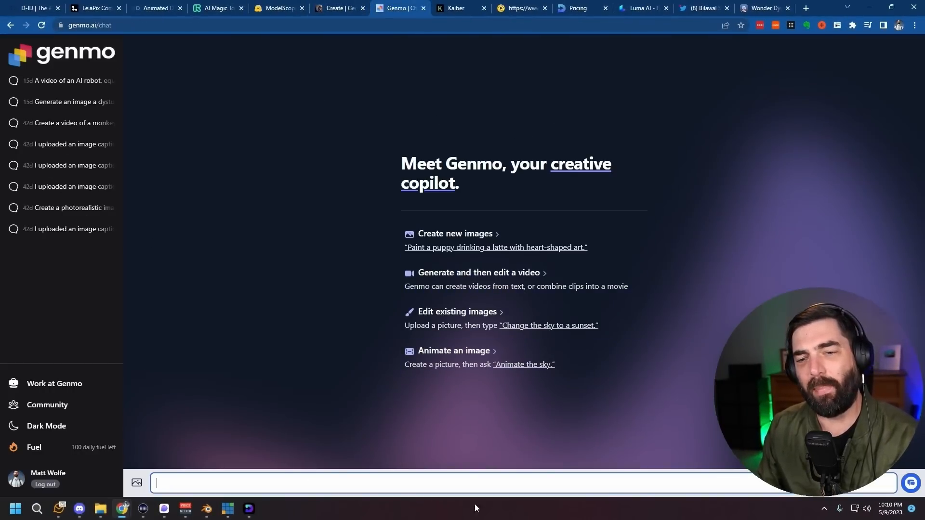
pyautogui.click(339, 7)
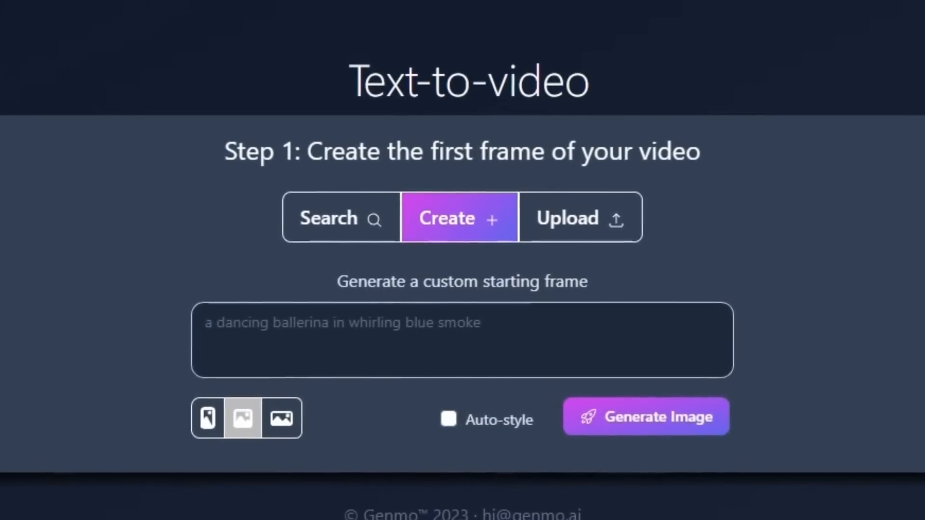
pyautogui.click(578, 224)
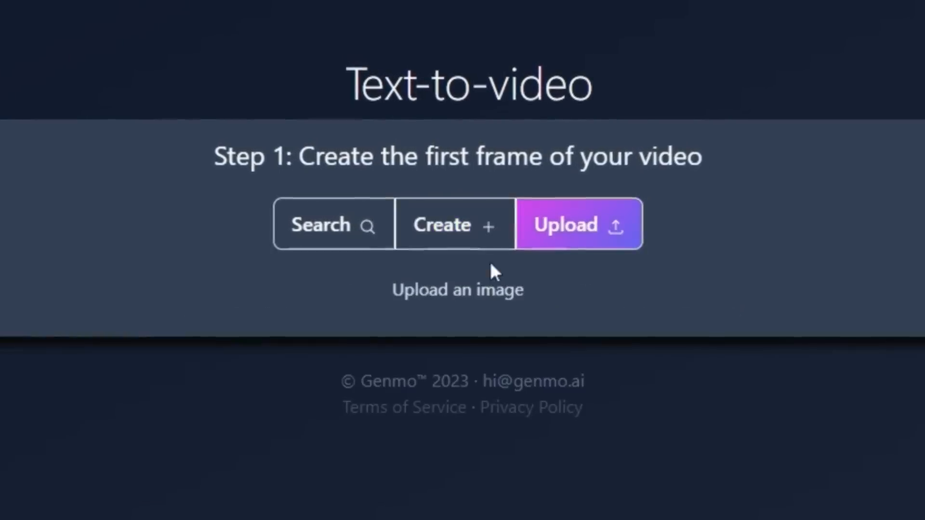
pyautogui.click(578, 224)
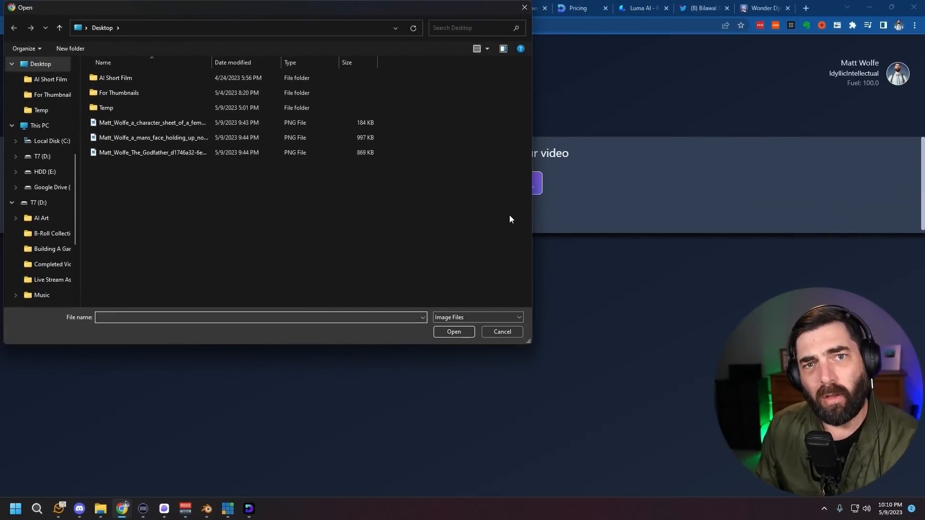
pyautogui.click(151, 137)
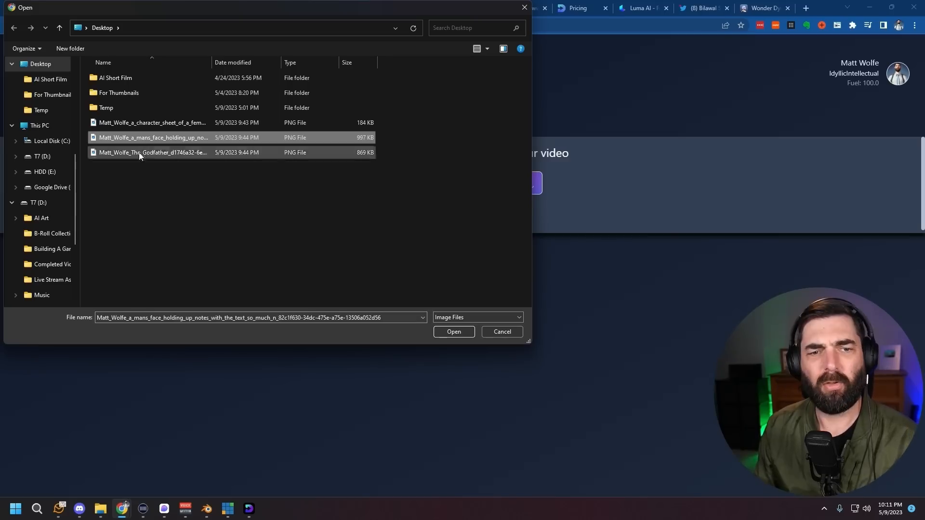
pyautogui.click(453, 331)
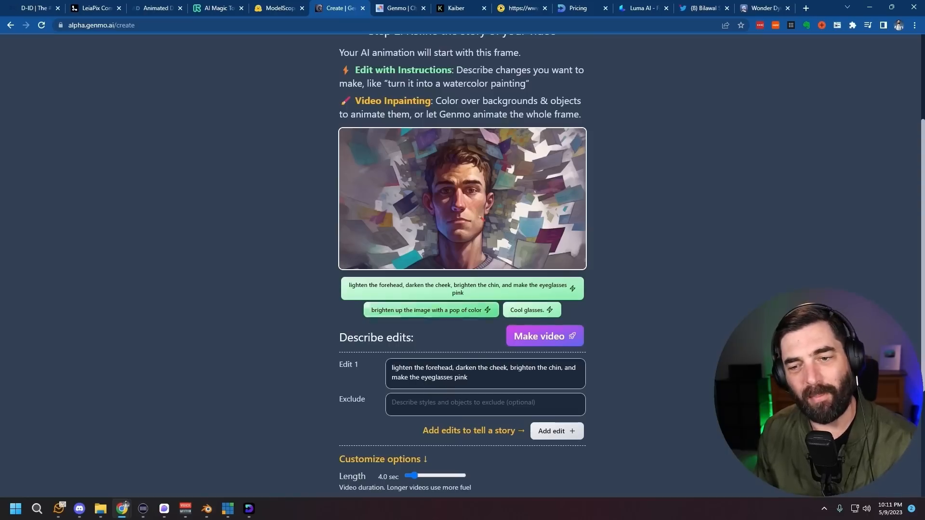
pyautogui.moveTo(566, 96)
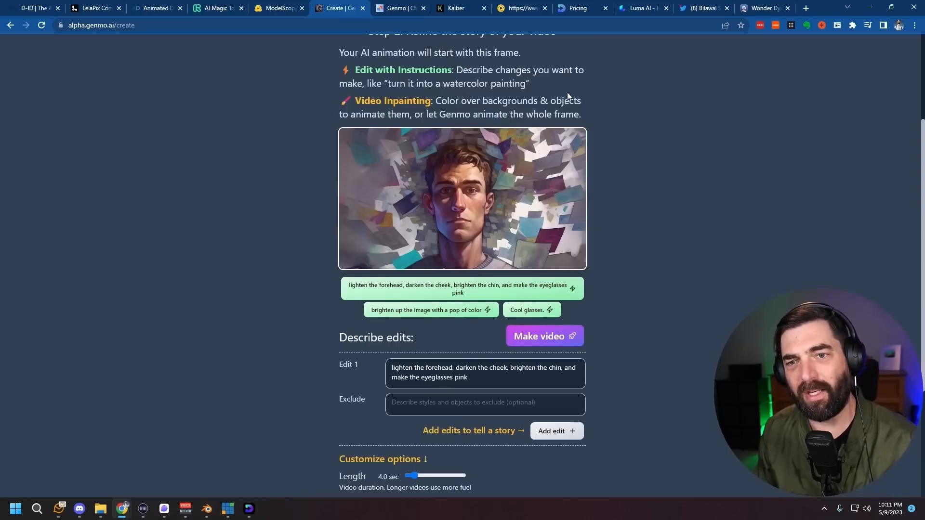
# Enter 'Turn the man into a cyborg' as Edit 1 and set length to 6 seconds.
pyautogui.write('Turn the man into a')
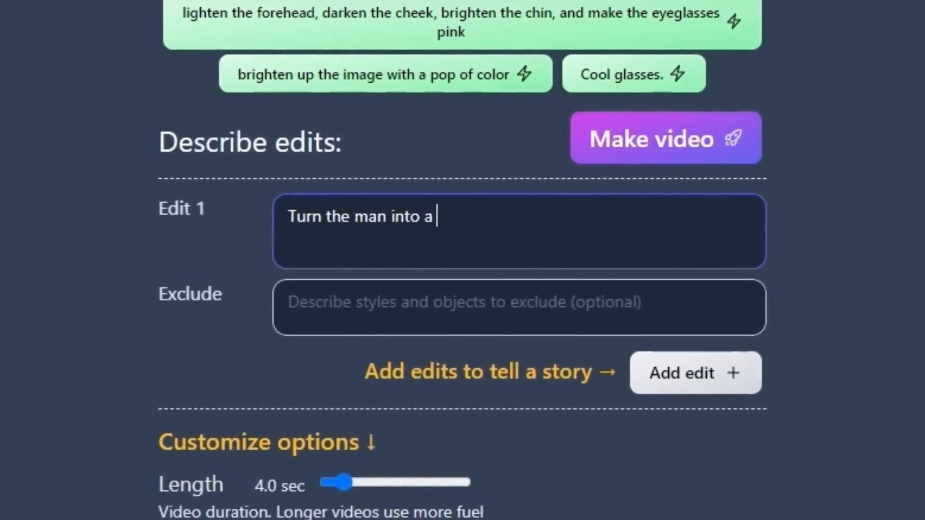
pyautogui.write('cyborg')
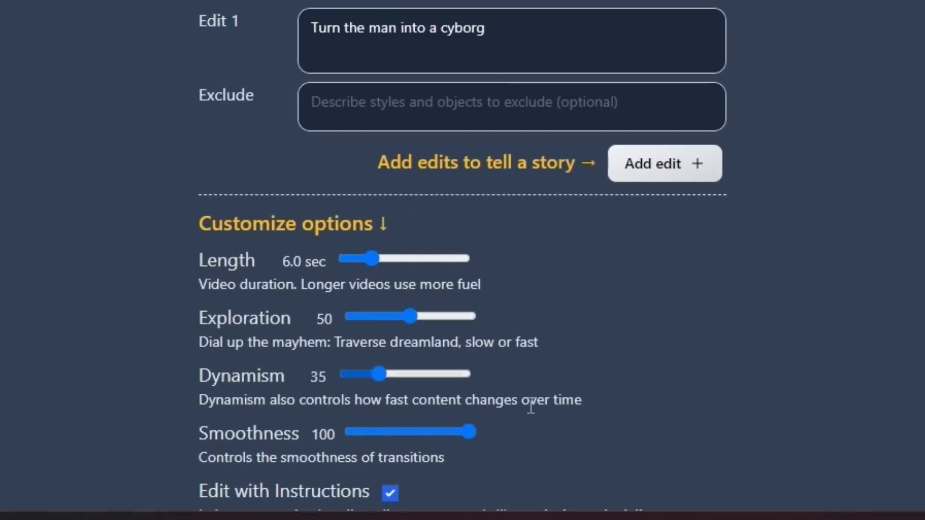
pyautogui.scroll(-3)
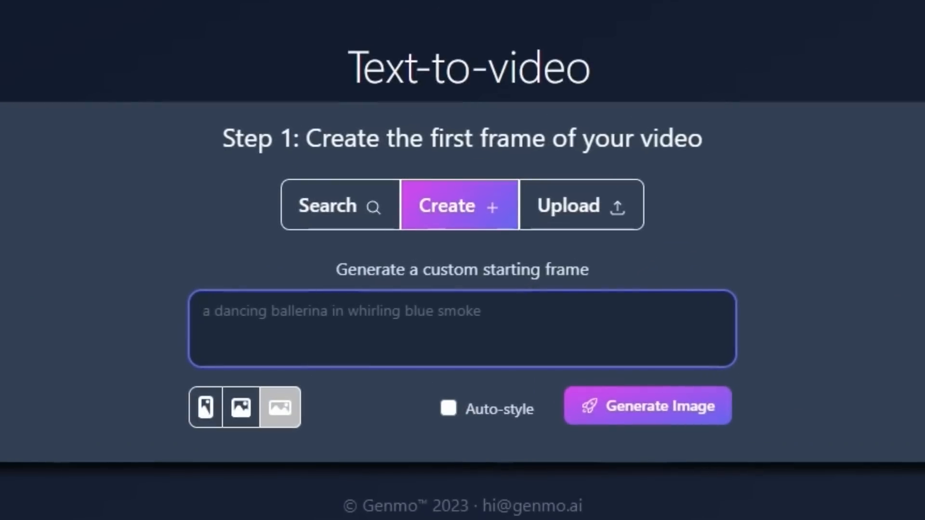
# Generate an image of a cyborg dancing in a field of flowers and use it as the first frame.
pyautogui.write('A cuy')
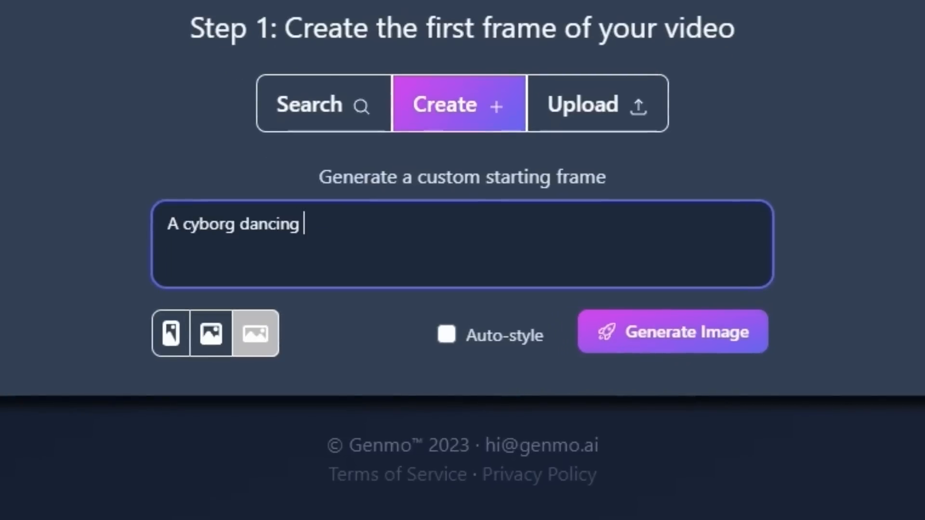
pyautogui.write('in a field of flowers')
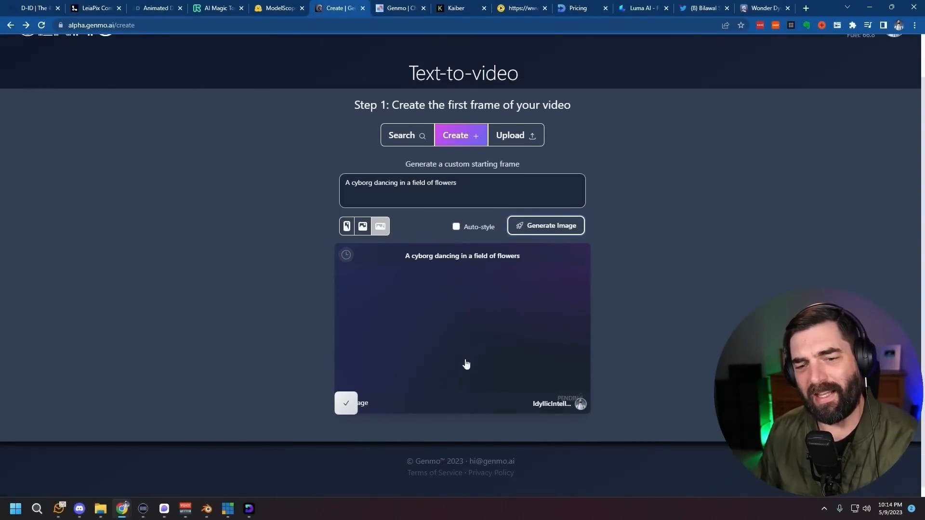
pyautogui.click(544, 225)
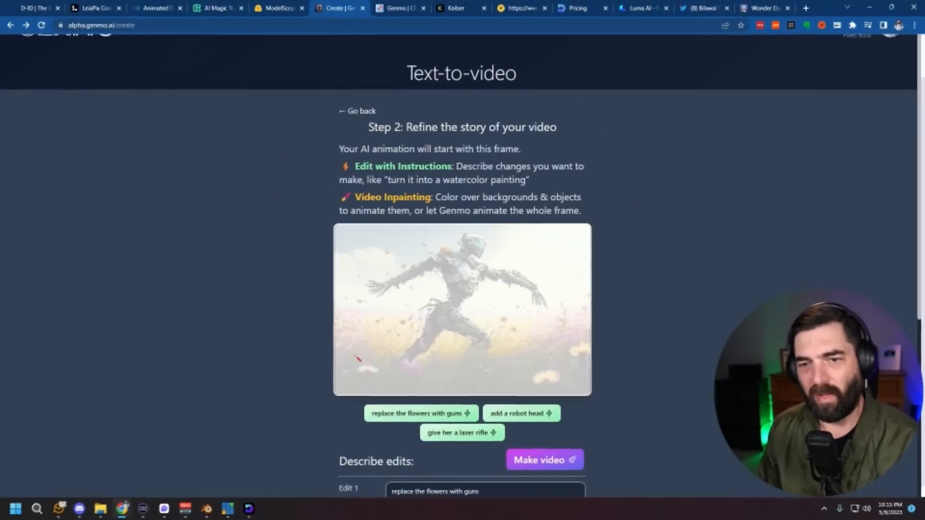
pyautogui.scroll(-3)
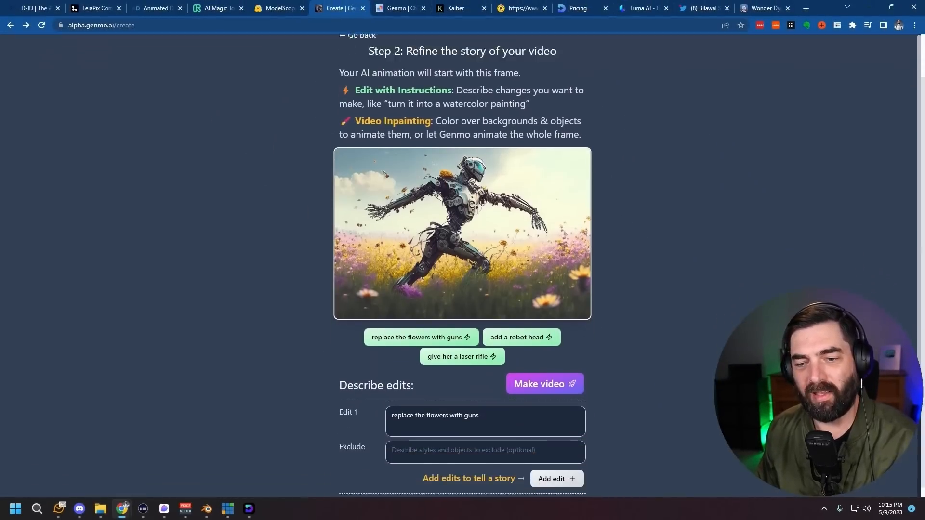
pyautogui.scroll(-3)
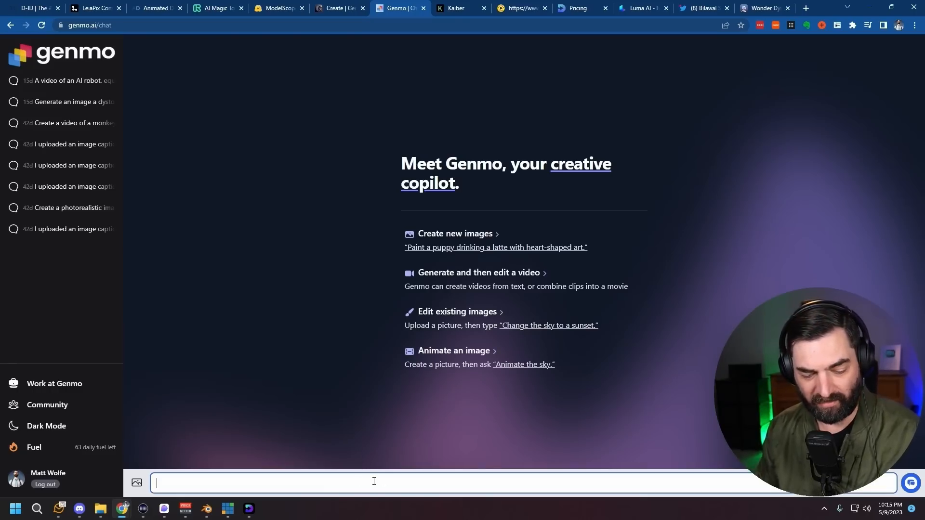
# Ask Genmo Chat for a video of a cyborg dancing among flowers, answering with daisies.
pyautogui.write('Generate a vid')
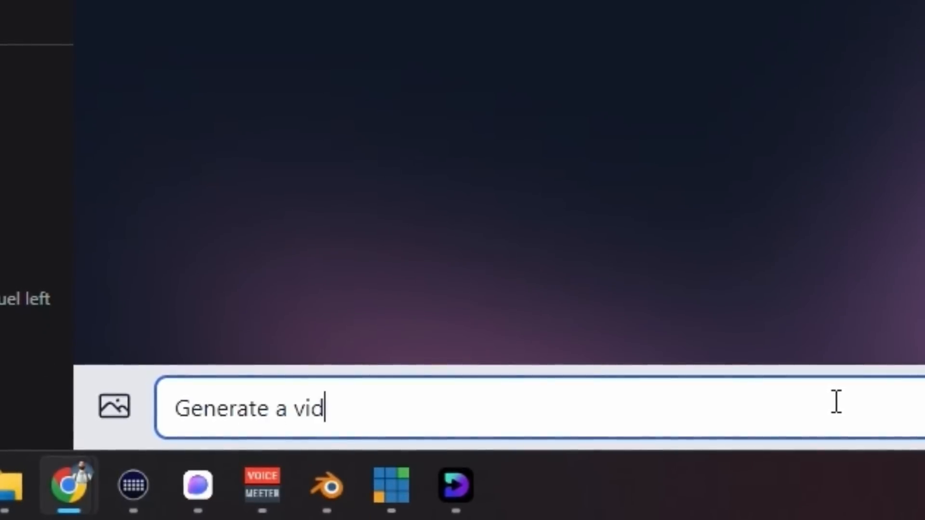
pyautogui.write('eo of a cybor')
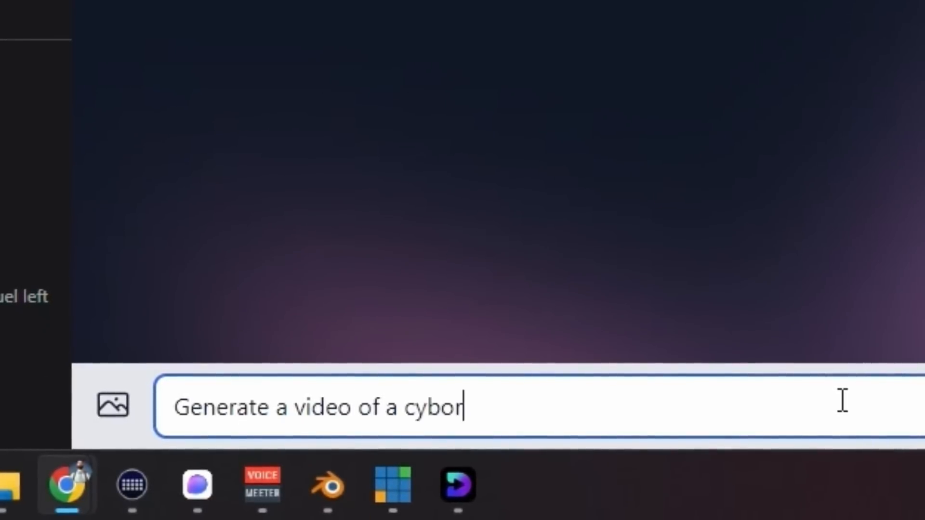
pyautogui.write('g dancing among flo')
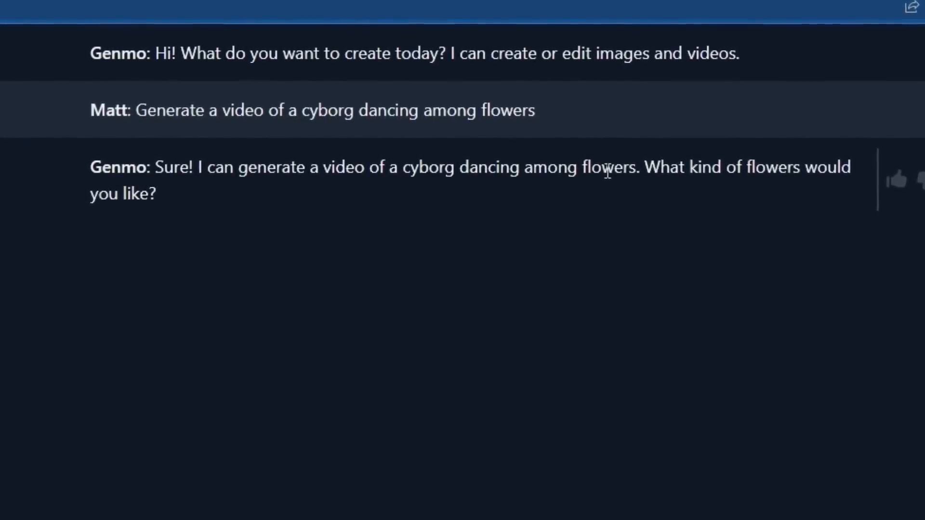
pyautogui.write('Dais')
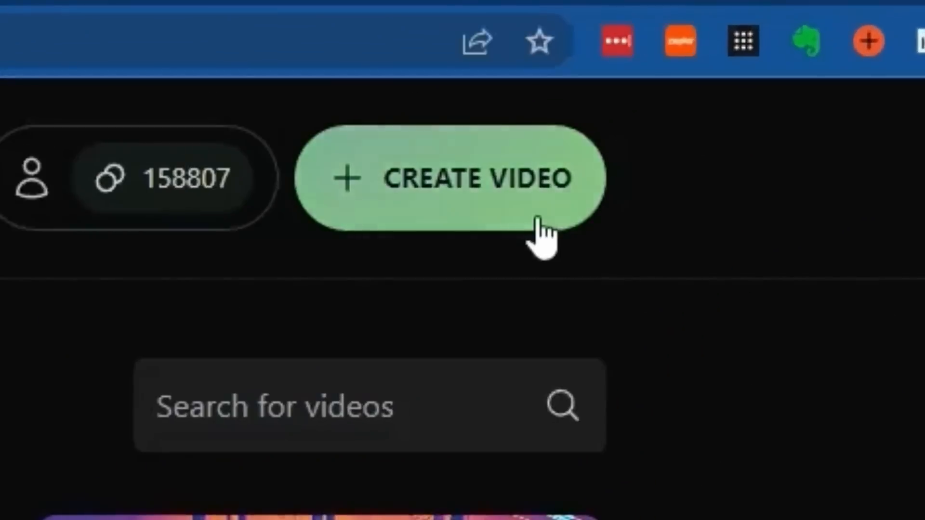
# Start a Kaiber video of a man with papers swirling around his head, Oil Painting style.
pyautogui.click(439, 177)
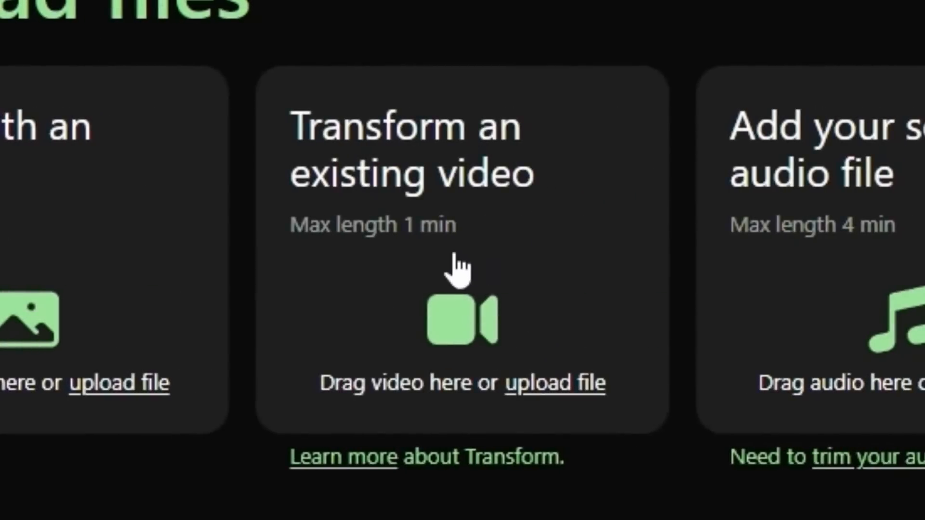
pyautogui.hscroll(3)
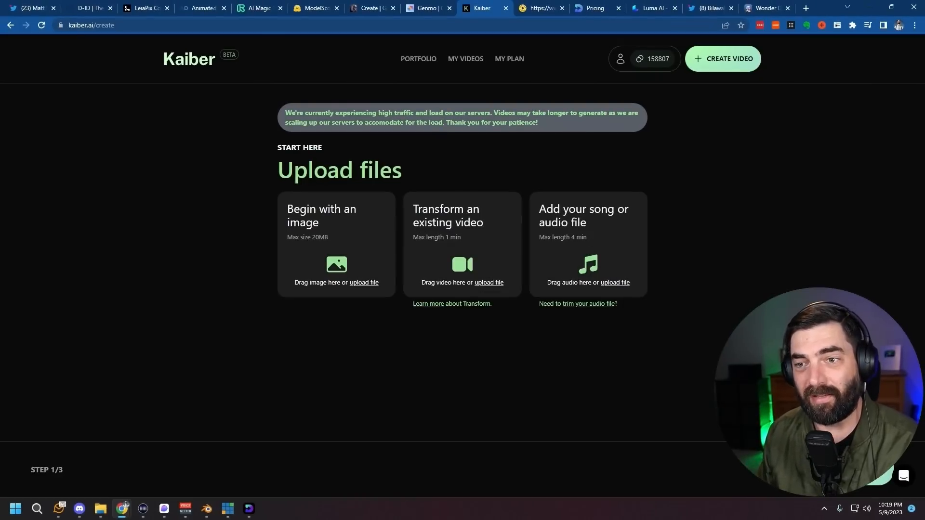
pyautogui.moveTo(344, 263)
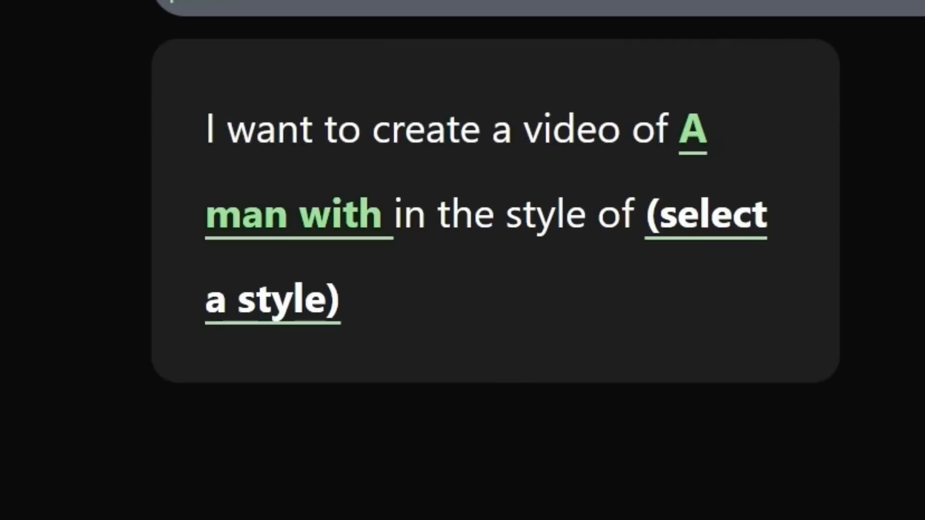
pyautogui.write('papers swirling around his head')
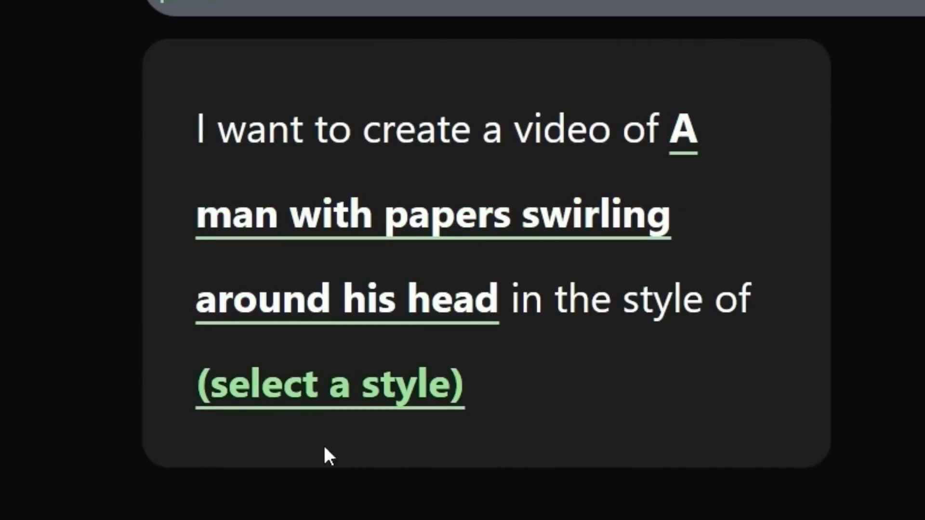
pyautogui.click(329, 384)
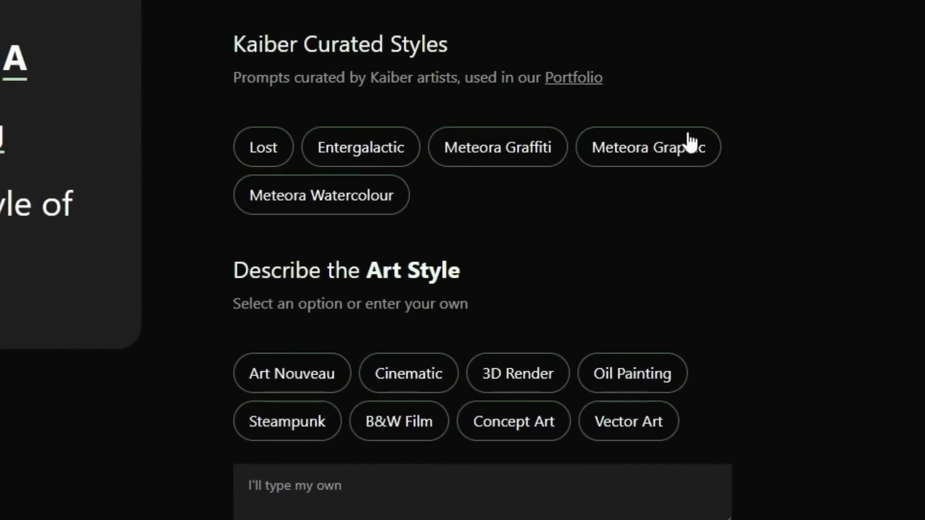
pyautogui.moveTo(407, 506)
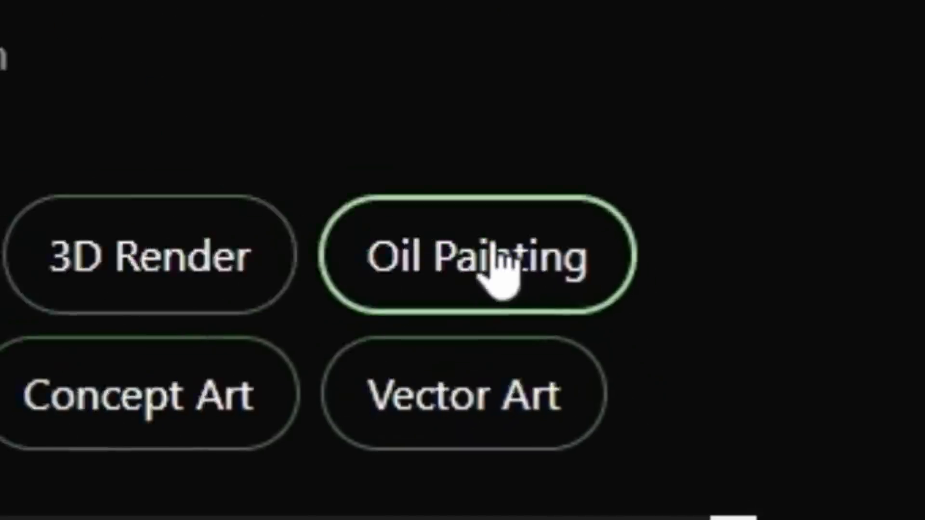
pyautogui.click(478, 255)
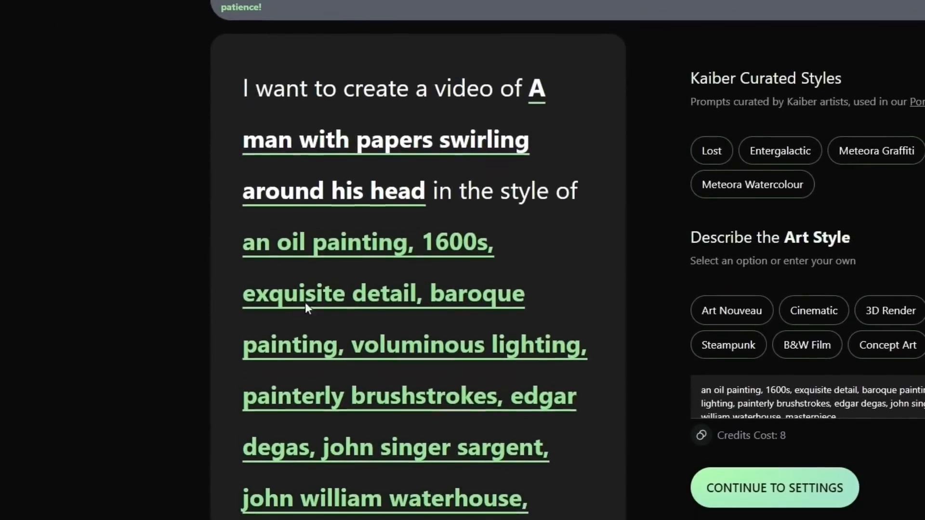
# Set the camera to Zoom Out and generate the 8-second video.
pyautogui.scroll(-3)
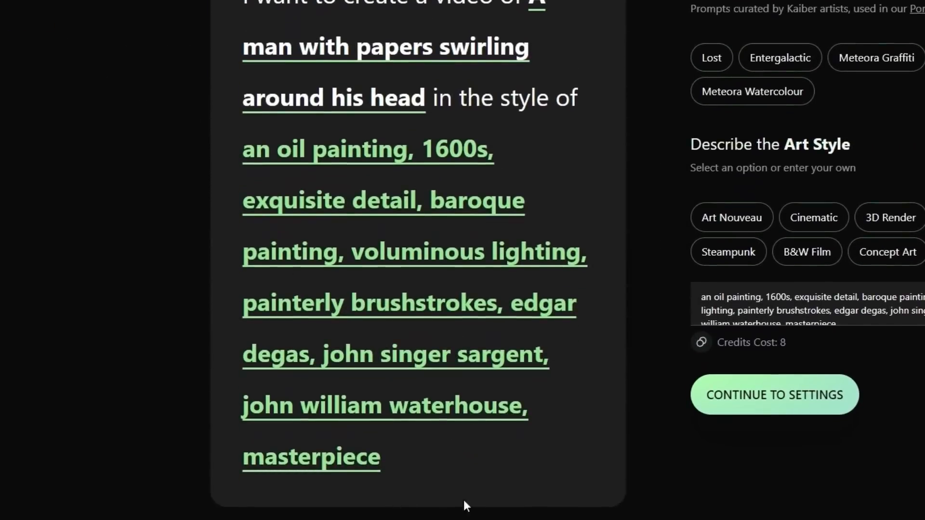
pyautogui.click(773, 394)
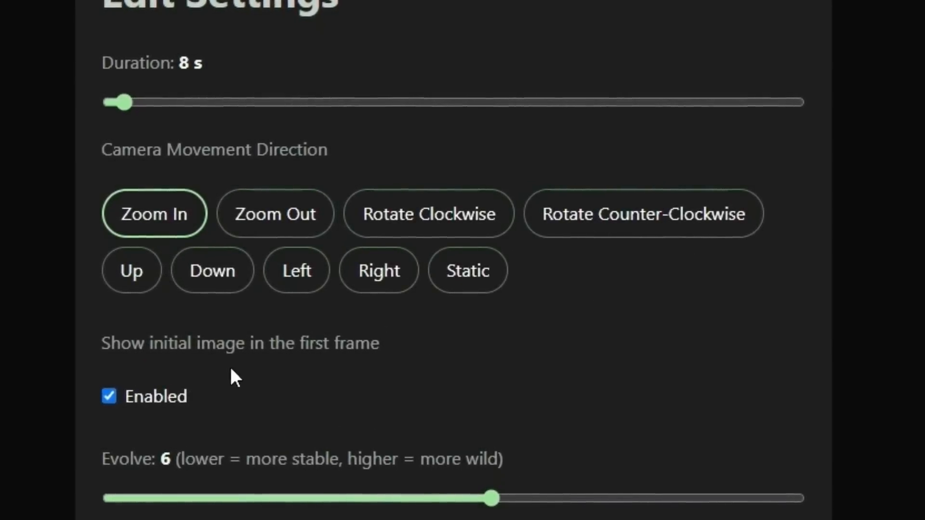
pyautogui.click(274, 214)
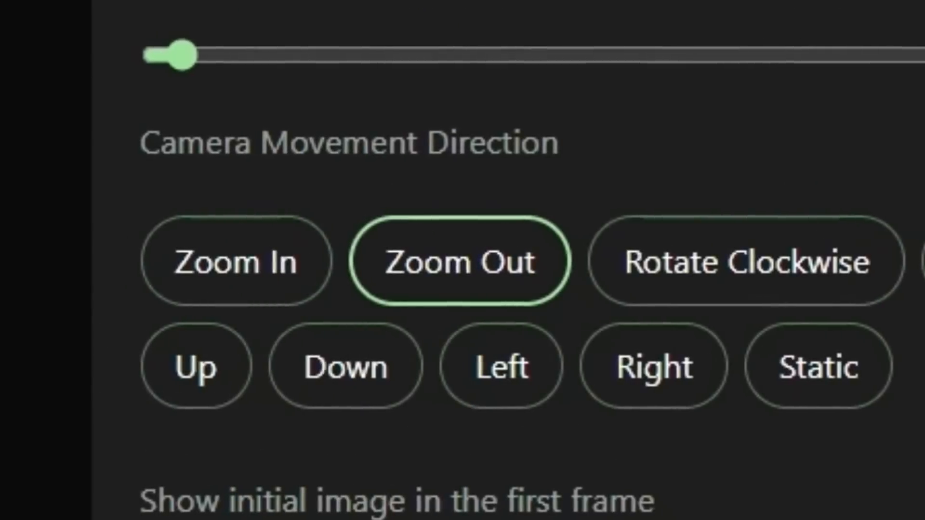
pyautogui.scroll(-3)
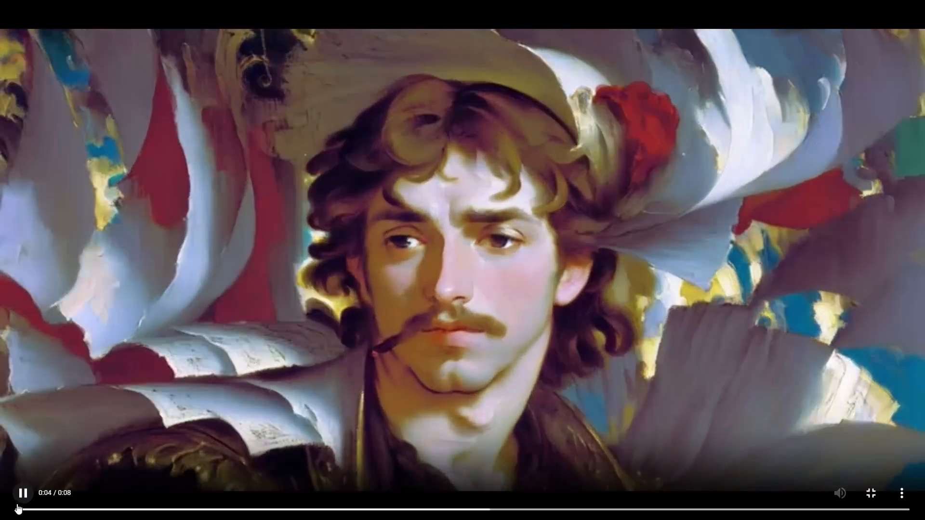
pyautogui.click(875, 493)
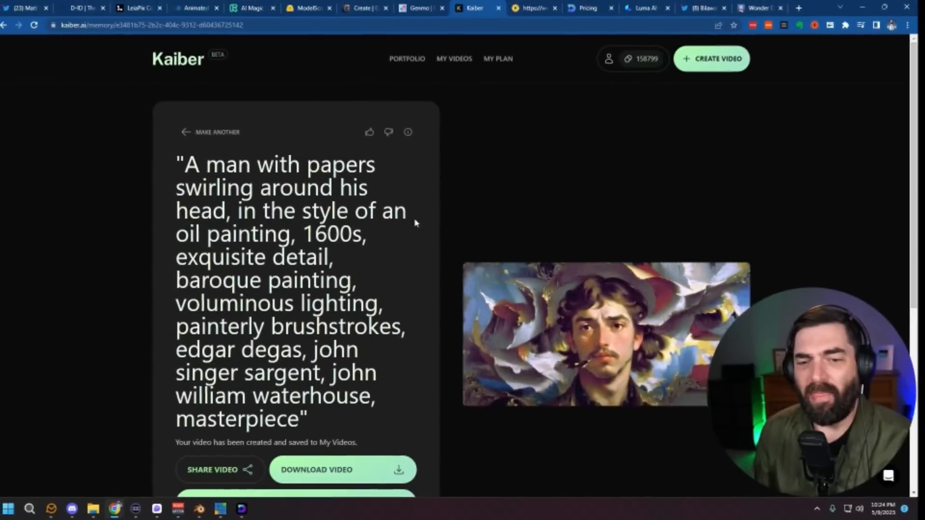
# Begin another Kaiber video by uploading the Stable Diffusion file as its source.
pyautogui.click(711, 59)
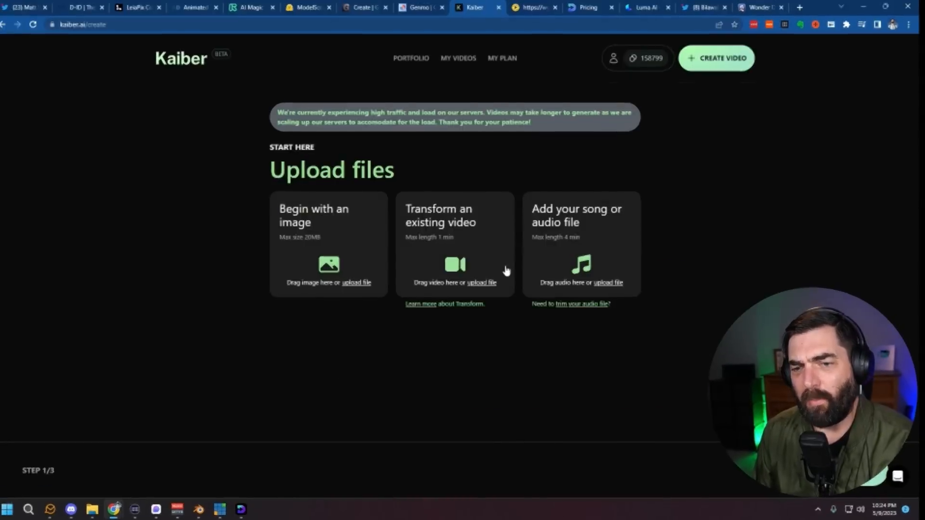
pyautogui.click(607, 282)
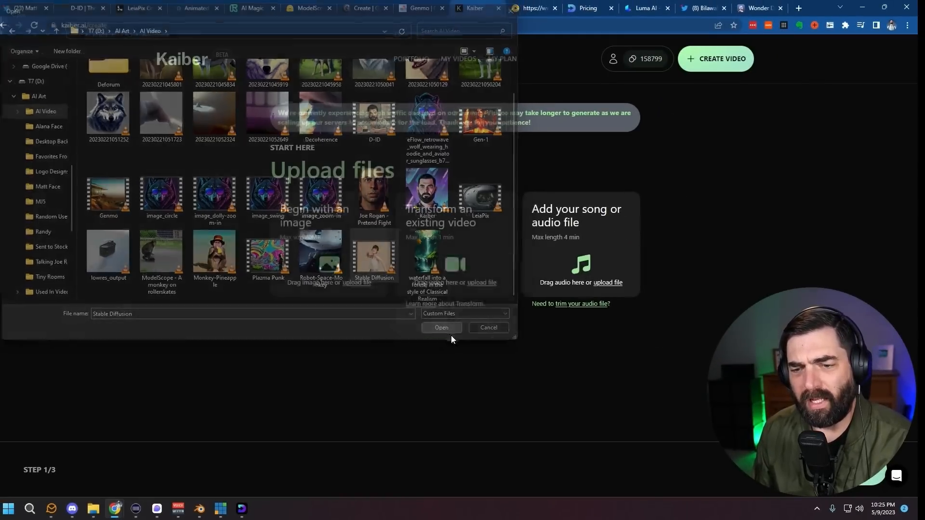
pyautogui.click(442, 328)
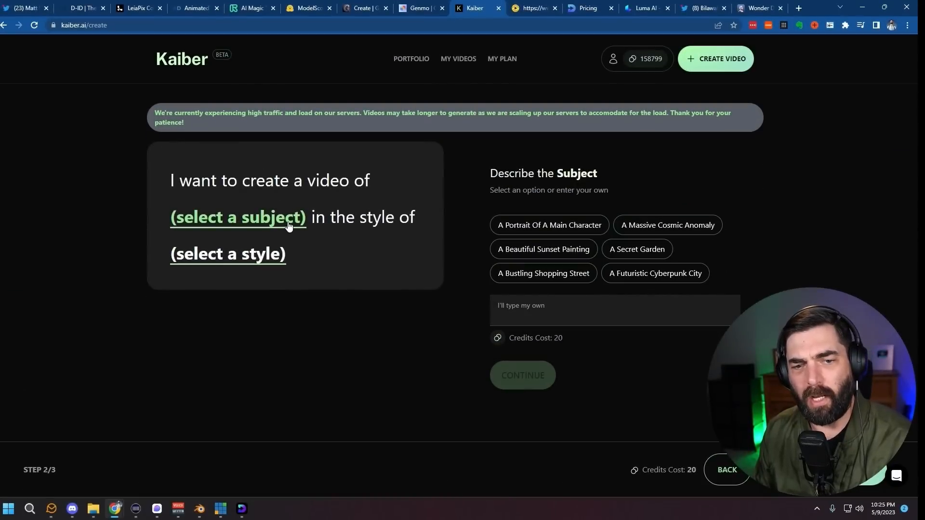
# Describe the subject as a dancing woman and enter a custom art style.
pyautogui.write('A woman danc')
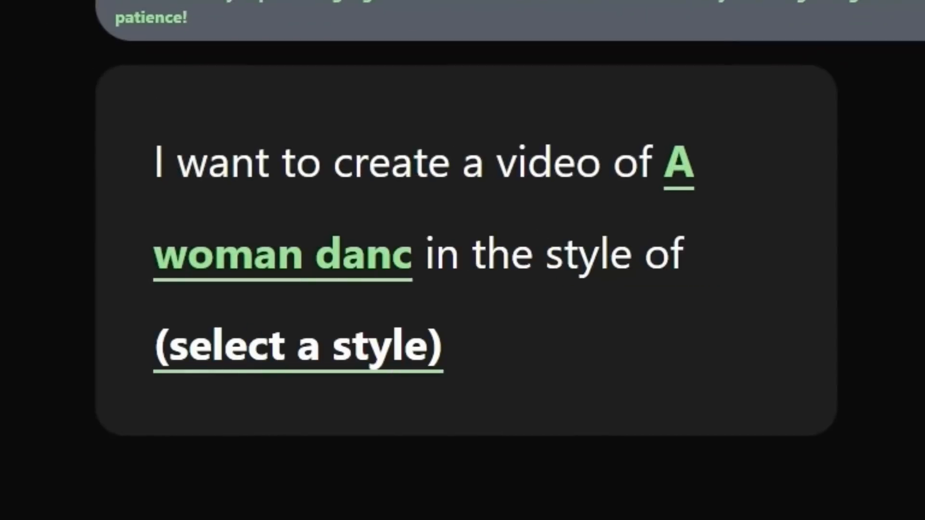
pyautogui.click(299, 346)
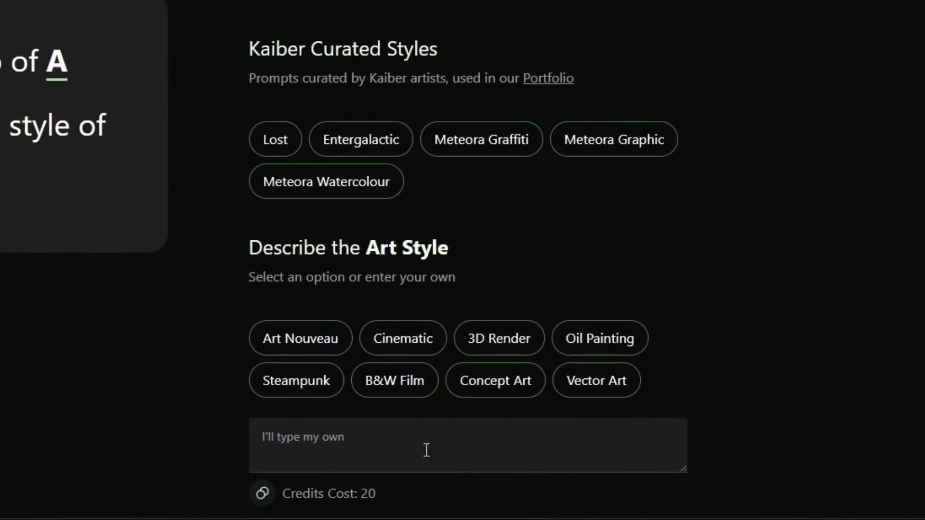
pyautogui.click(595, 381)
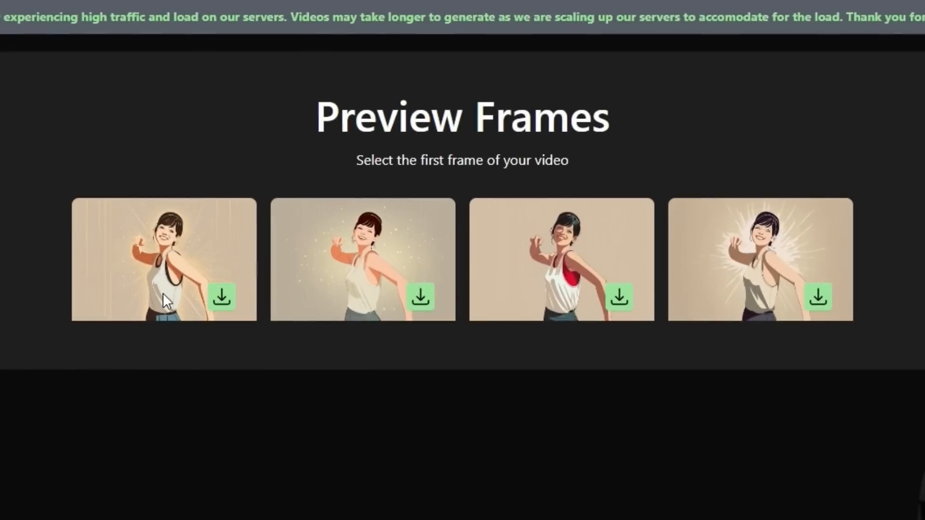
pyautogui.moveTo(509, 212)
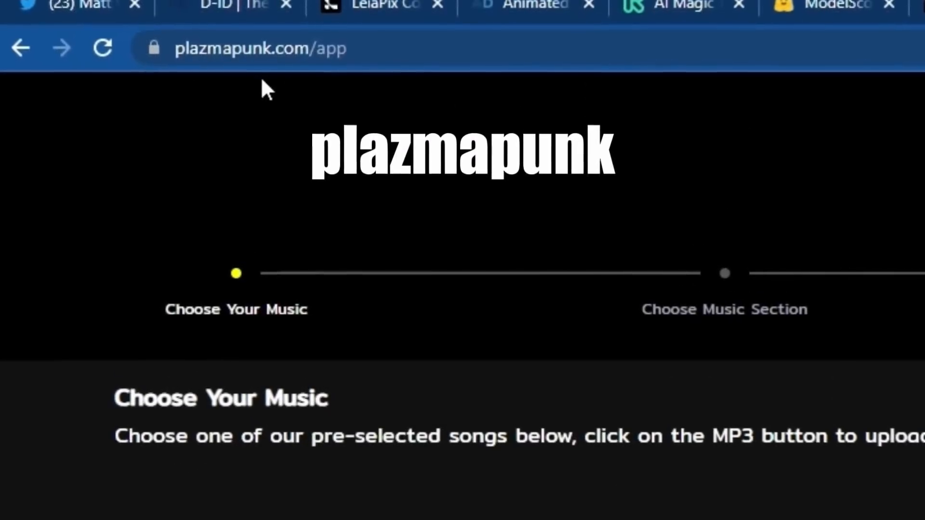
# Pick Zitronik from the mood categories and move its section to about 3:24–3:44, then play it.
pyautogui.scroll(-3)
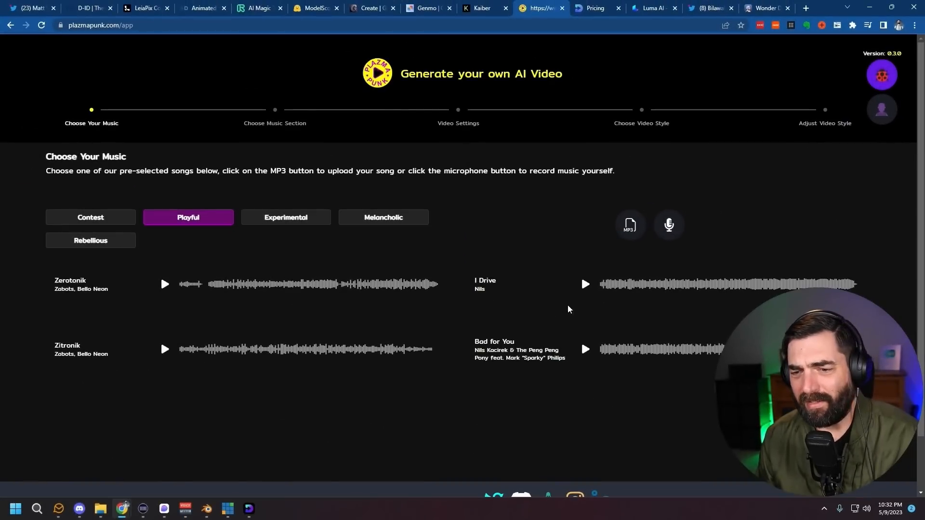
pyautogui.click(165, 349)
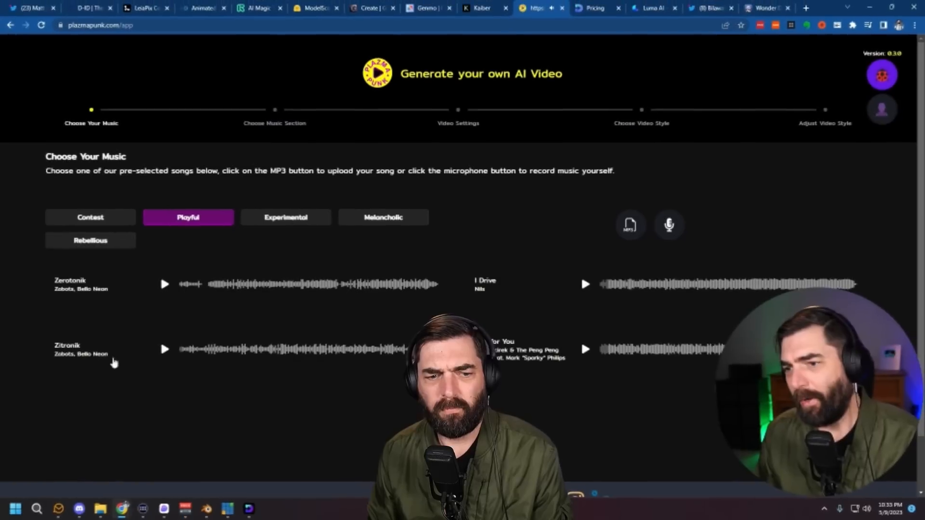
pyautogui.click(90, 218)
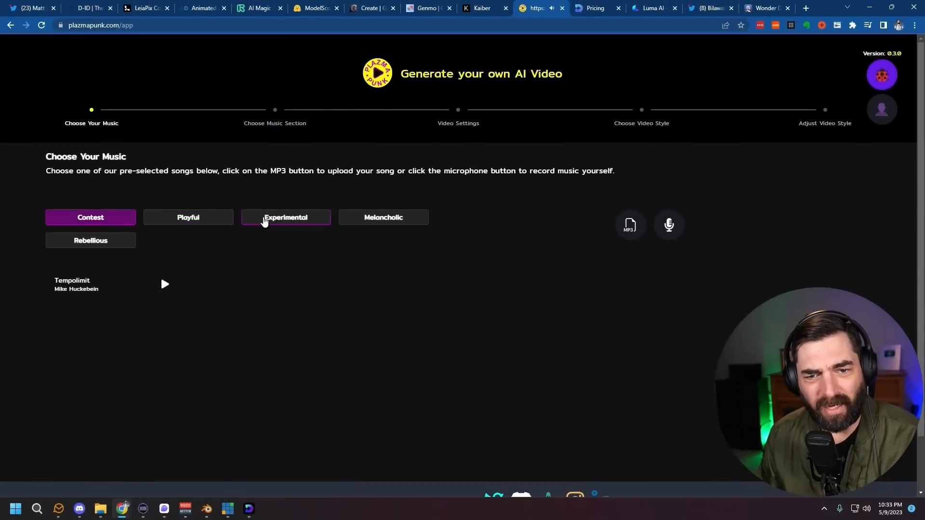
pyautogui.click(90, 240)
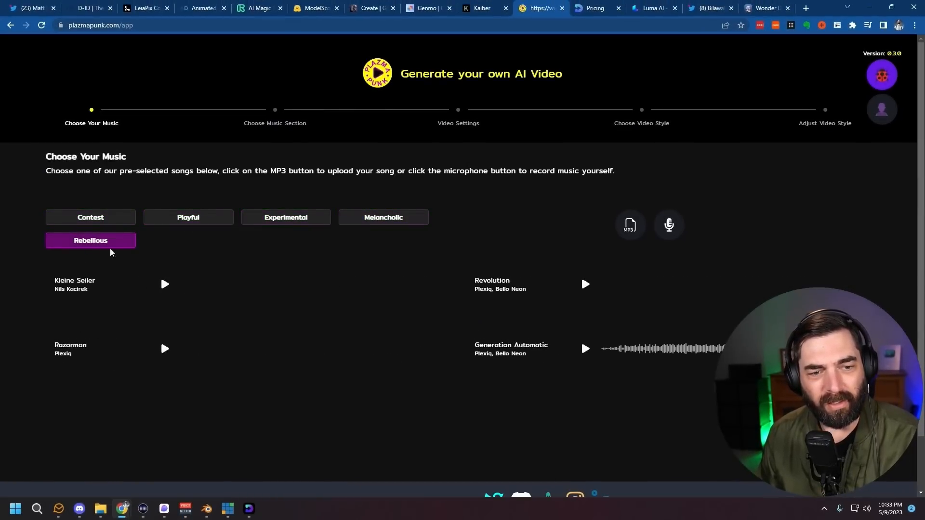
pyautogui.click(187, 218)
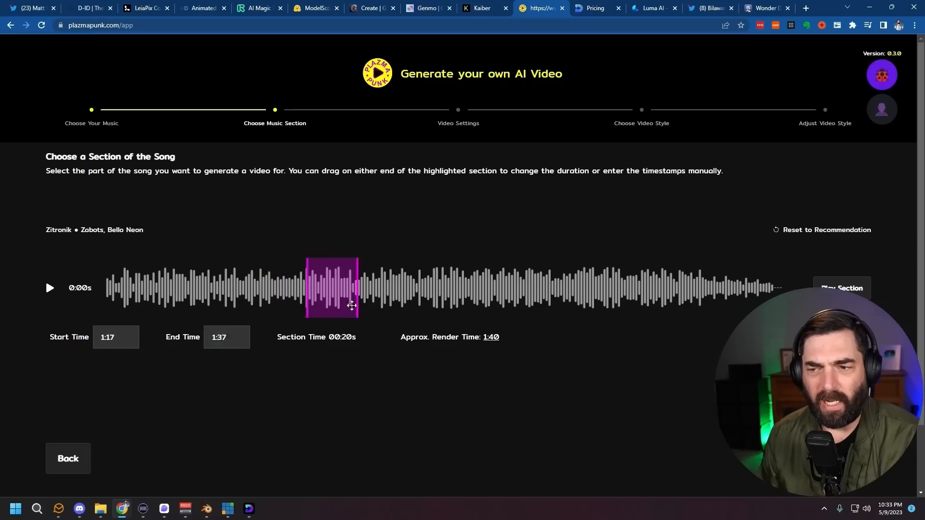
pyautogui.moveTo(331, 288); pyautogui.dragTo(683, 288)
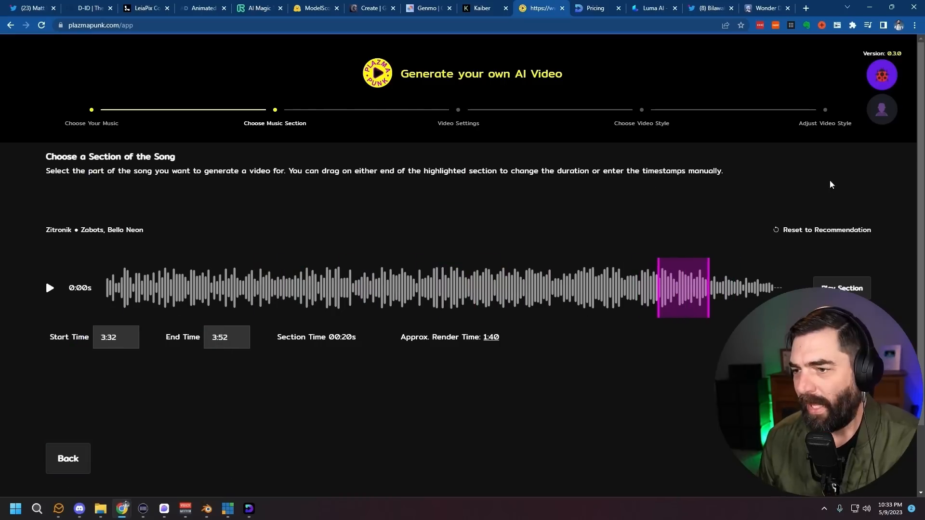
pyautogui.moveTo(825, 230)
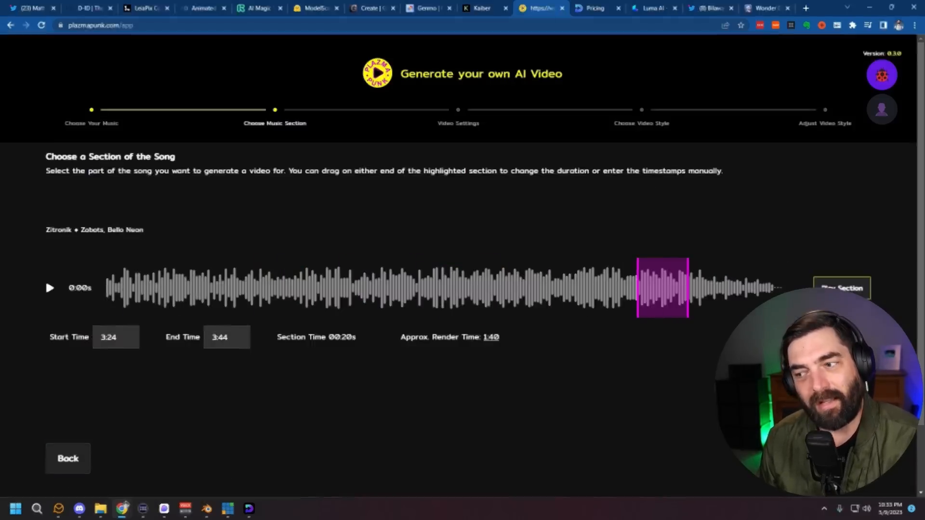
pyautogui.click(840, 288)
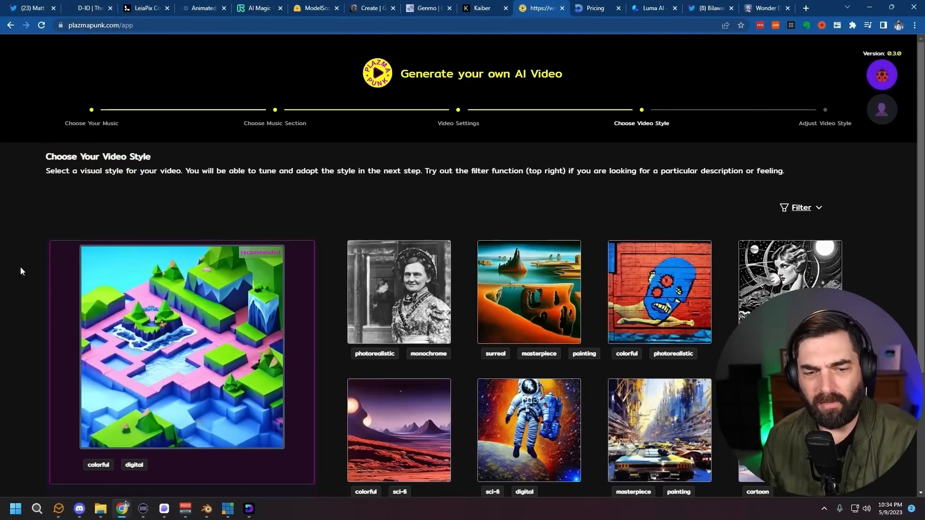
pyautogui.scroll(-3)
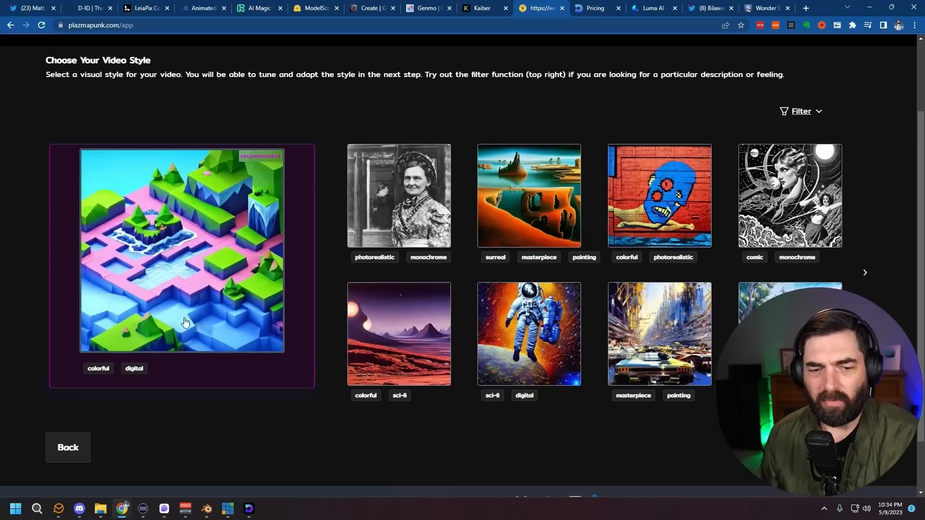
pyautogui.moveTo(513, 200)
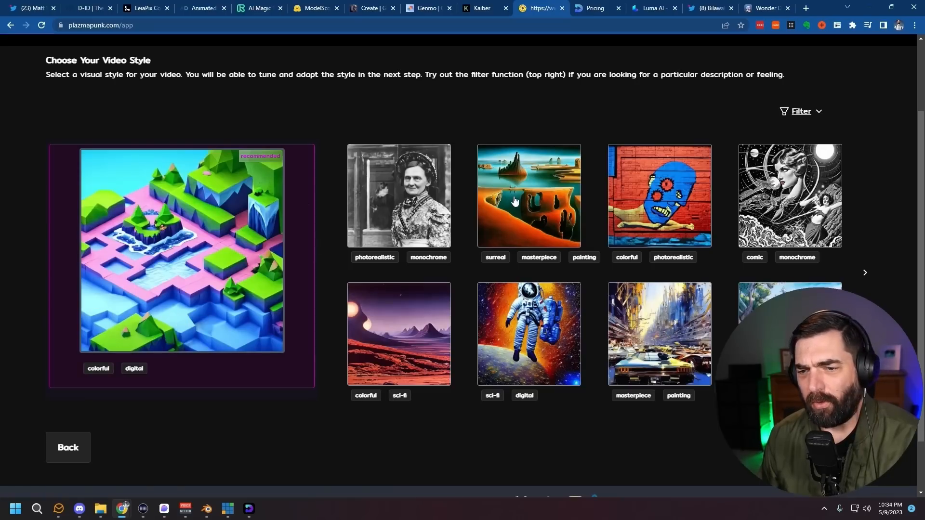
pyautogui.moveTo(196, 337)
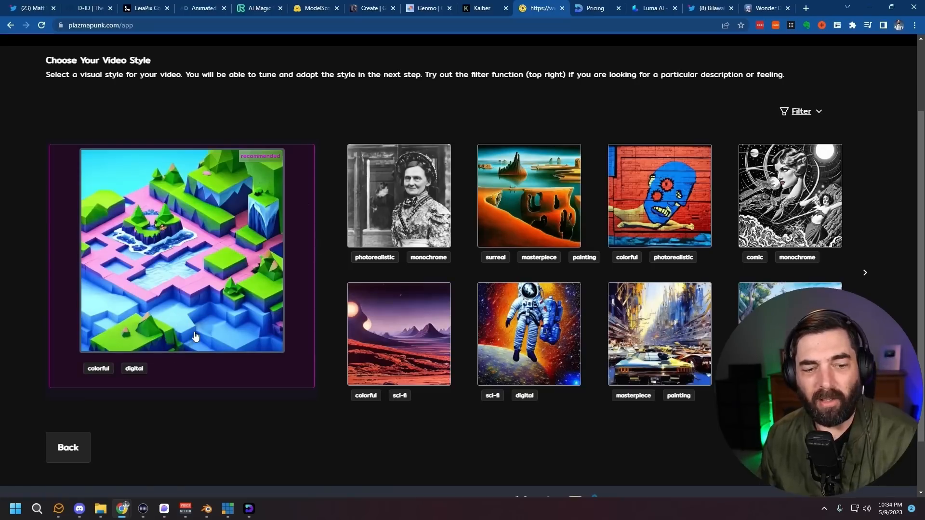
pyautogui.moveTo(171, 254)
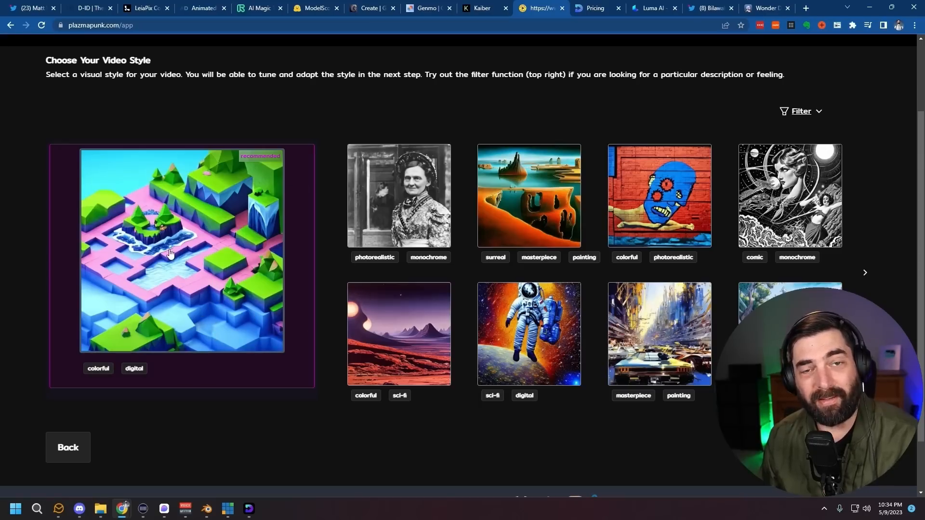
pyautogui.moveTo(691, 387)
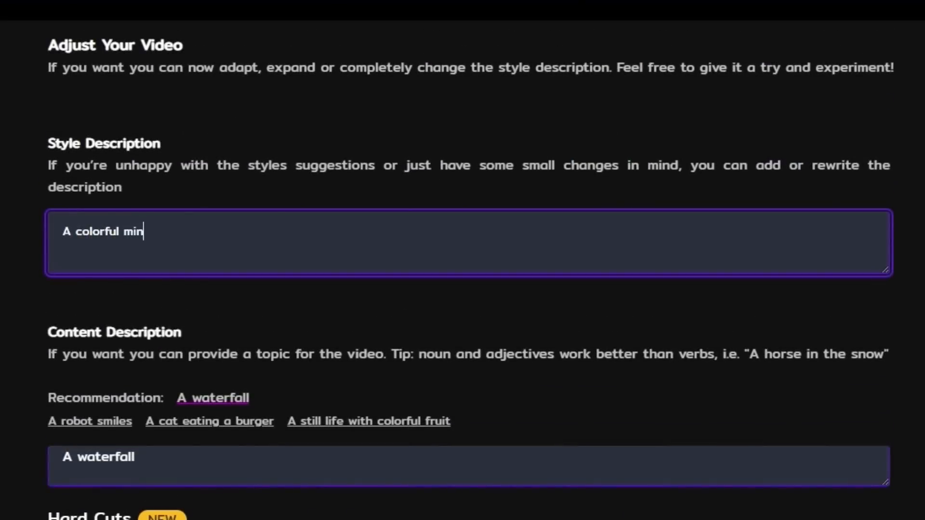
# Set the style to 'colorful minecraft village with trees and animals wandering around' and generate.
pyautogui.write('ecraft village')
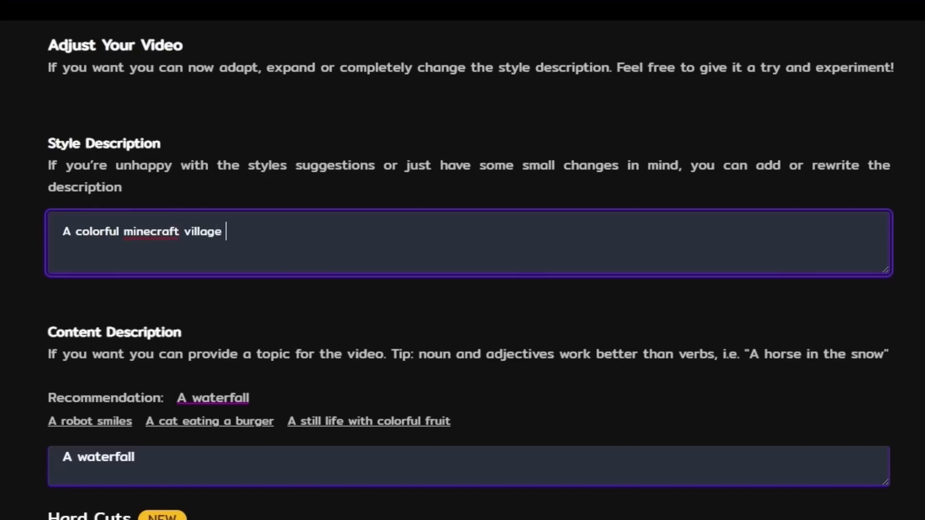
pyautogui.write('with trees and')
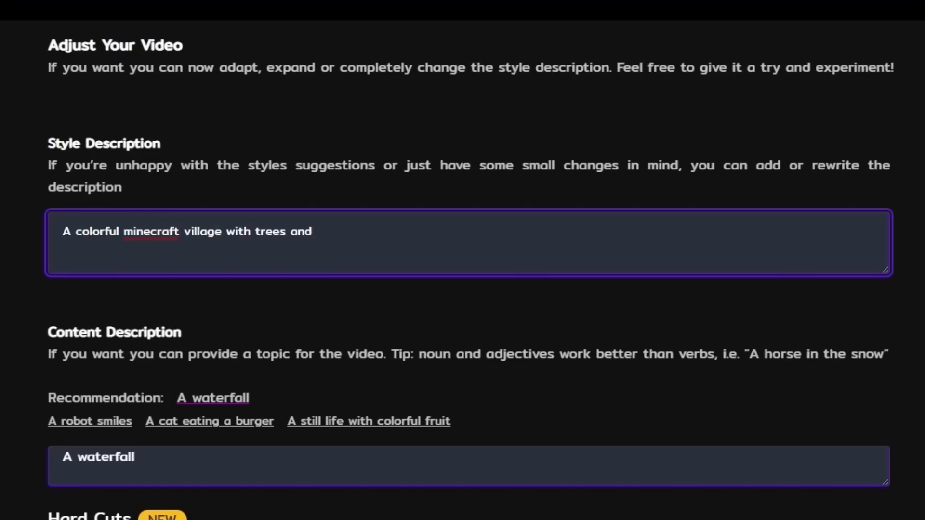
pyautogui.write('animals wandering around')
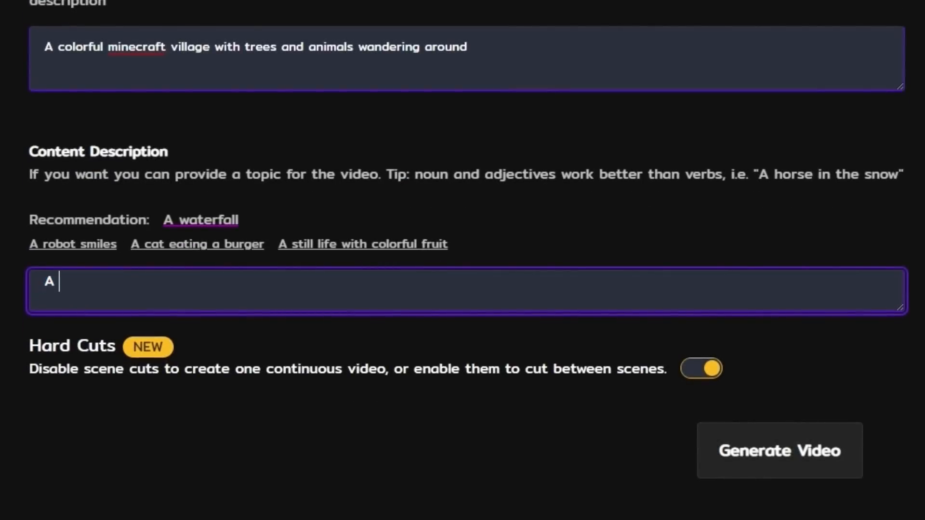
pyautogui.write('minecraft village')
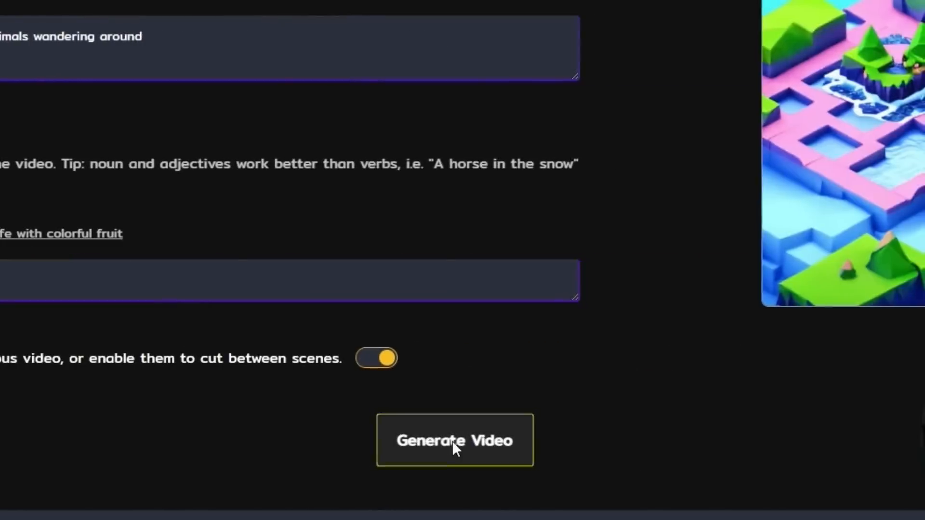
pyautogui.click(454, 440)
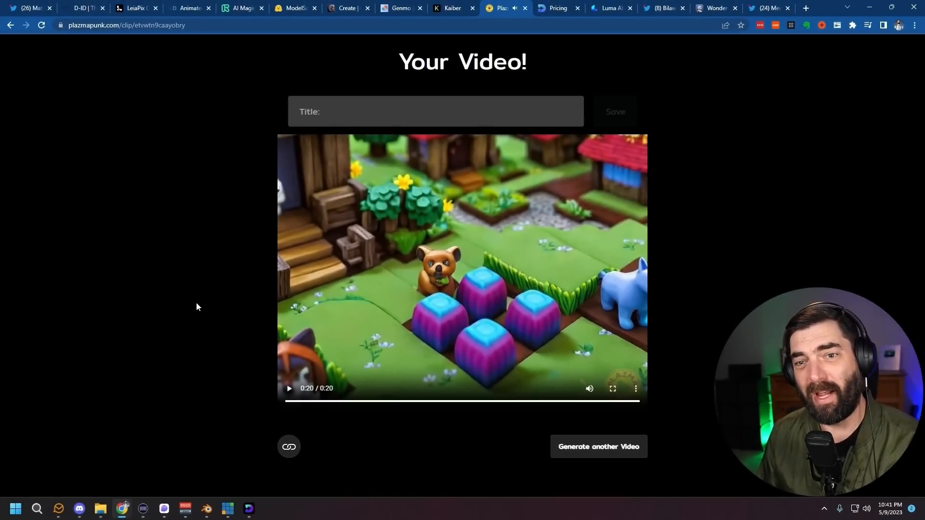
pyautogui.moveTo(207, 365)
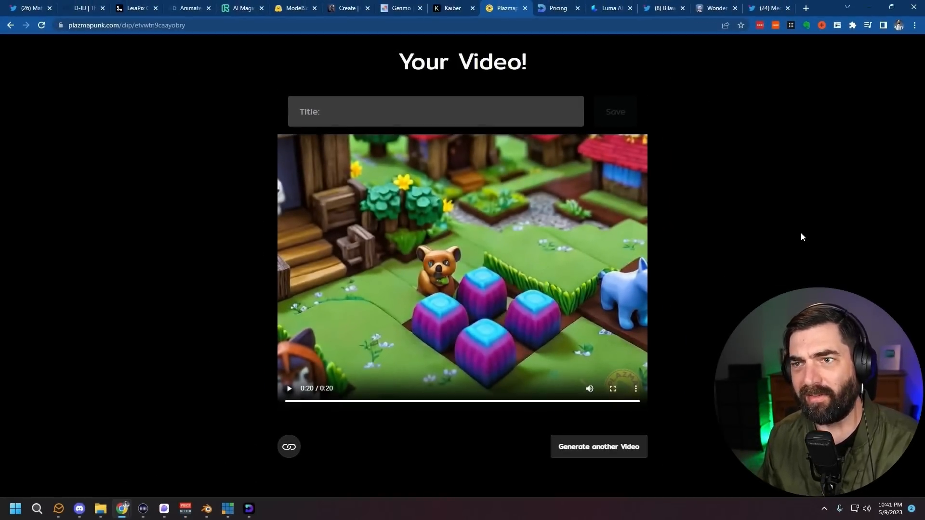
pyautogui.click(557, 8)
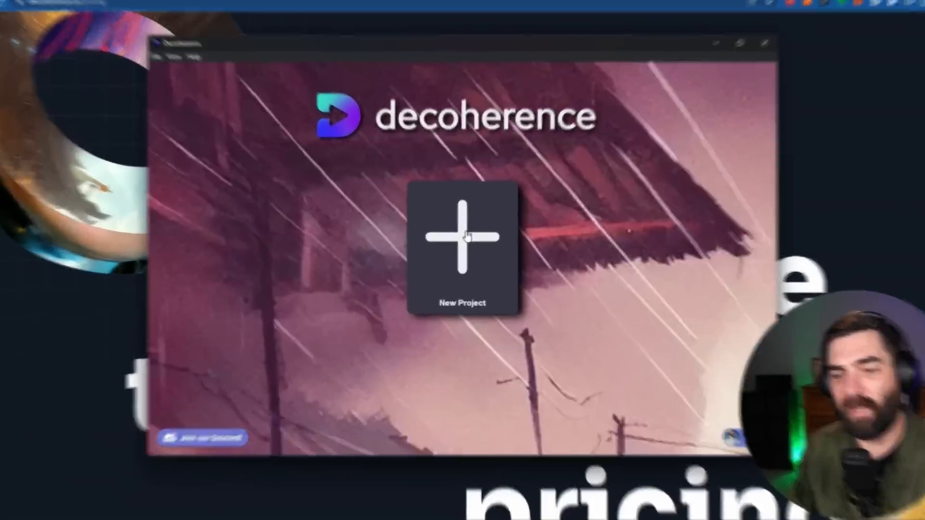
# Create a new Decoherence project and pick a visual style from the AI Style list.
pyautogui.click(462, 244)
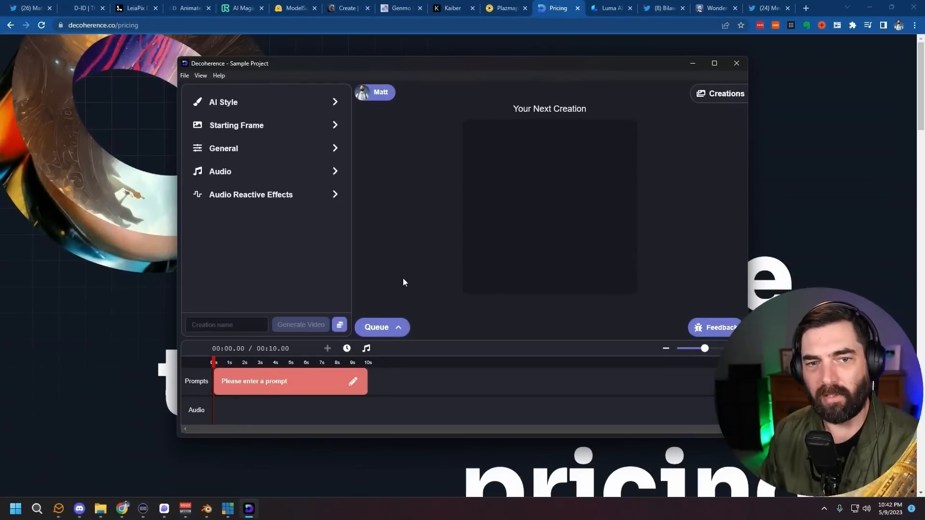
pyautogui.click(223, 101)
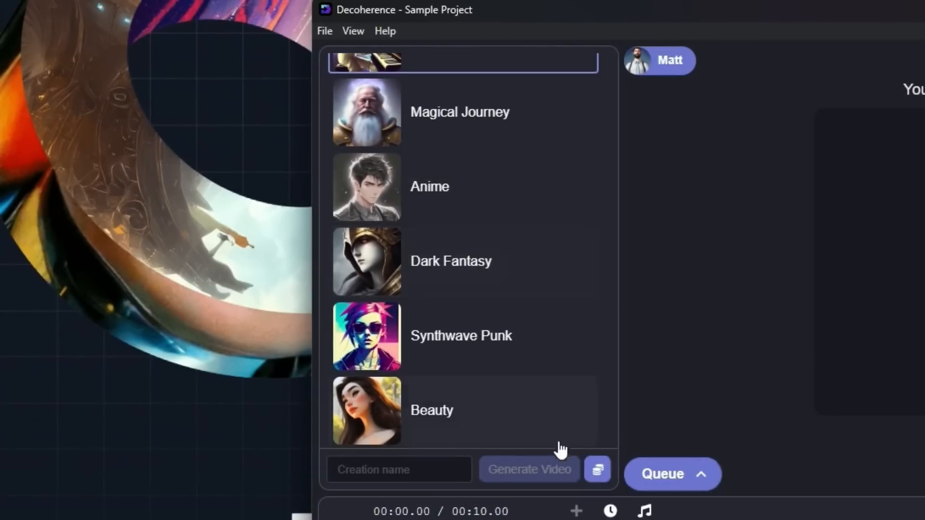
pyautogui.click(460, 335)
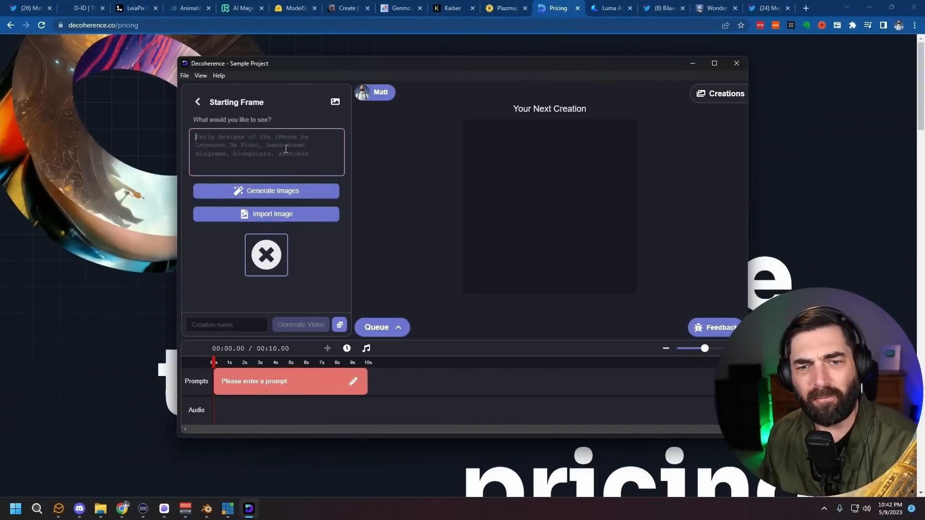
pyautogui.moveTo(523, 323)
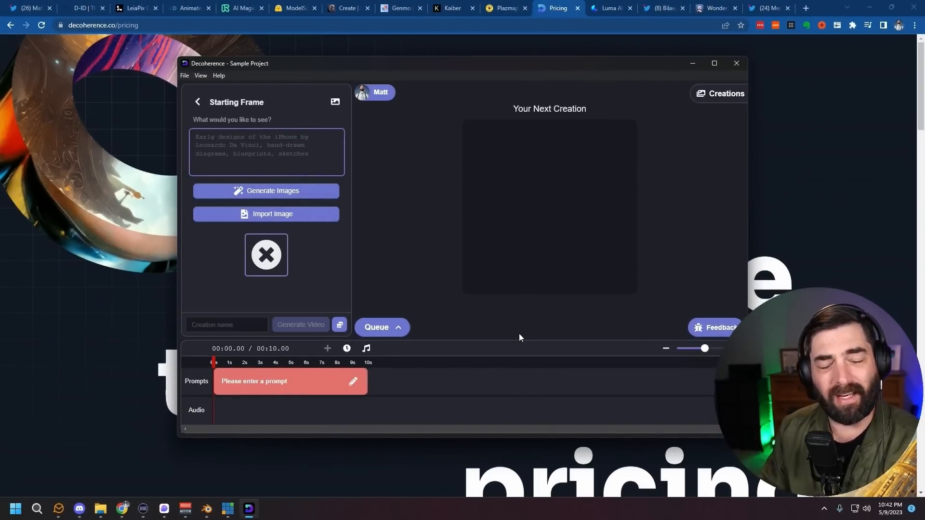
# Prompt a beautiful cyberpunk woman before a neon cityscape, hd, 4k, and pick a starting image.
pyautogui.write('A')
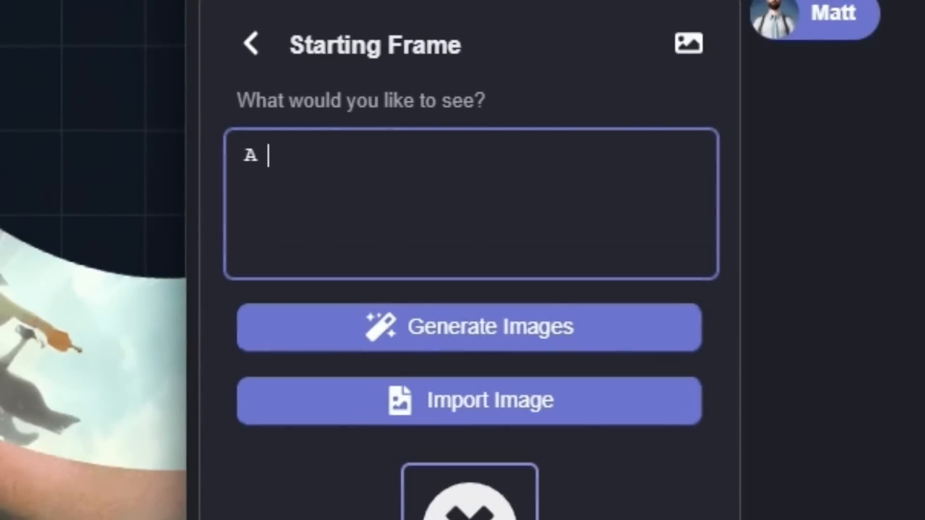
pyautogui.write('beautiful cyb')
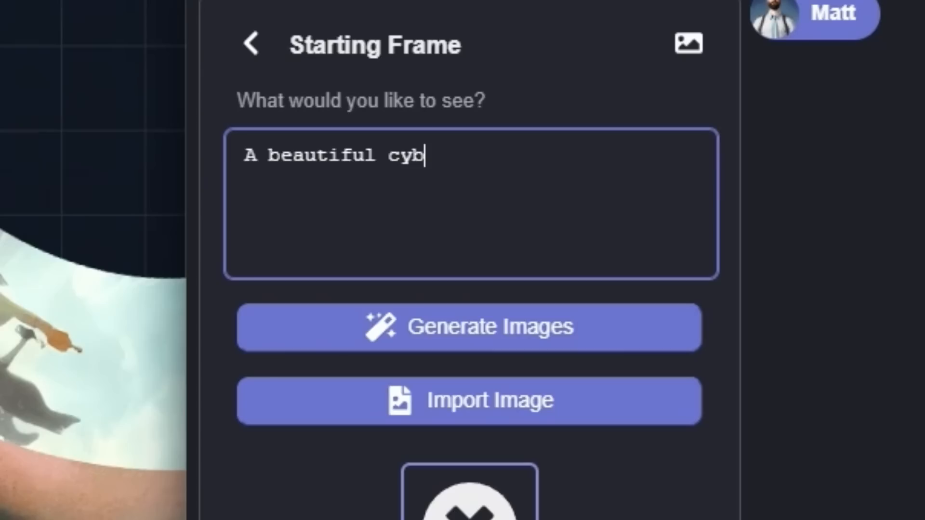
pyautogui.write('erpunk woman with a')
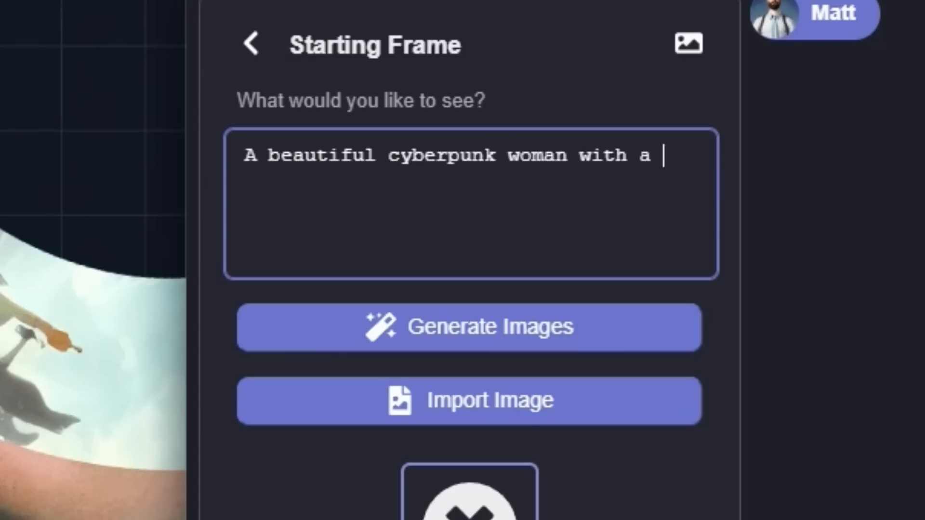
pyautogui.write('futuristic cybe')
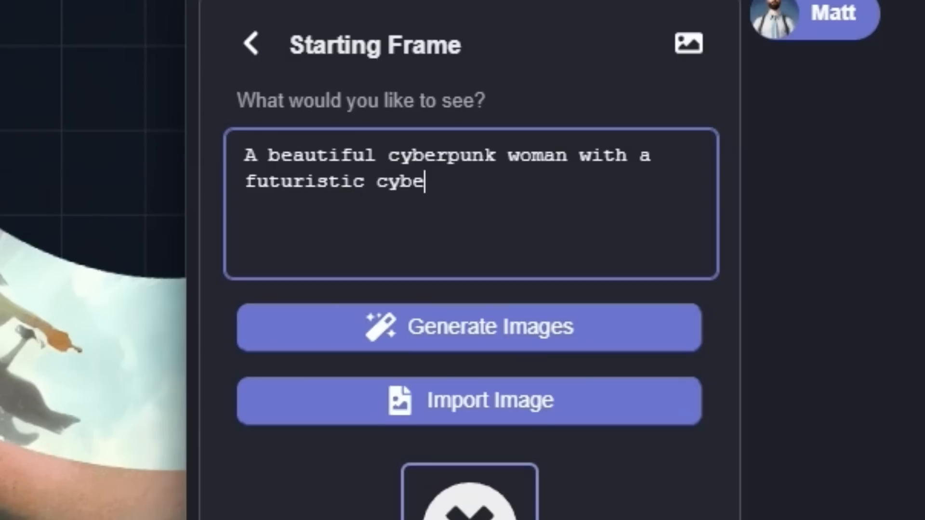
pyautogui.write('rpunk citysca')
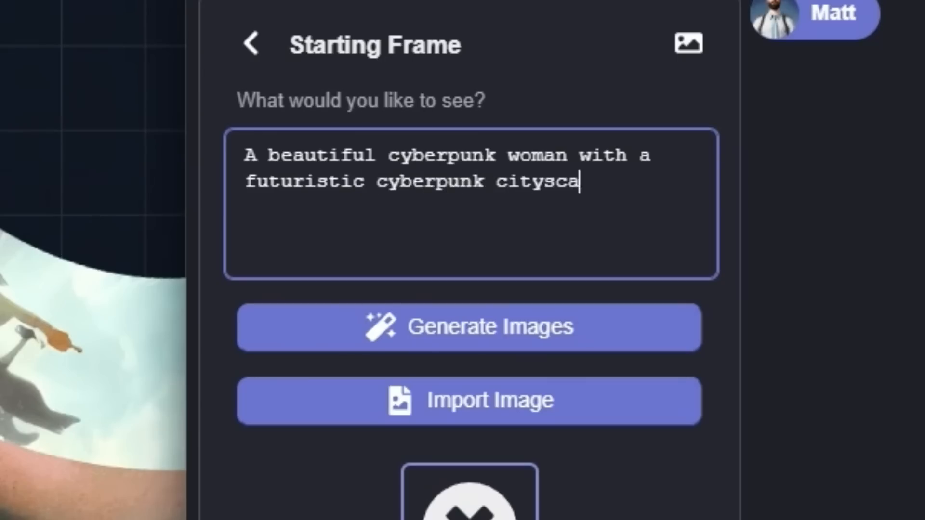
pyautogui.write('pe in the background,')
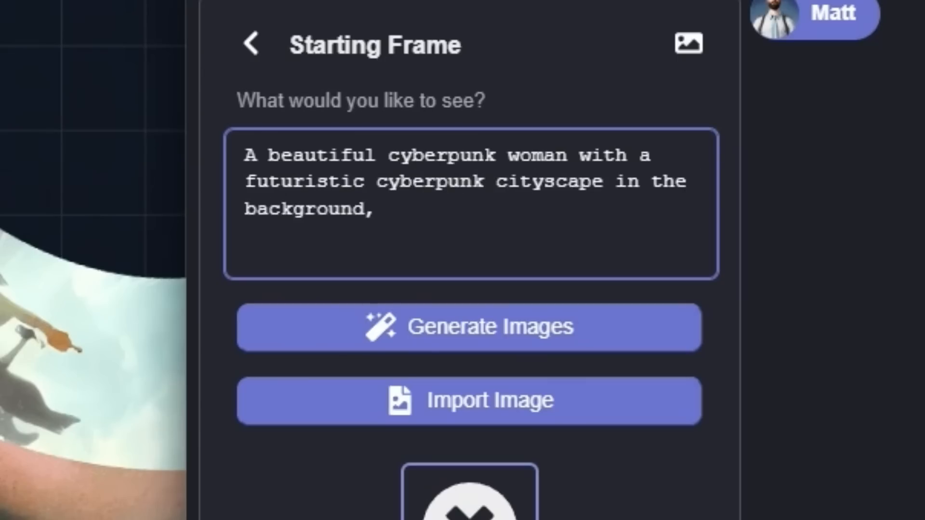
pyautogui.write('hd,')
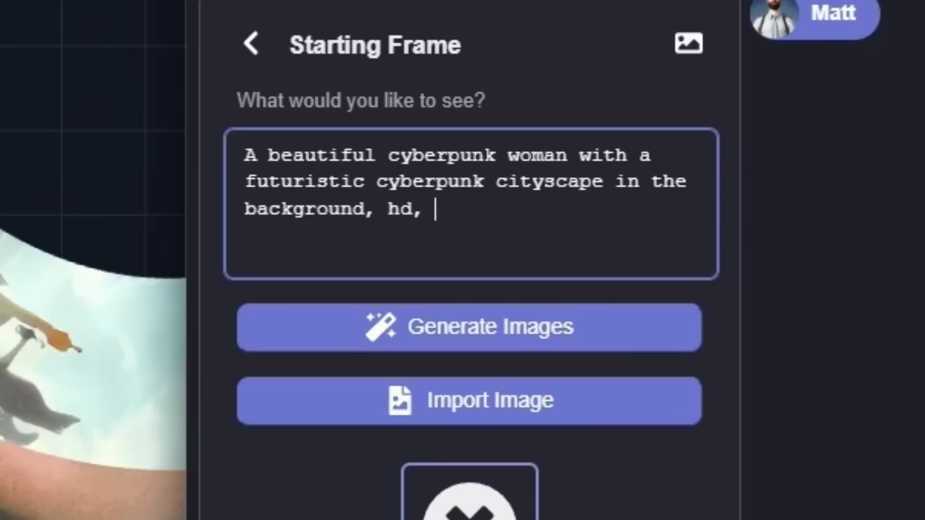
pyautogui.write('4k, ultra-realistic, unreal engine, detailed')
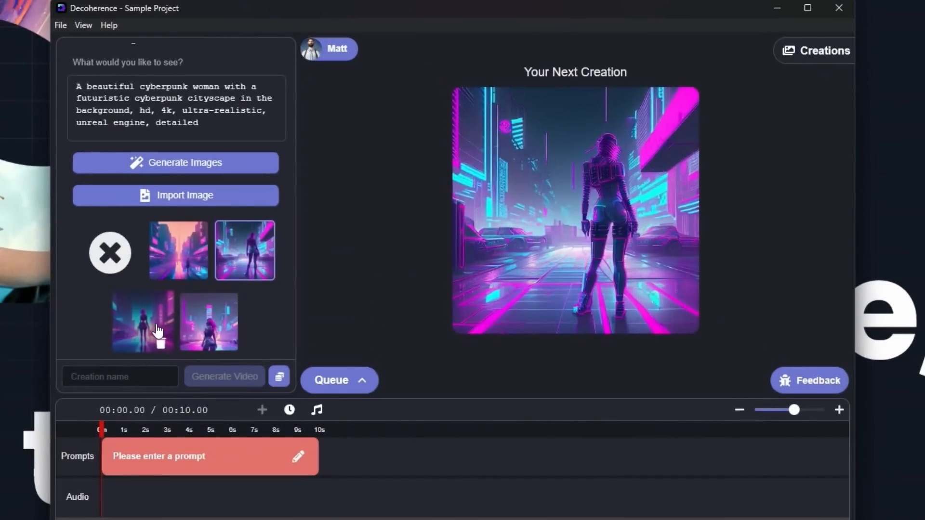
pyautogui.click(208, 321)
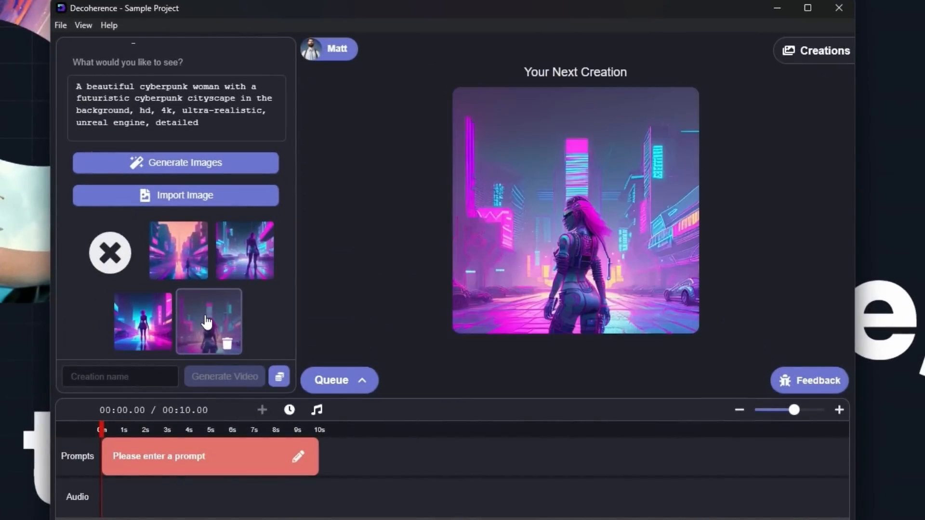
pyautogui.click(244, 250)
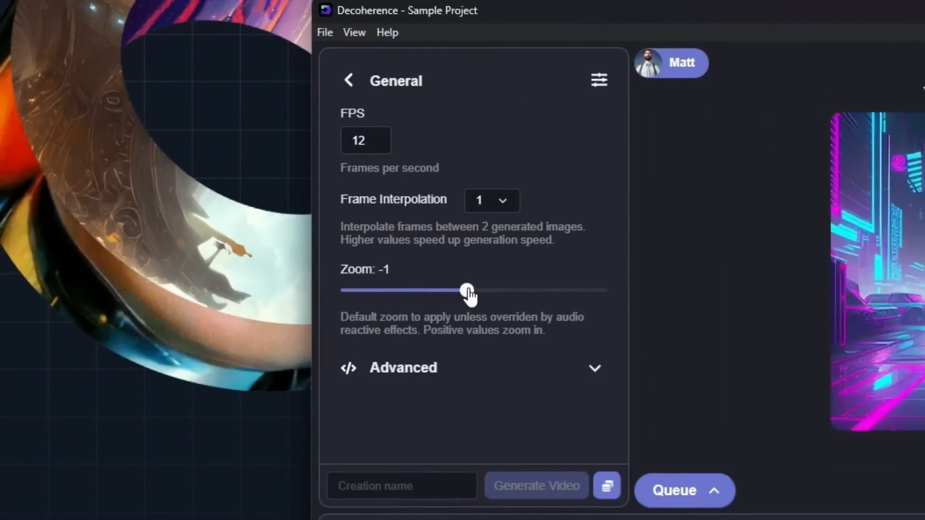
# Drag the Zoom slider to set the default zoom to 0.5.
pyautogui.moveTo(465, 289); pyautogui.dragTo(475, 244)
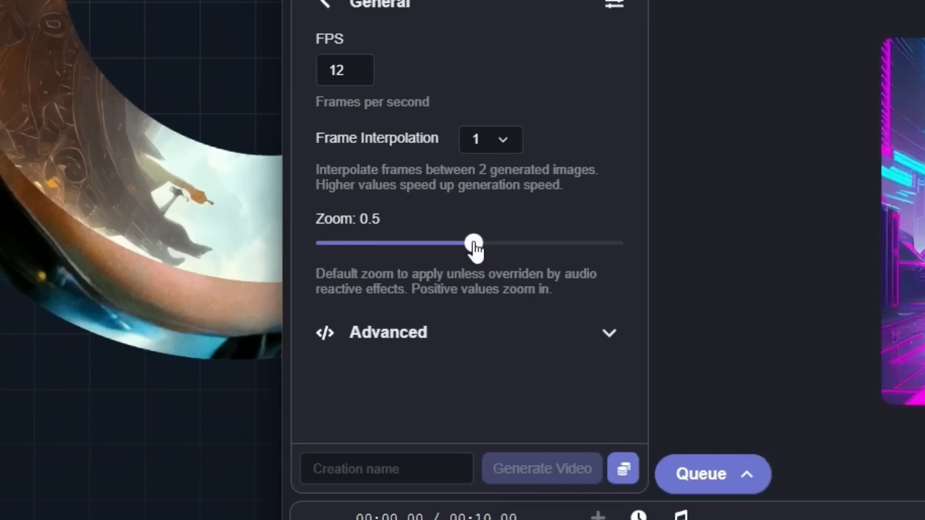
pyautogui.moveTo(475, 243); pyautogui.dragTo(471, 243)
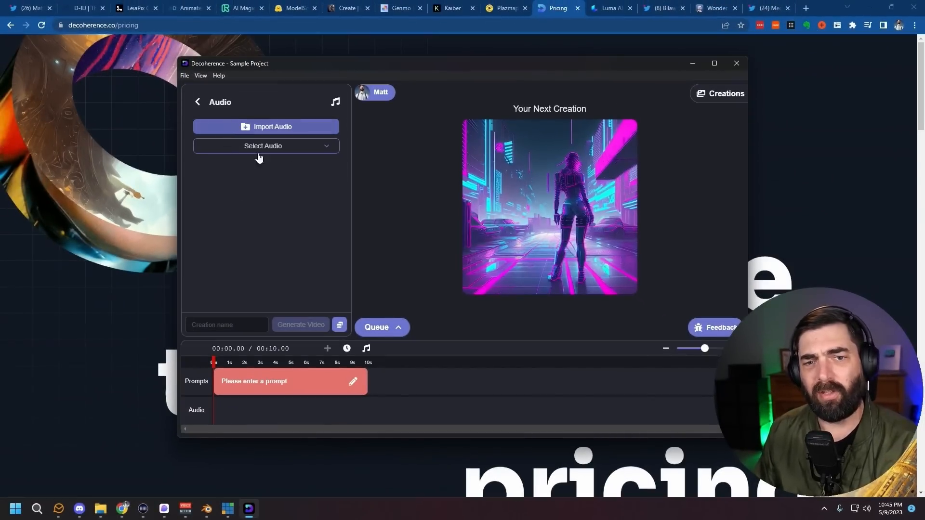
pyautogui.moveTo(590, 237)
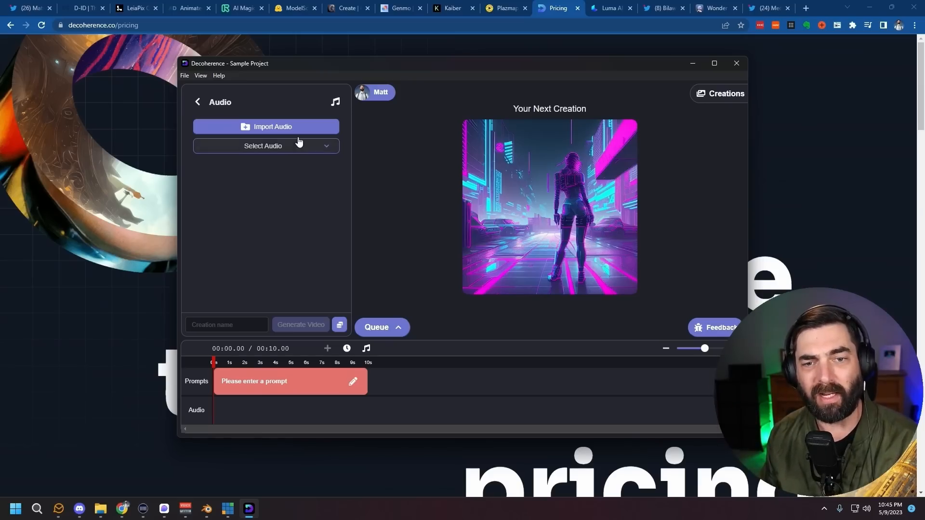
# Import the 'moods tense serious' music file as Decoherence's audio track.
pyautogui.click(266, 126)
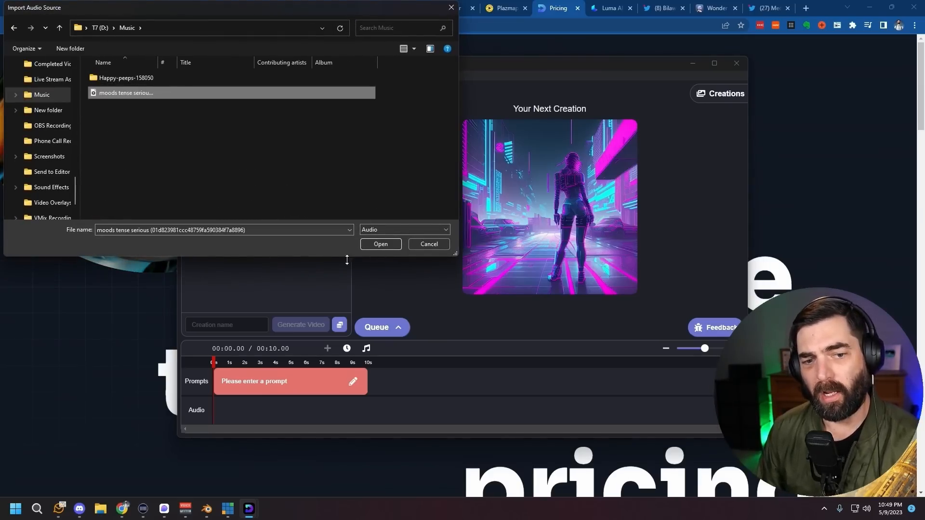
pyautogui.click(380, 244)
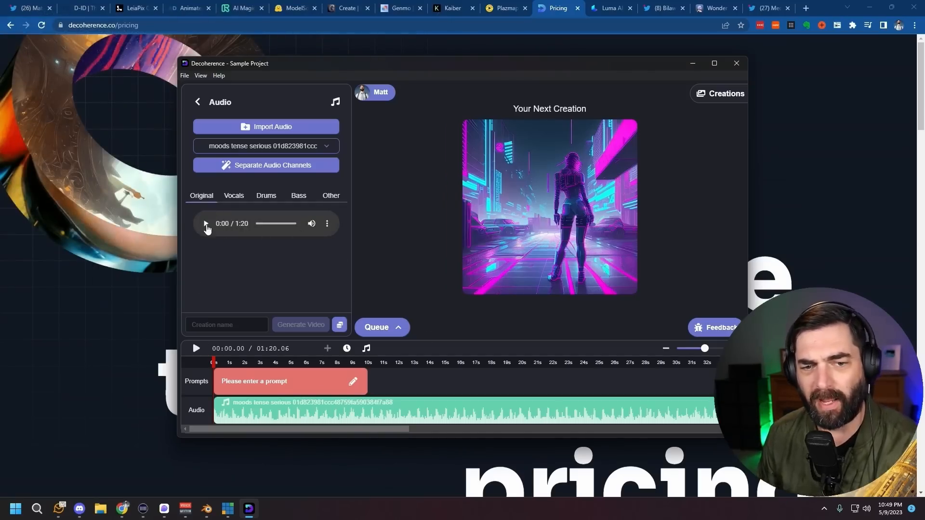
# Preview the original track, then separate it into audio channels.
pyautogui.click(205, 224)
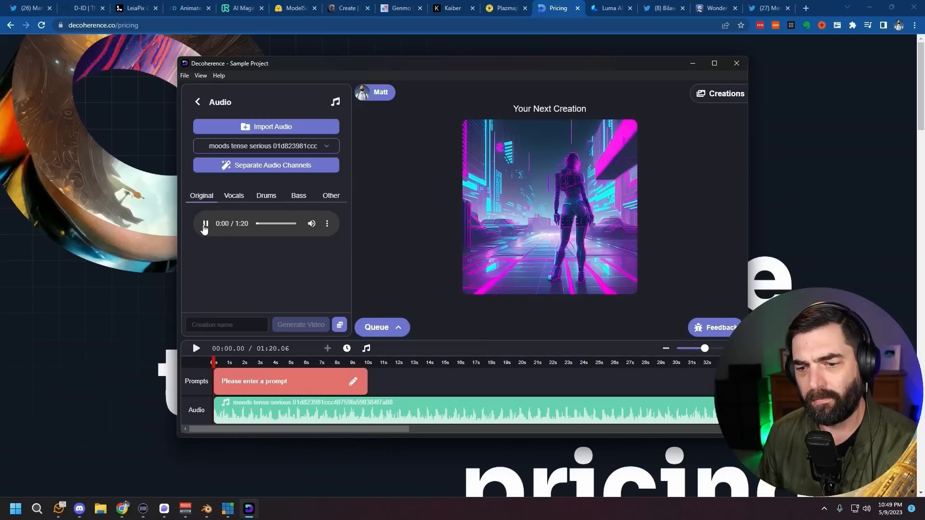
pyautogui.click(205, 223)
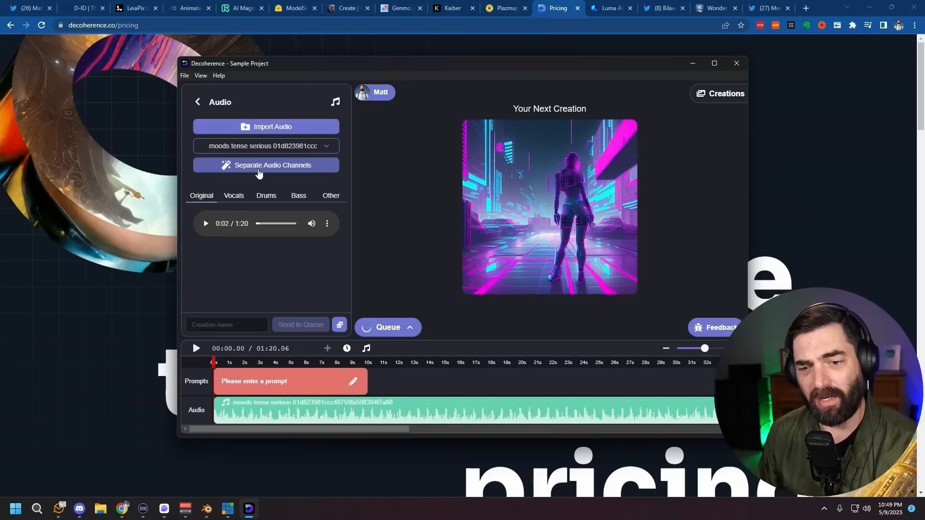
pyautogui.click(266, 176)
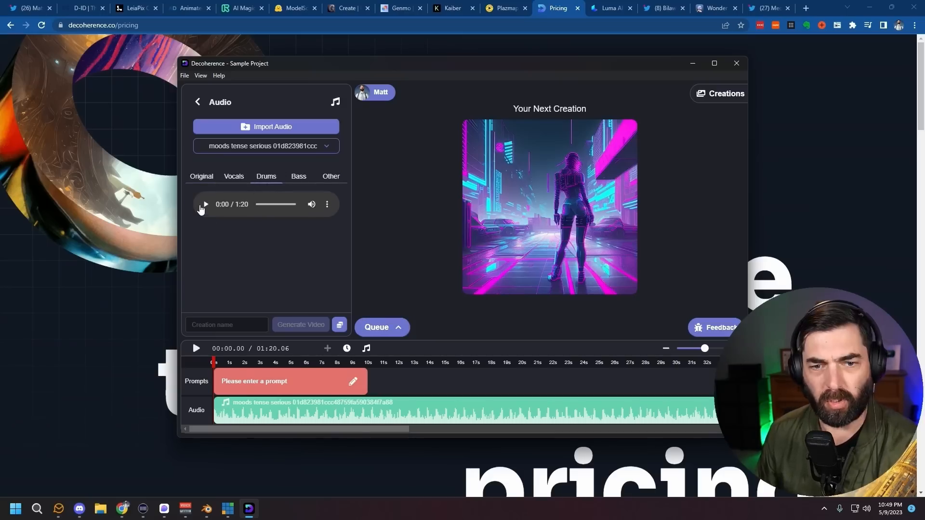
# Preview the drums, bass, vocals and other stems, then return to settings.
pyautogui.click(204, 204)
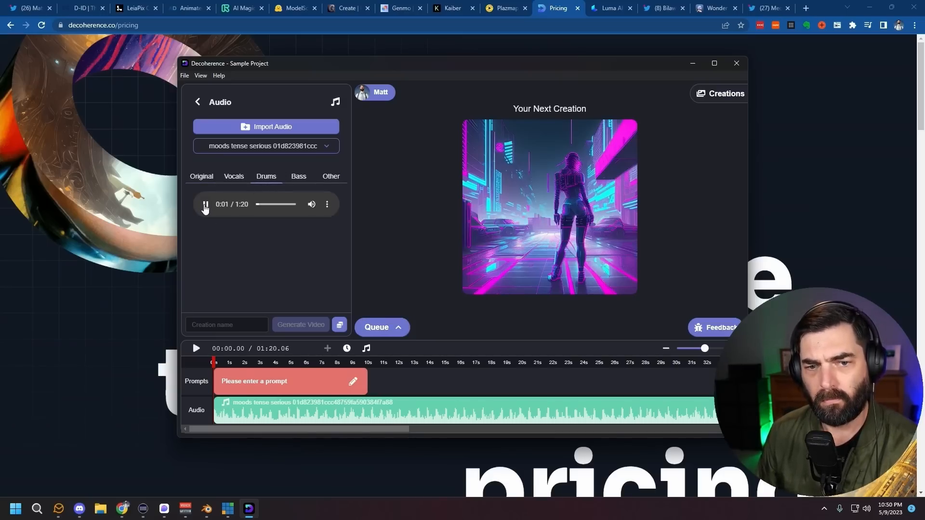
pyautogui.click(299, 176)
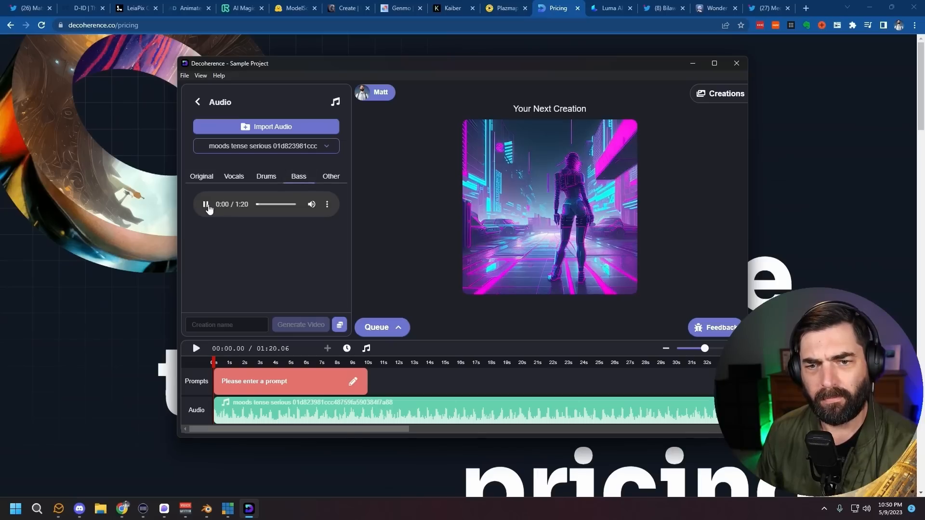
pyautogui.click(234, 175)
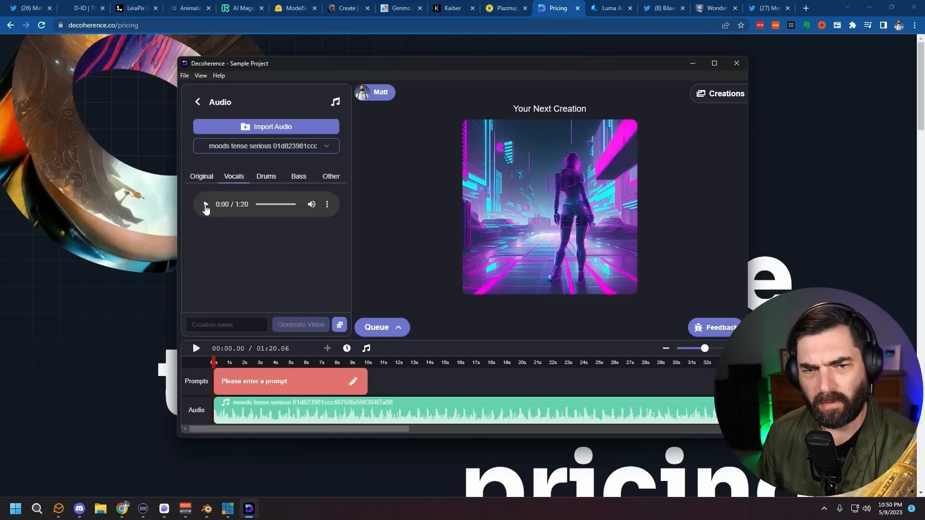
pyautogui.click(205, 204)
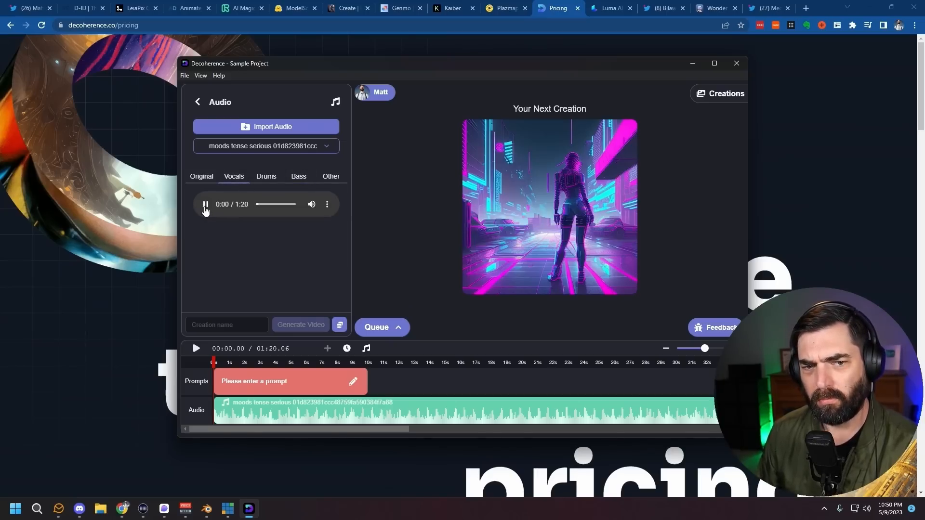
pyautogui.click(330, 178)
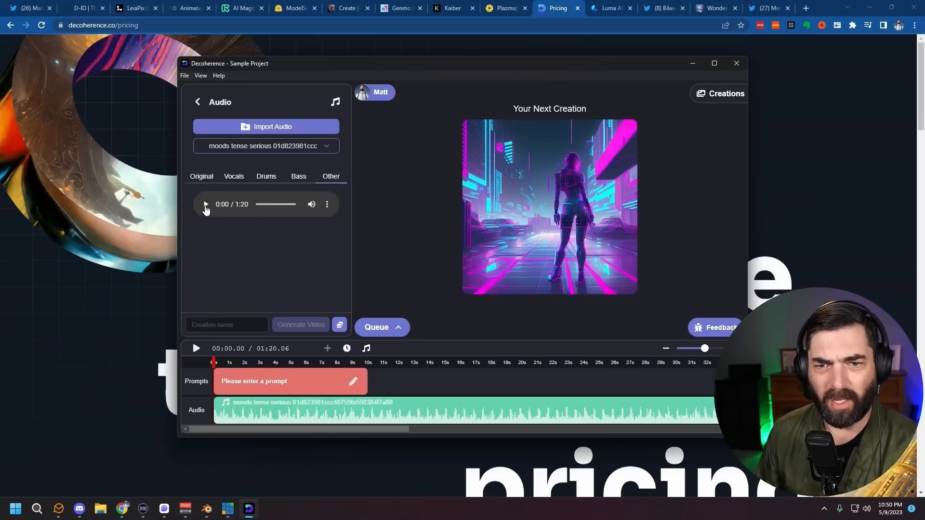
pyautogui.click(205, 204)
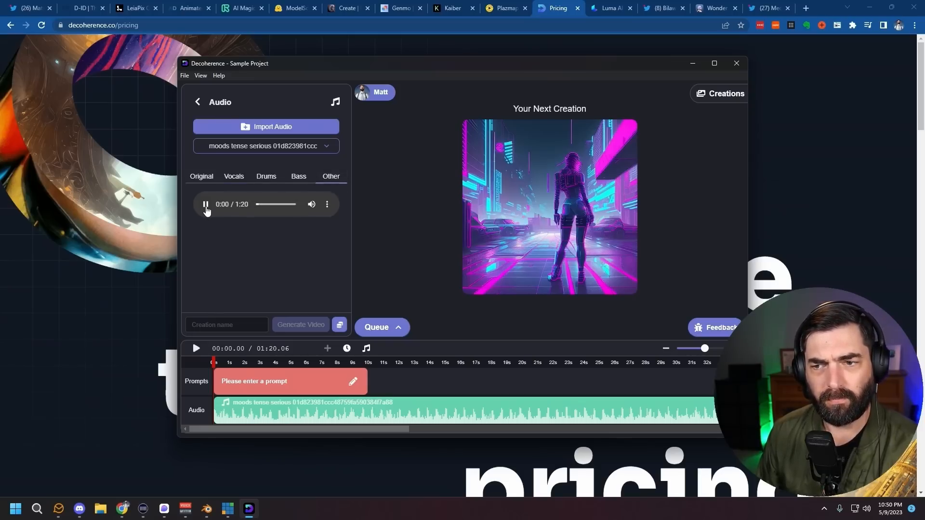
pyautogui.click(205, 204)
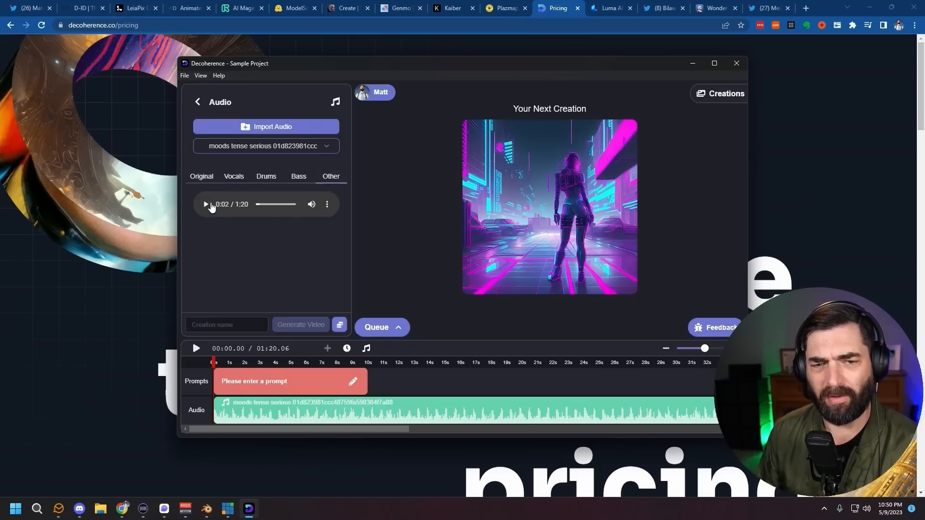
pyautogui.click(265, 176)
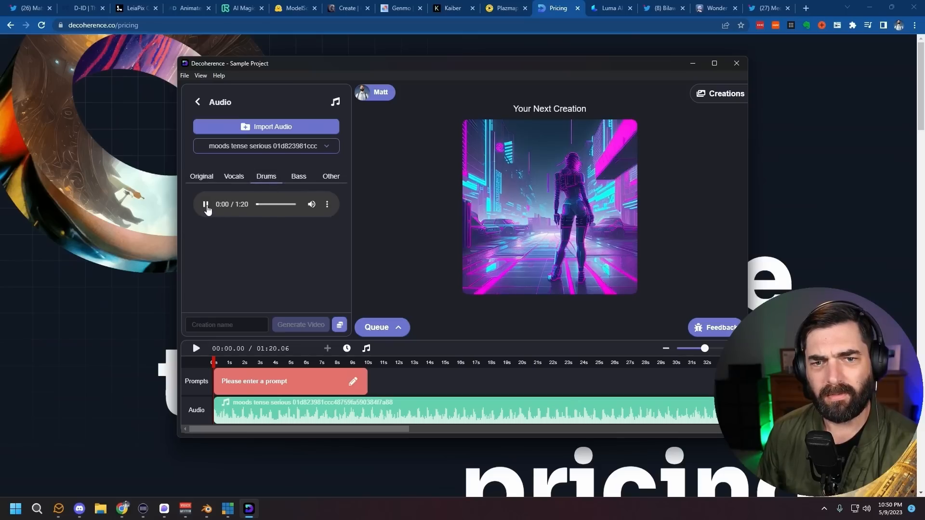
pyautogui.click(205, 204)
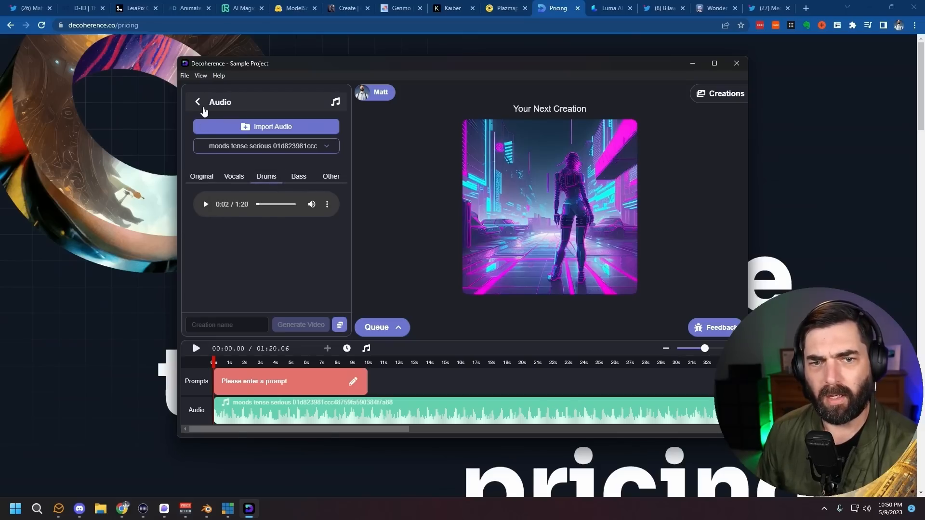
pyautogui.click(198, 102)
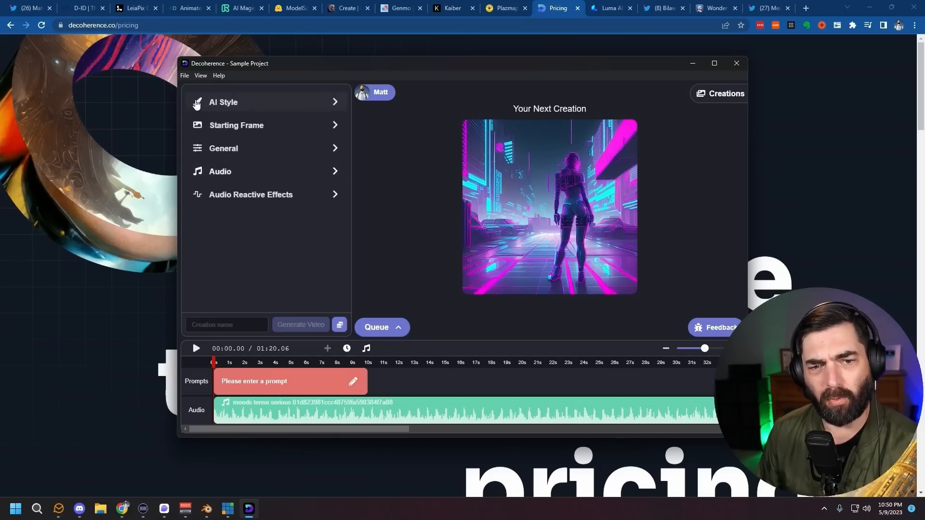
# Add a drums-driven X Rotation effect (-1 to 1) and name the creation Cyberpunk Rotate.
pyautogui.click(250, 195)
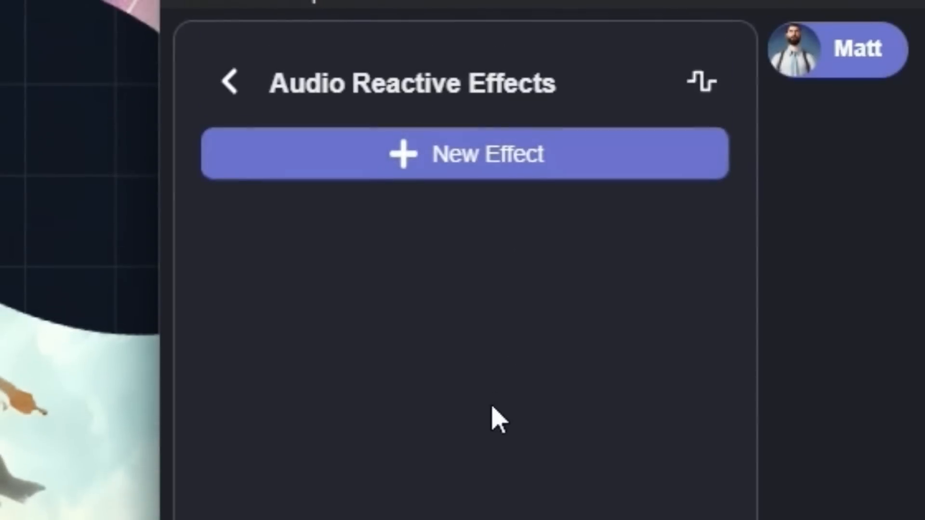
pyautogui.click(463, 154)
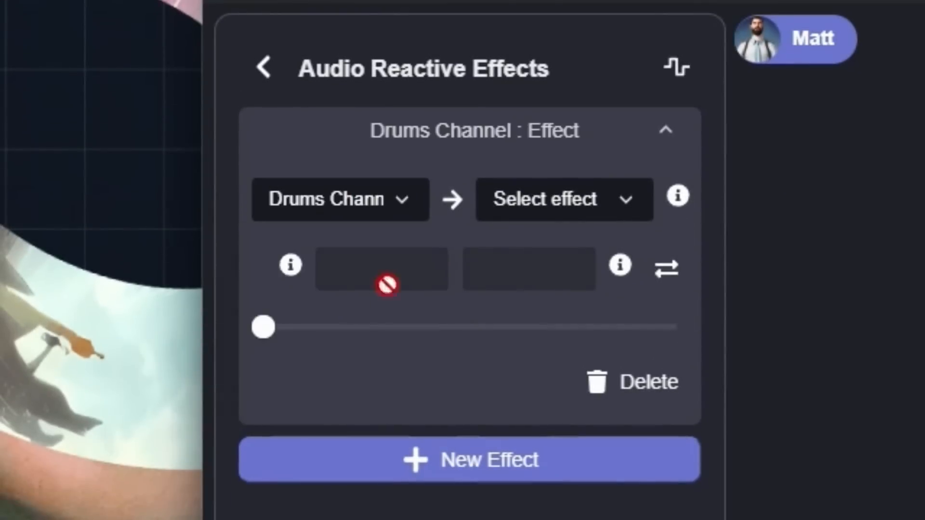
pyautogui.click(560, 199)
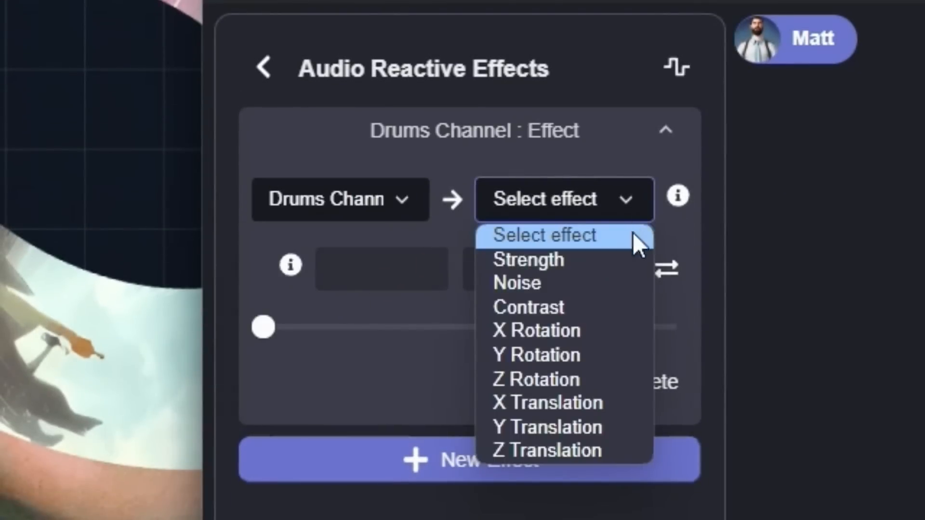
pyautogui.click(535, 330)
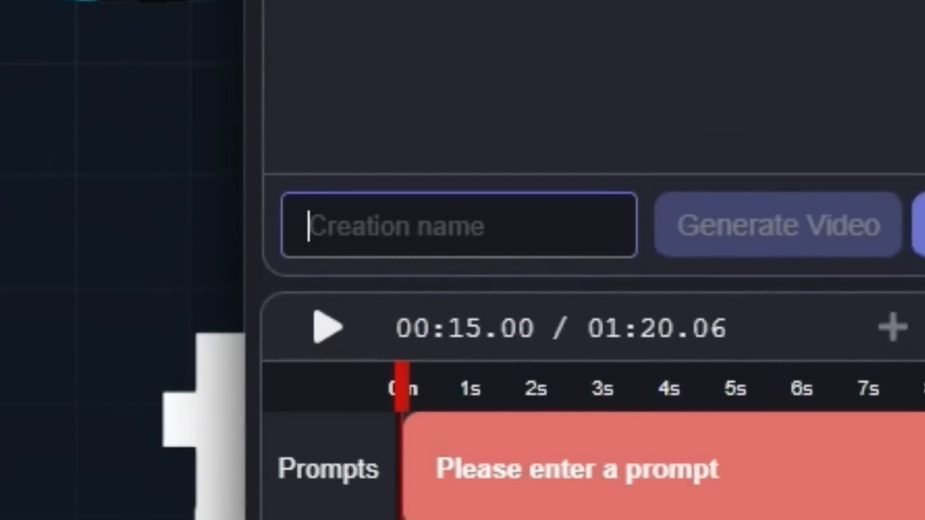
pyautogui.write('Cyberpunk Rotate')
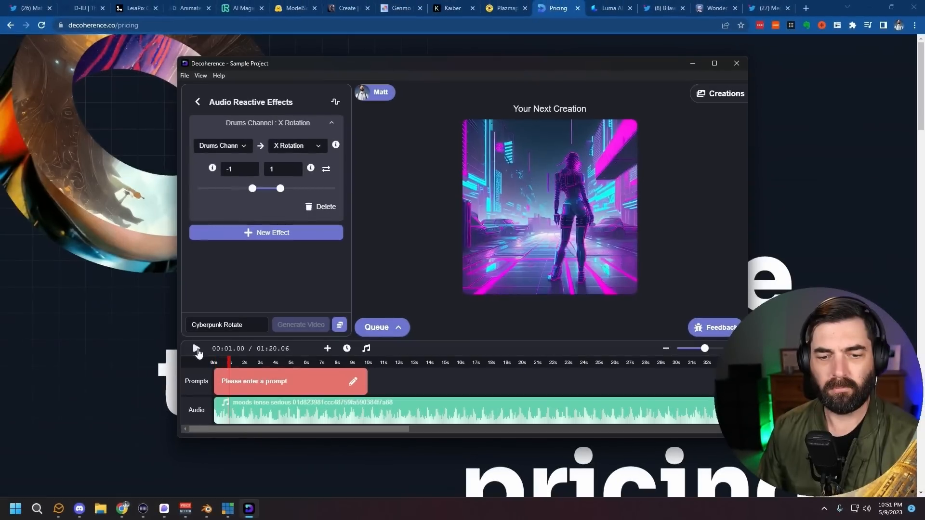
# Enter the clip prompt 'Cyberpunk woman dancing in a futuristic city'.
pyautogui.click(198, 102)
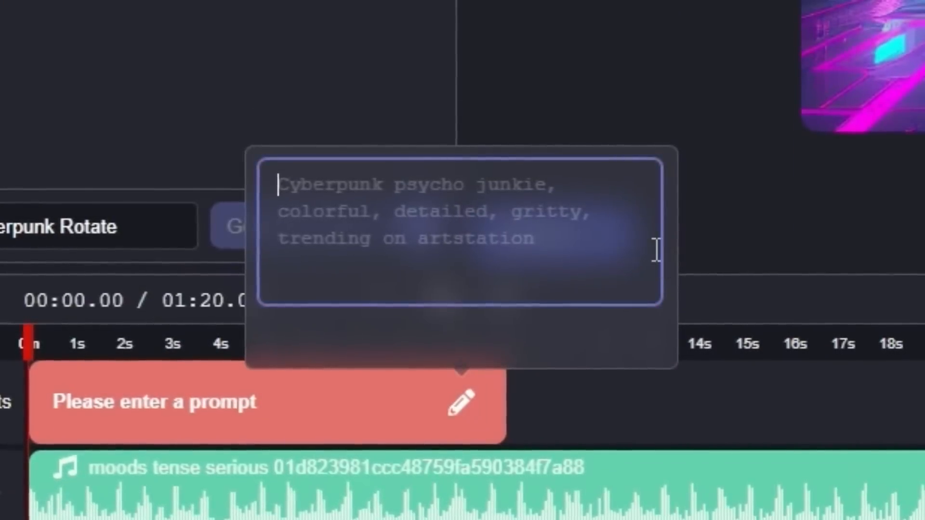
pyautogui.write('Cyberpunk woma')
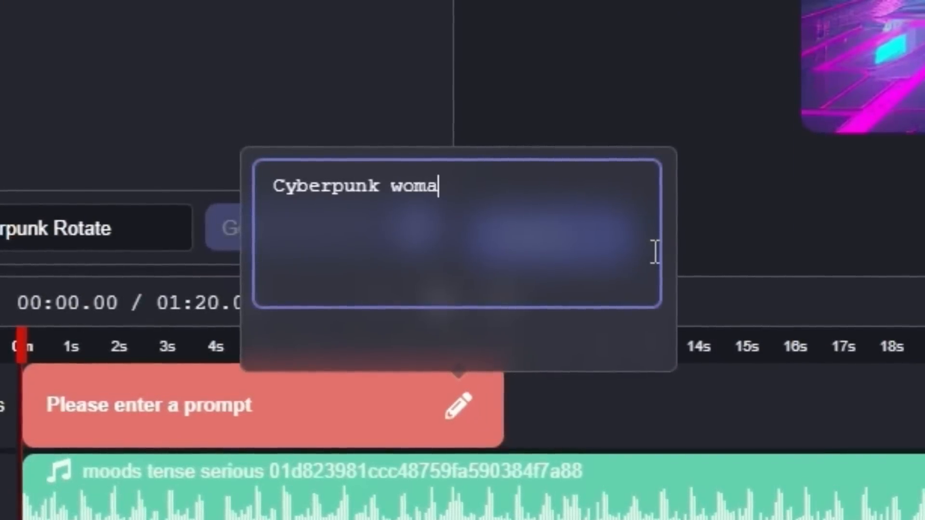
pyautogui.write('n dancing in a')
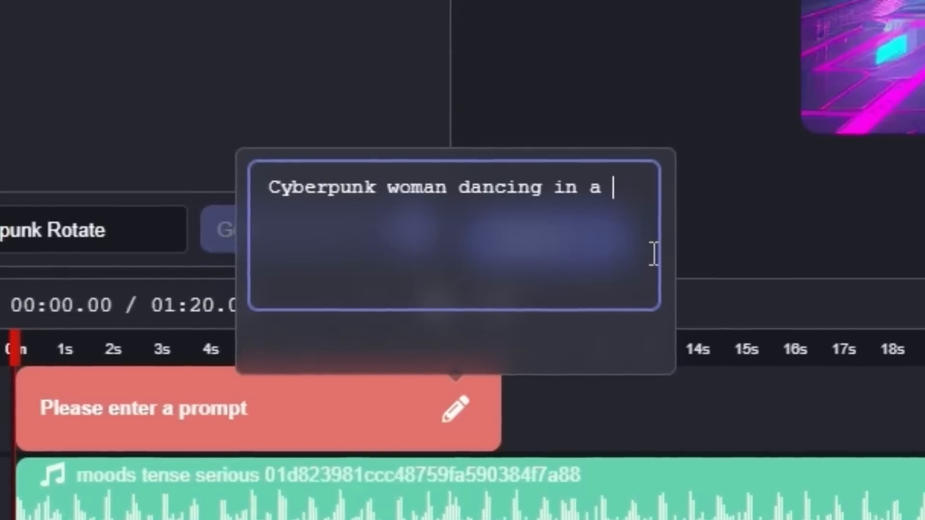
pyautogui.write('futuristic ci')
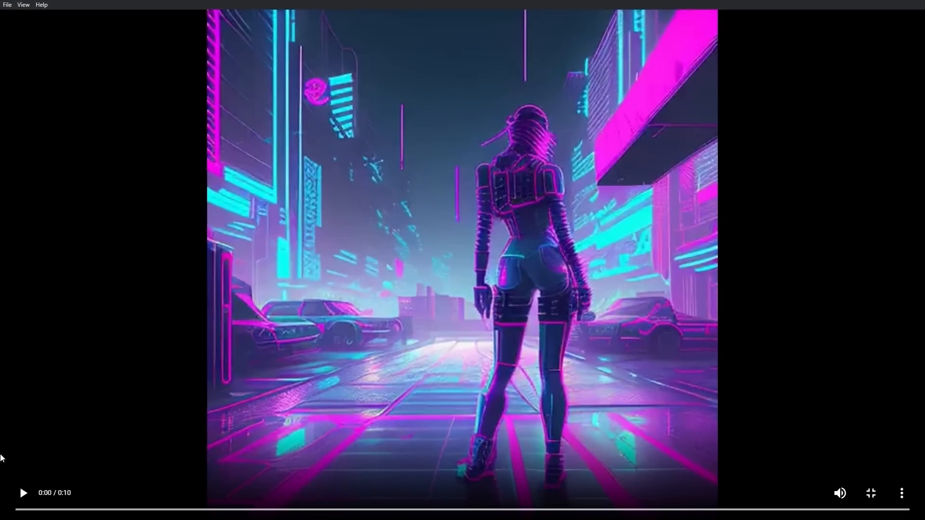
# Play the generated cyberpunk dancing video, then switch to the Luma AI captures page.
pyautogui.click(23, 493)
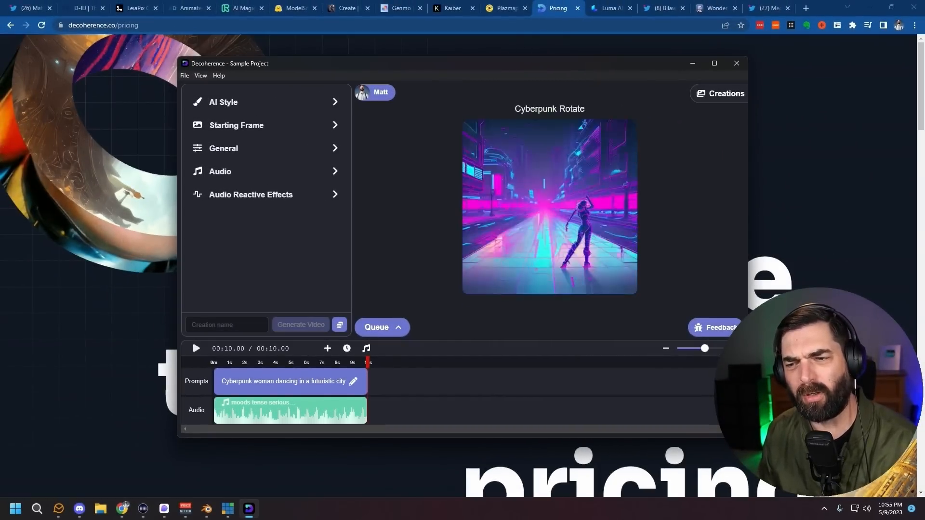
pyautogui.click(649, 8)
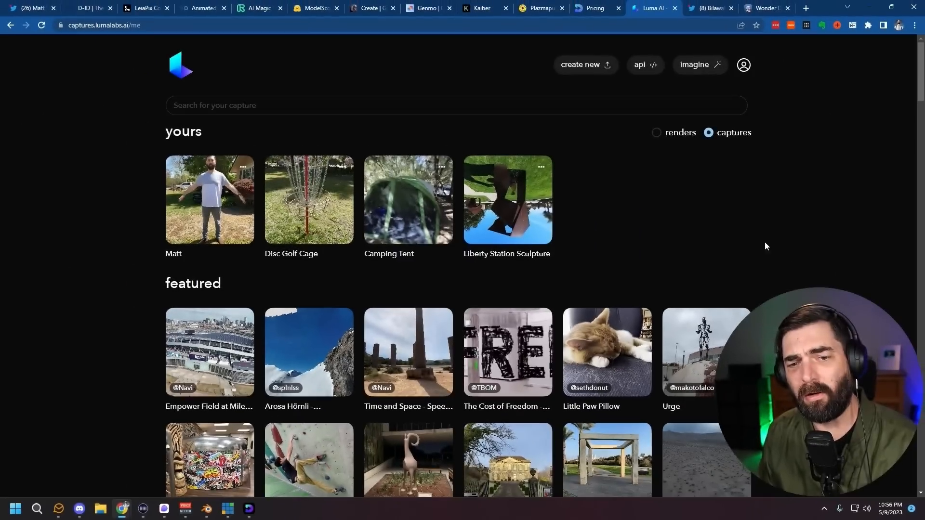
pyautogui.moveTo(307, 200)
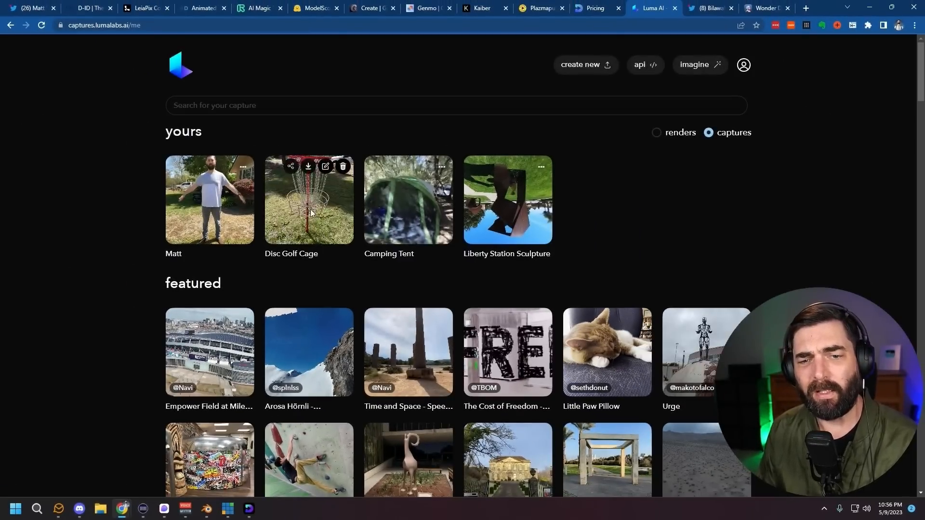
# Open the Disc Golf Cage capture from your Luma AI captures.
pyautogui.click(308, 199)
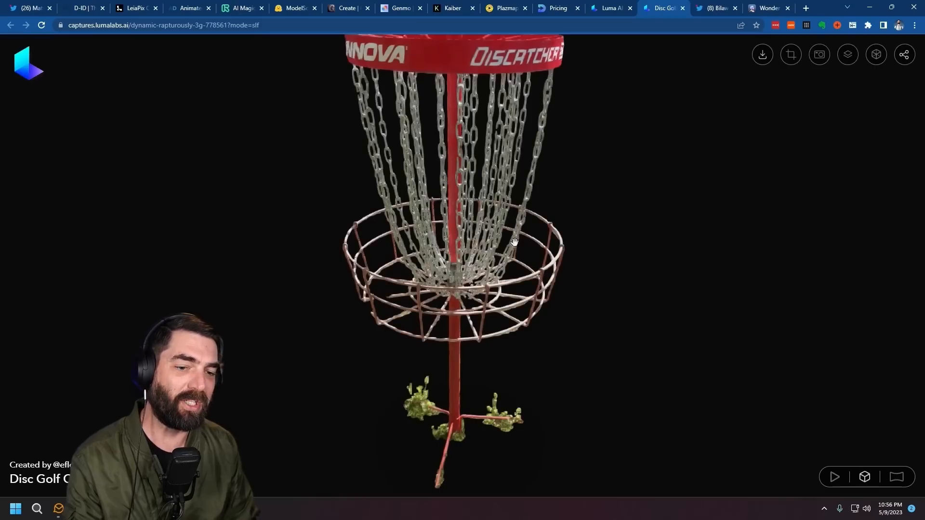
# Orbit the disc golf basket and open the camera path editor to inspect its trajectory.
pyautogui.moveTo(514, 242); pyautogui.dragTo(279, 229)
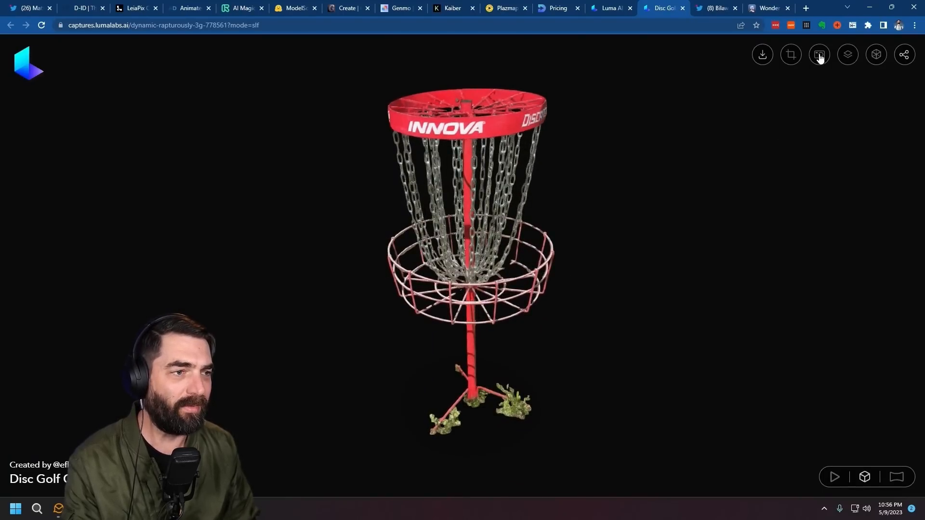
pyautogui.click(819, 54)
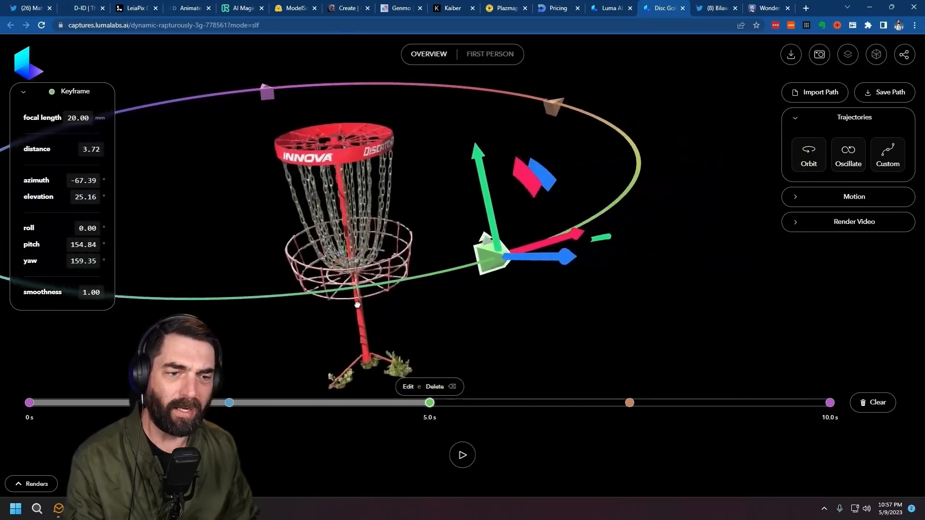
pyautogui.moveTo(354, 304); pyautogui.dragTo(407, 224)
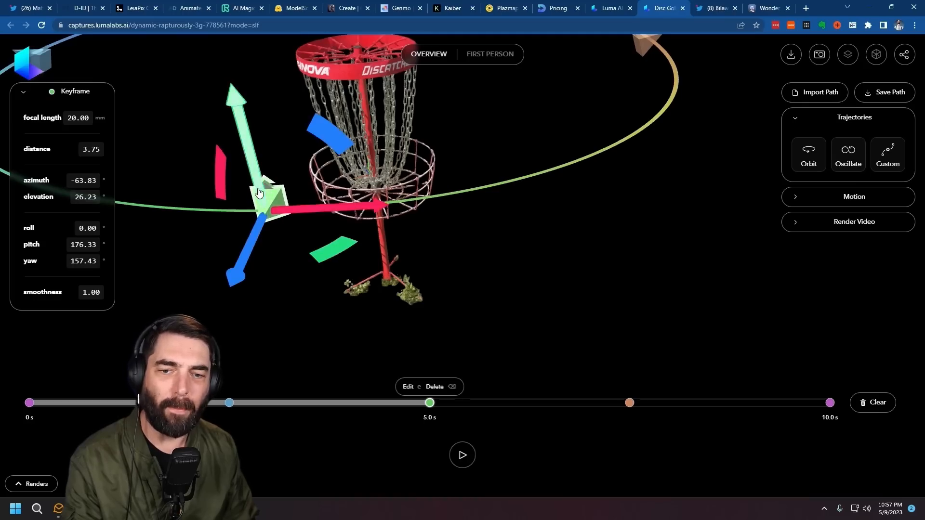
pyautogui.moveTo(269, 194); pyautogui.dragTo(307, 348)
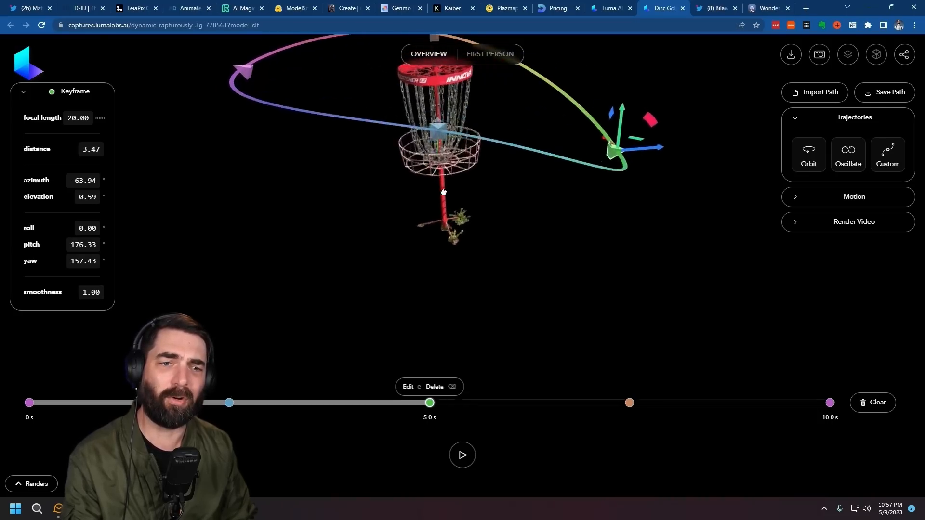
pyautogui.moveTo(443, 192); pyautogui.dragTo(438, 275)
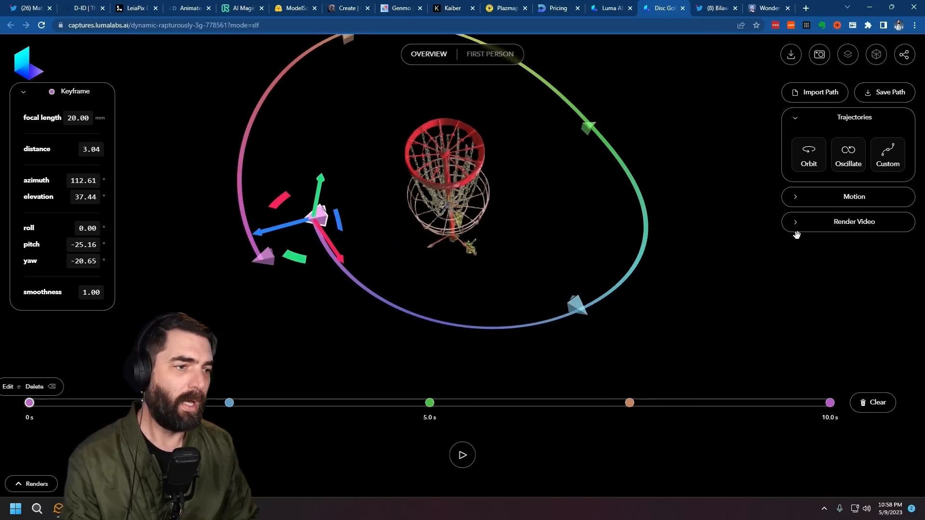
# Open the Camping Tent capture of the green tent among trees.
pyautogui.click(853, 221)
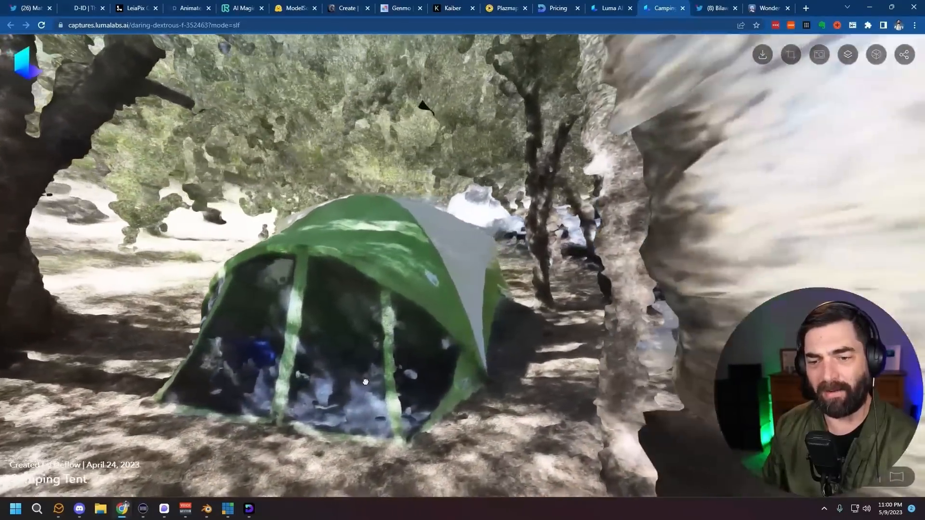
# Orbit lower and closer around the camping tent in the 3D viewer.
pyautogui.moveTo(365, 381); pyautogui.dragTo(538, 423)
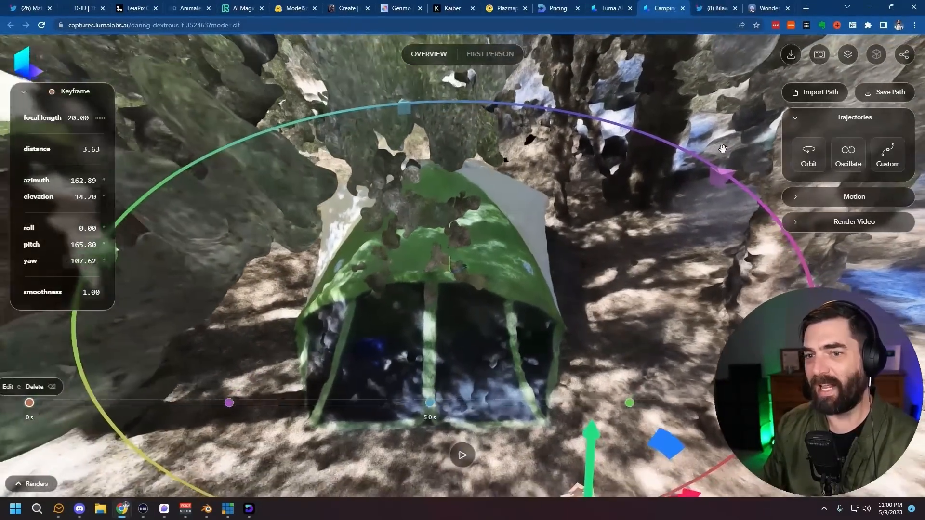
pyautogui.moveTo(722, 147); pyautogui.dragTo(613, 313)
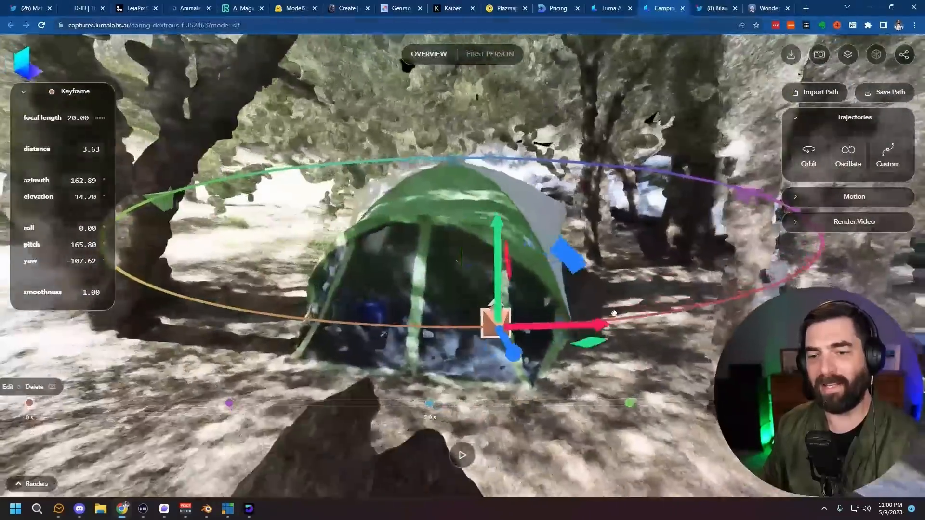
pyautogui.moveTo(613, 313); pyautogui.dragTo(477, 223)
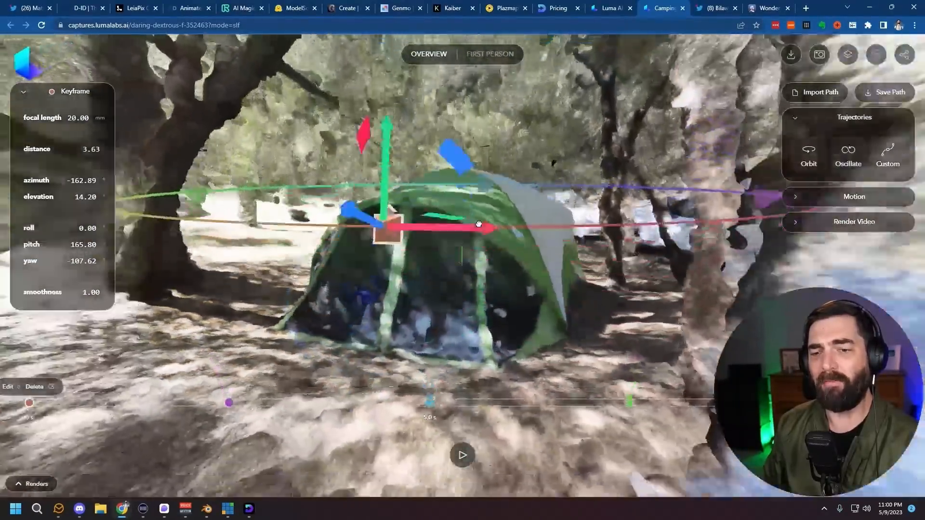
pyautogui.click(716, 8)
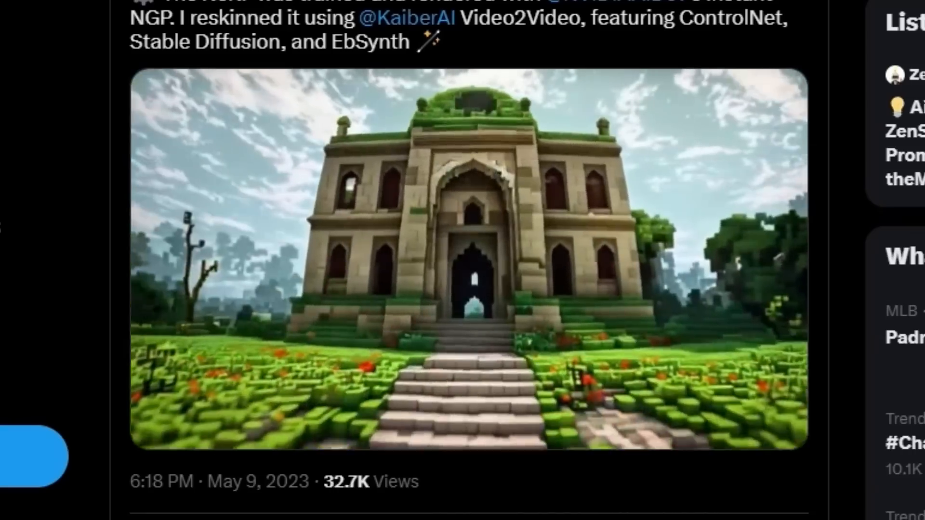
# Open the AI artist's Twitter profile and scroll toward the Minecraft-style garden tweet.
pyautogui.click(466, 260)
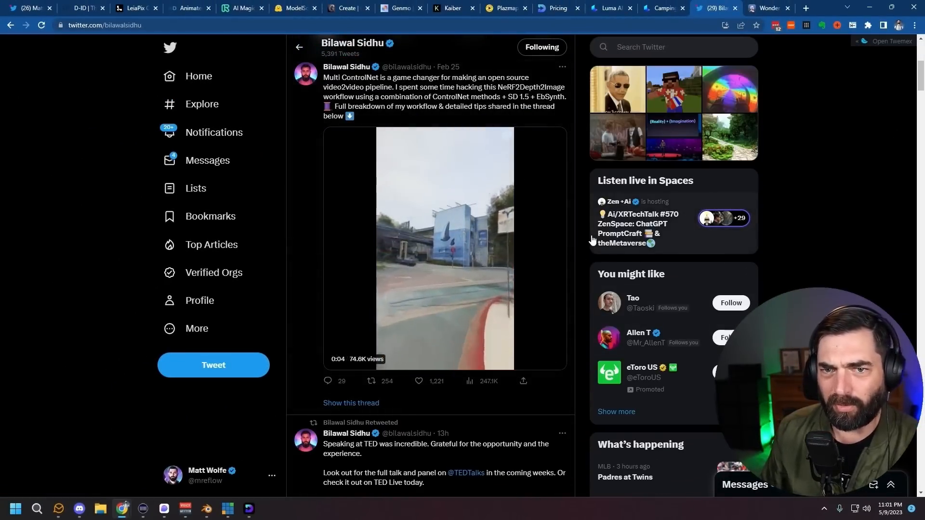
pyautogui.scroll(-3)
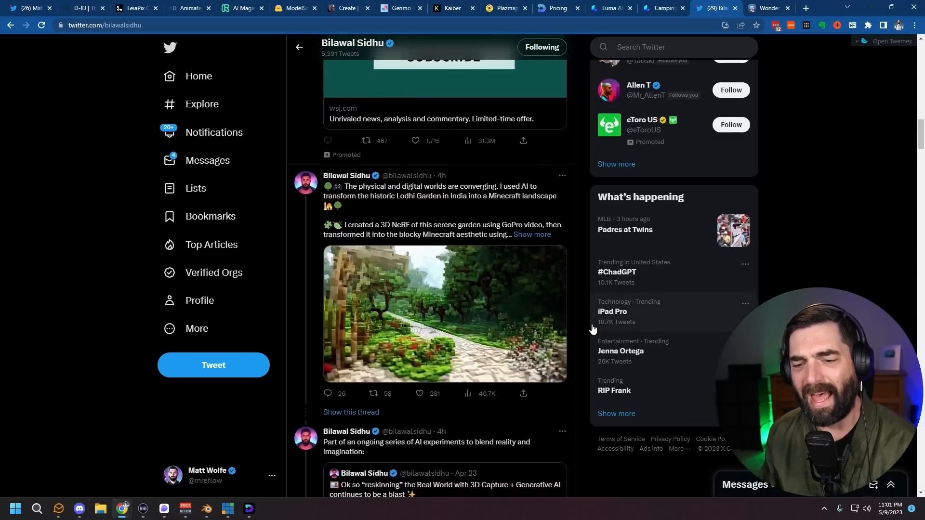
pyautogui.scroll(-3)
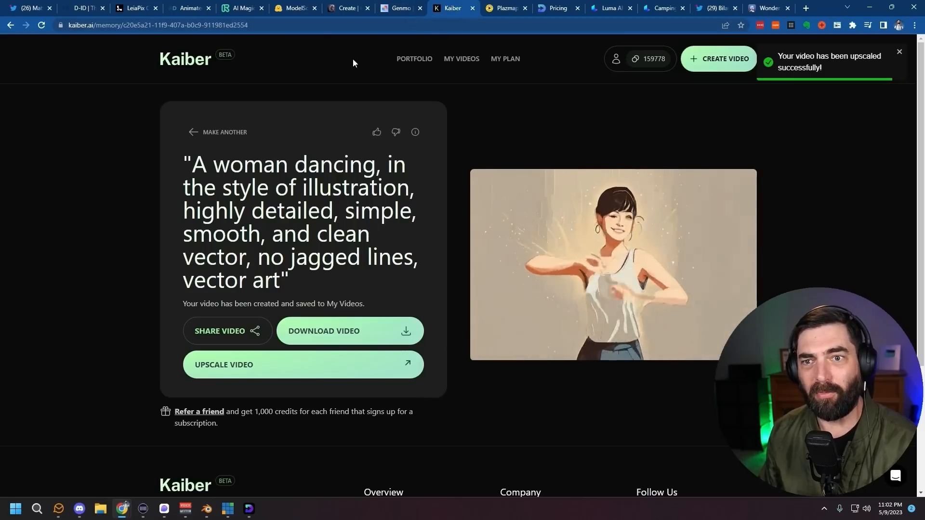
# Play the flaming disc golf cage video from Kaiber's My Videos list.
pyautogui.click(461, 59)
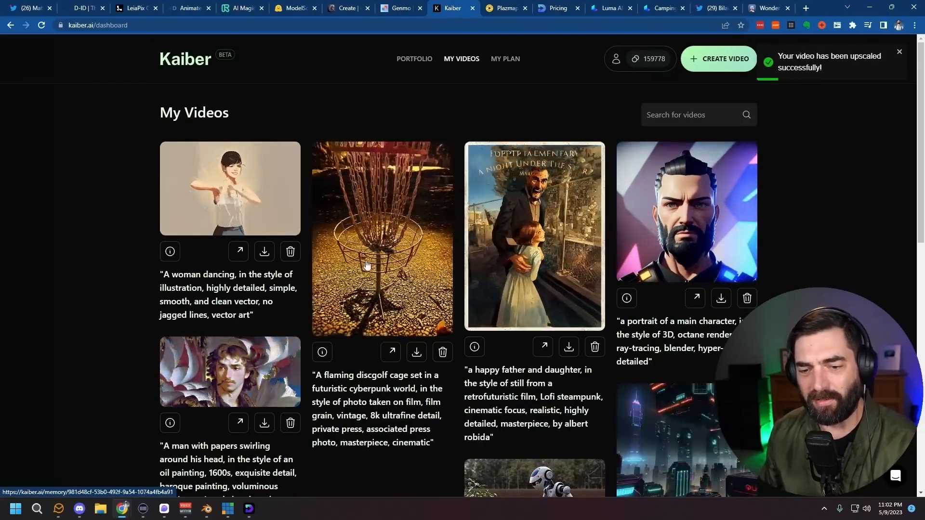
pyautogui.click(382, 238)
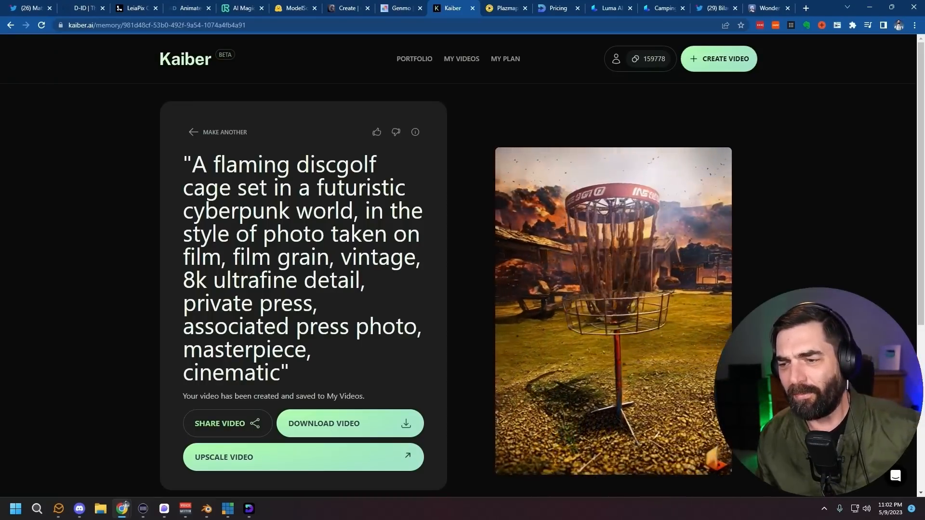
pyautogui.click(612, 310)
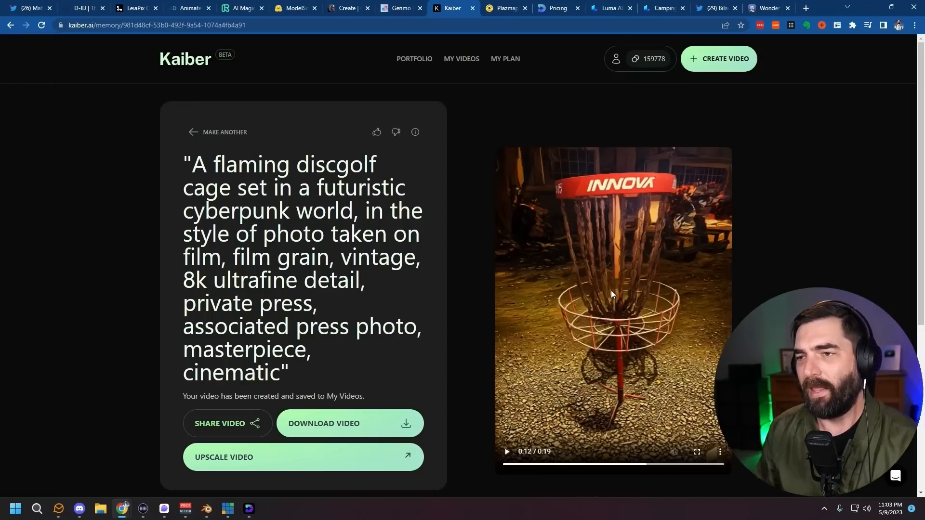
pyautogui.moveTo(750, 212)
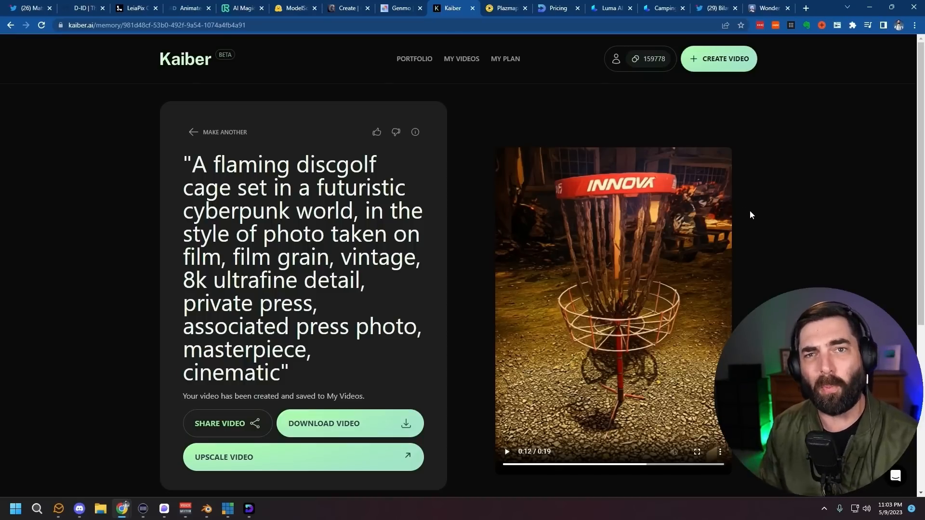
pyautogui.click(769, 8)
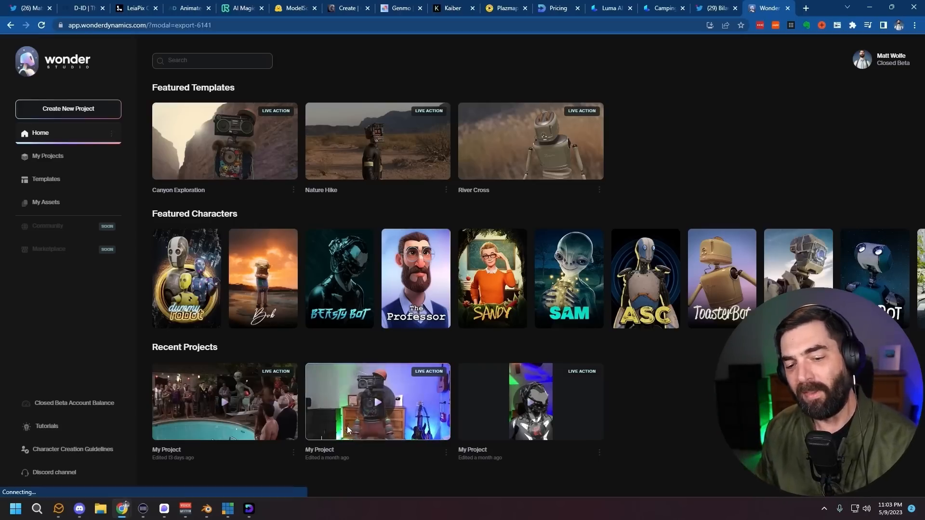
pyautogui.click(377, 401)
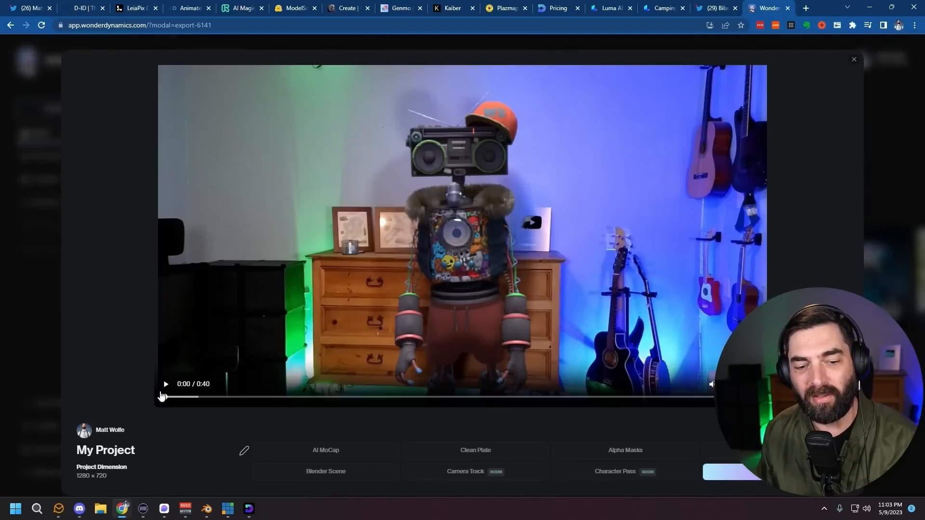
pyautogui.click(165, 384)
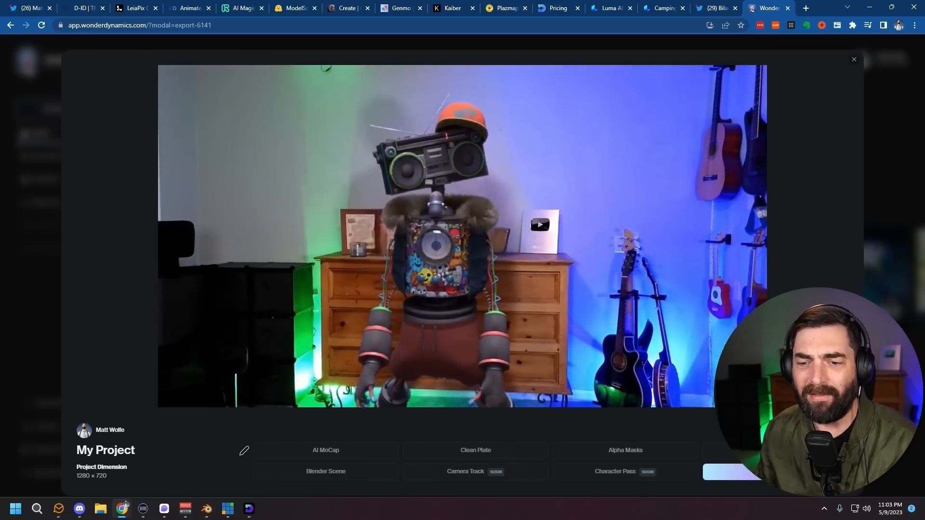
pyautogui.click(853, 59)
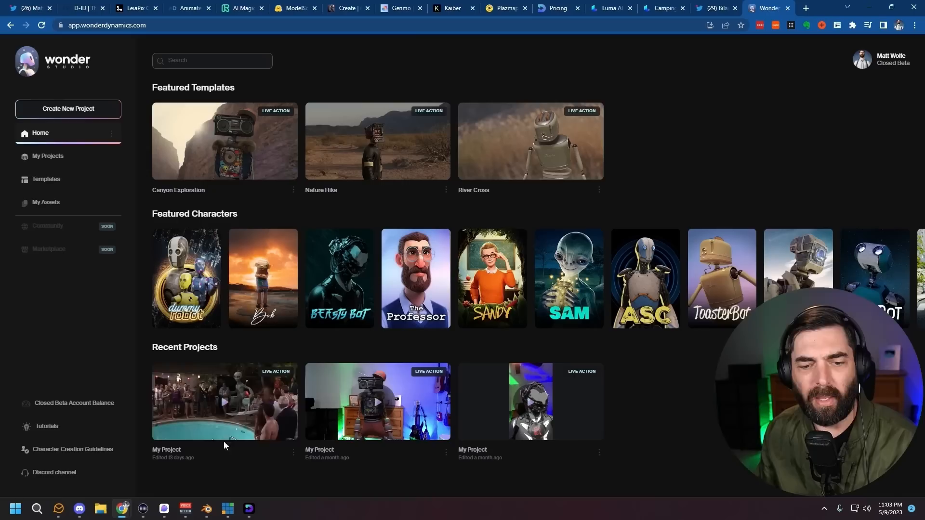
pyautogui.click(224, 401)
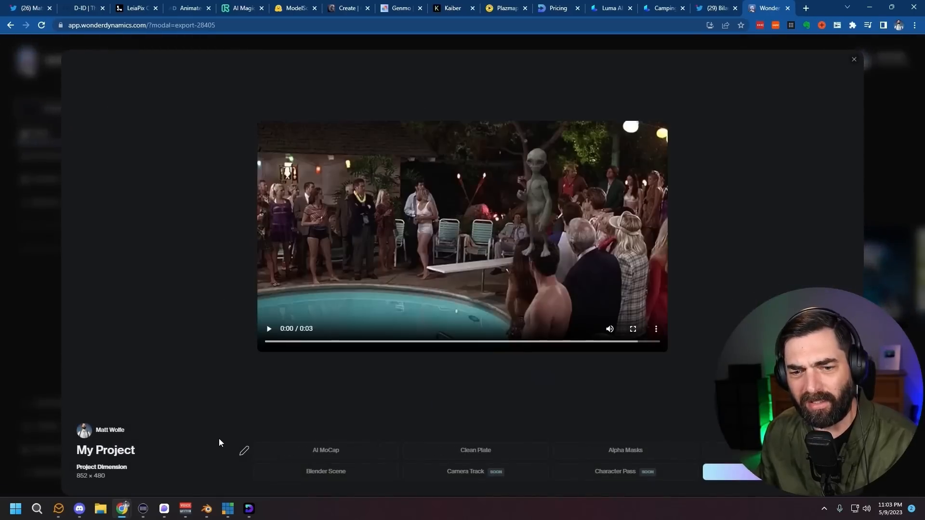
pyautogui.moveTo(352, 392)
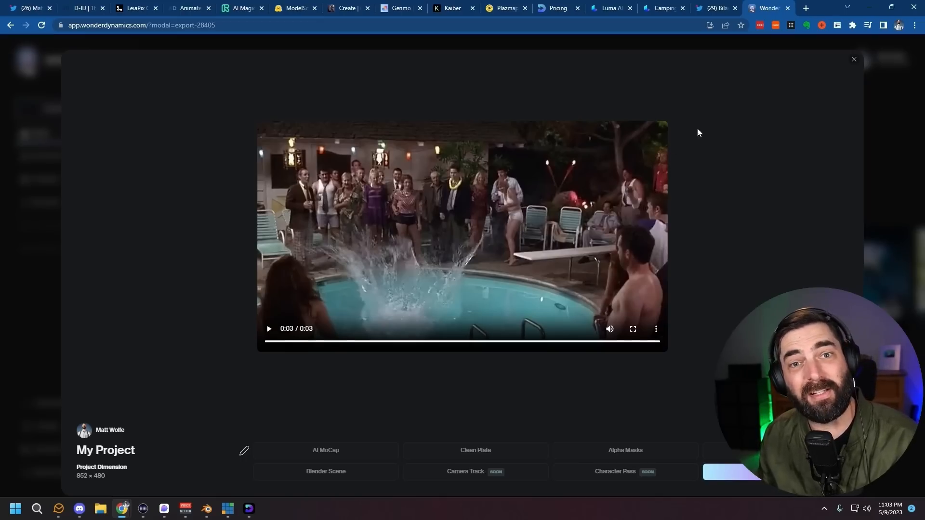
pyautogui.moveTo(363, 52)
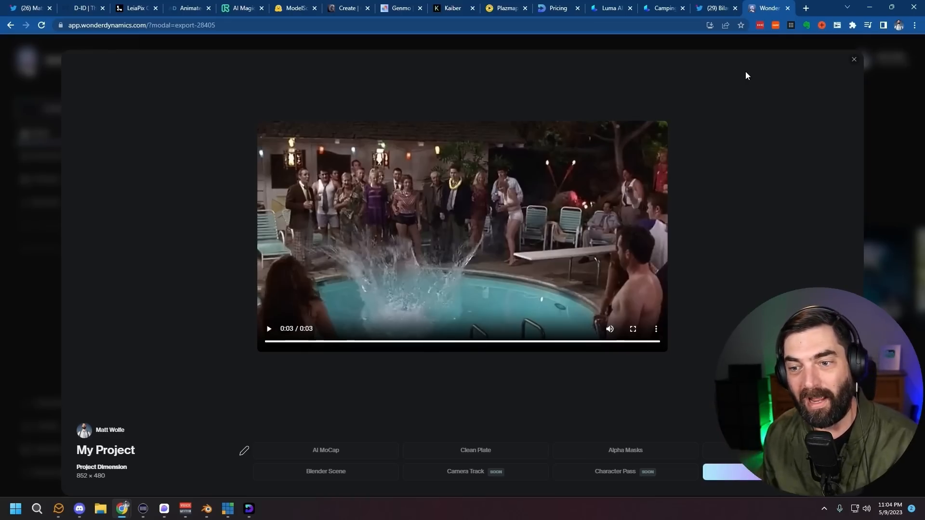
pyautogui.click(853, 59)
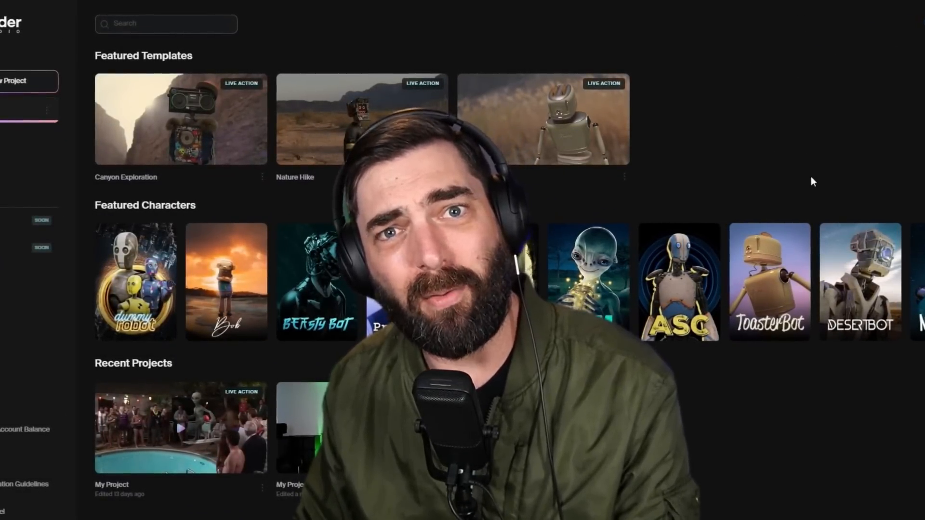
pyautogui.moveTo(871, 157)
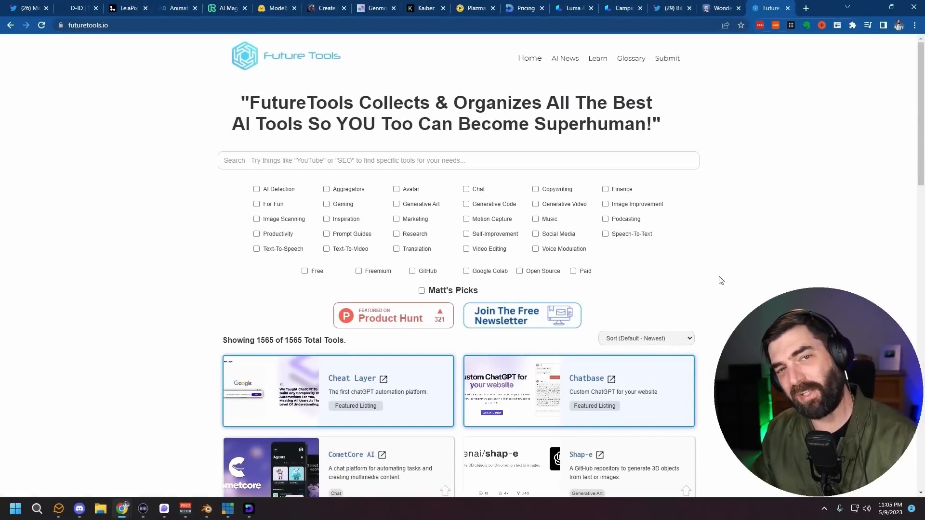
# Scroll the Future Tools homepage down to tool cards like Cheat Layer, Chatbase and Shap-e.
pyautogui.scroll(-3)
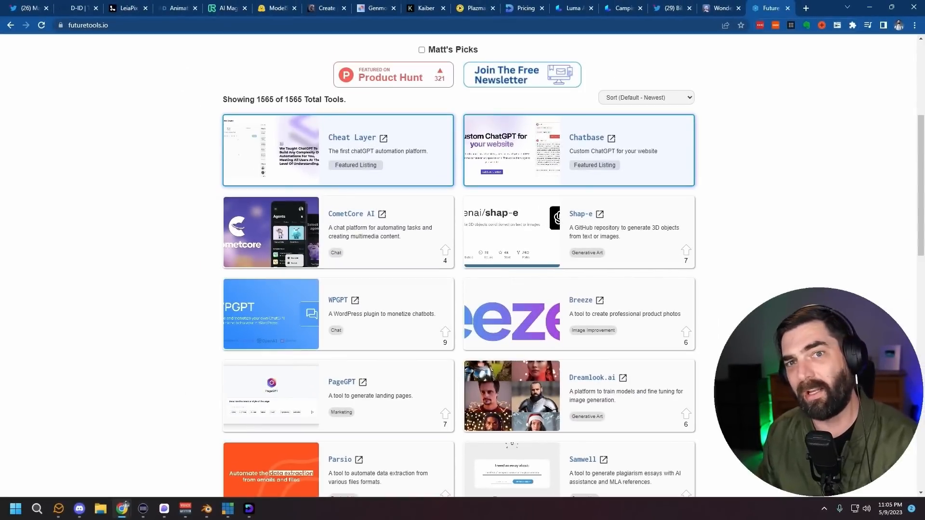